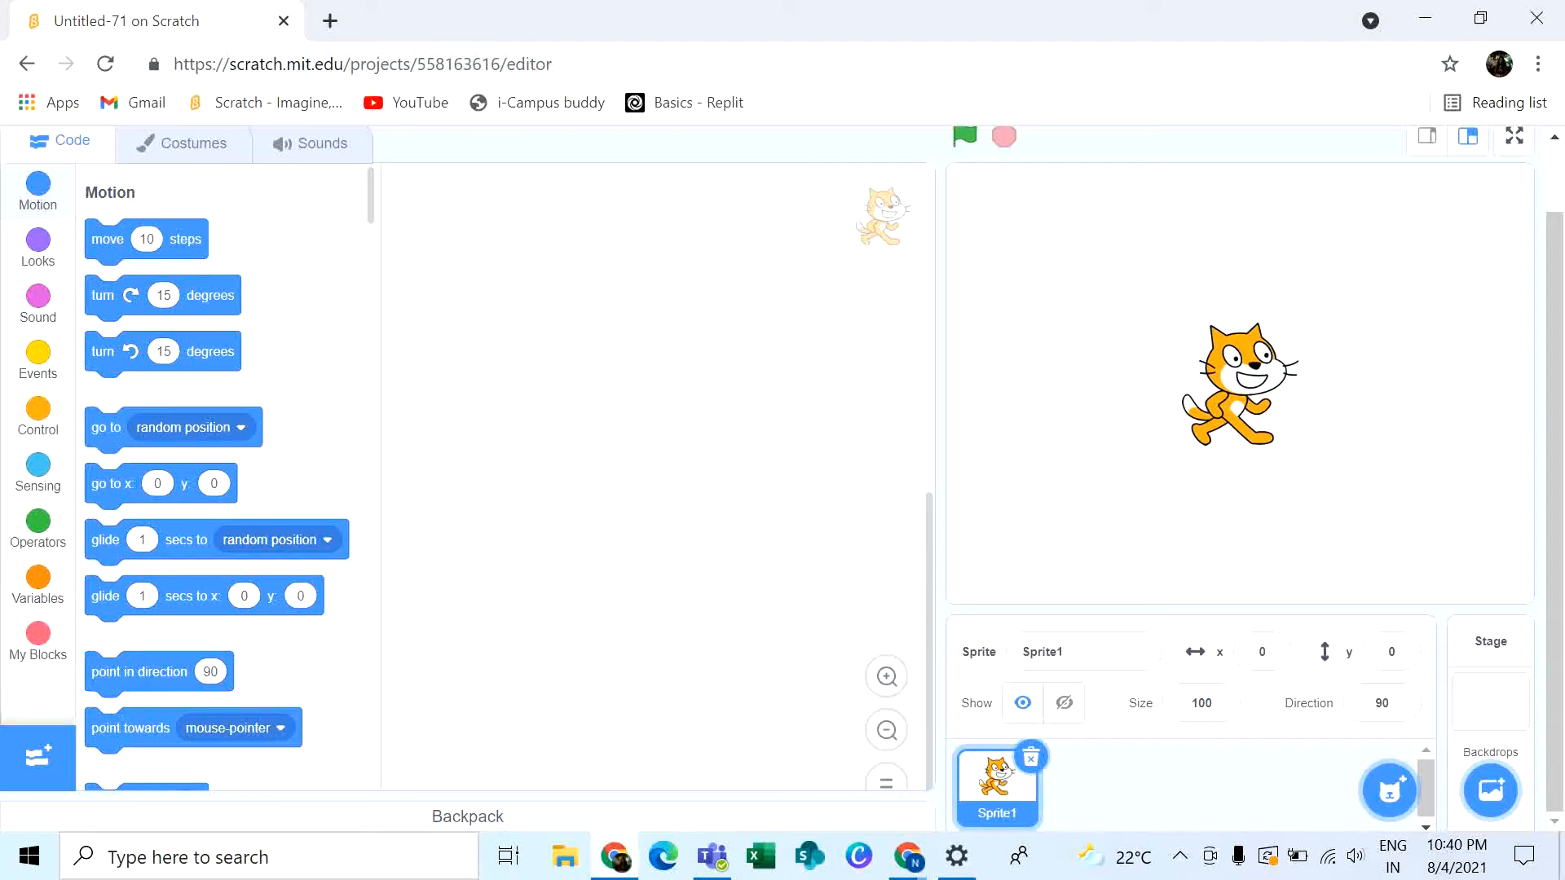
pyautogui.moveTo(1061, 486)
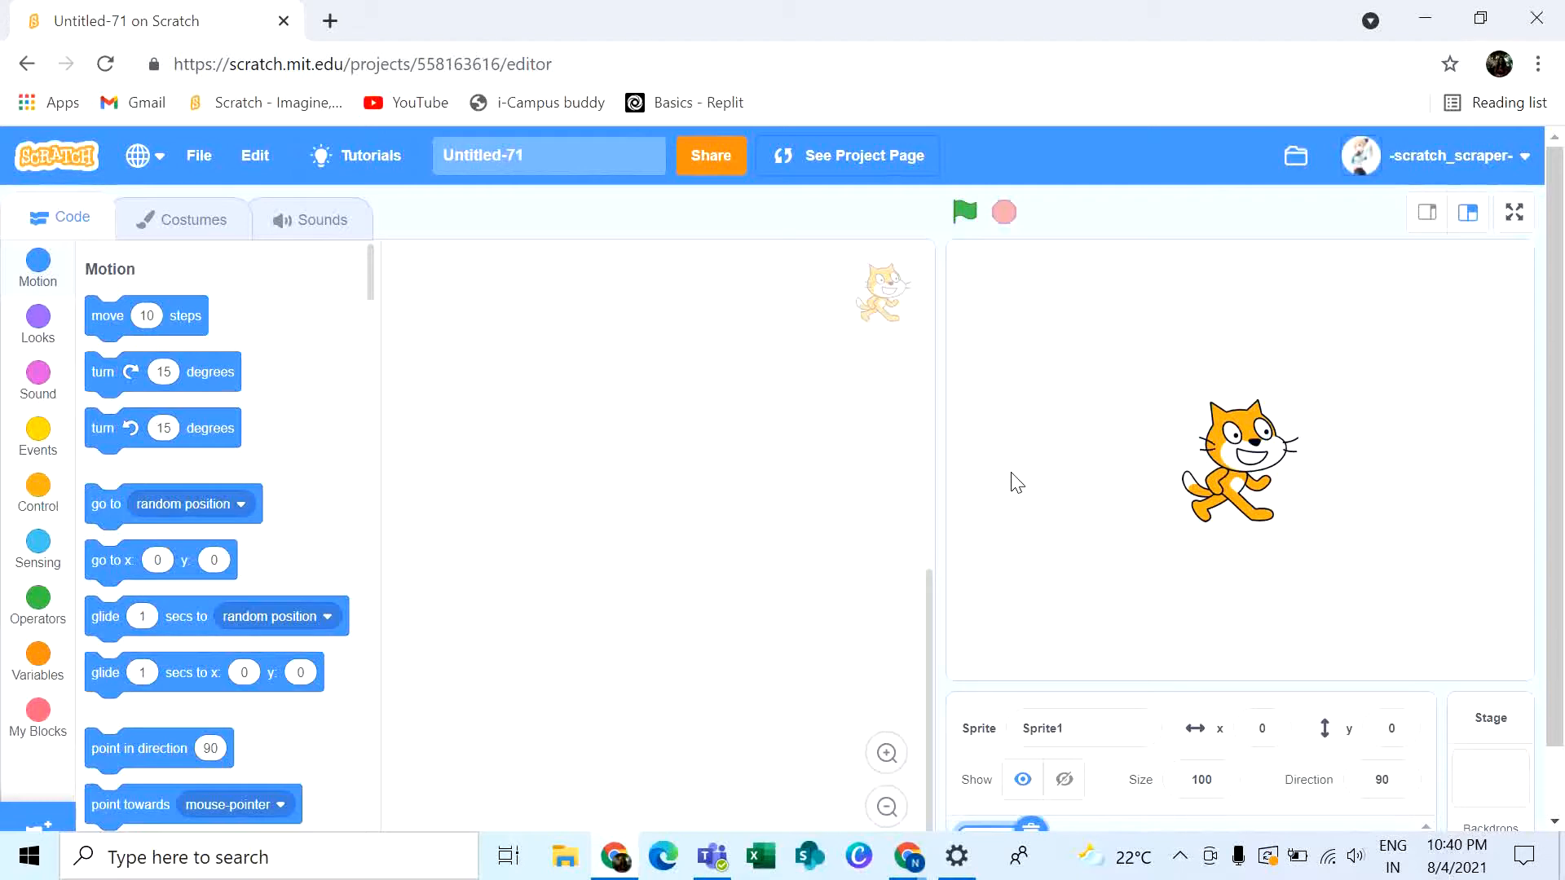
pyautogui.moveTo(1131, 326)
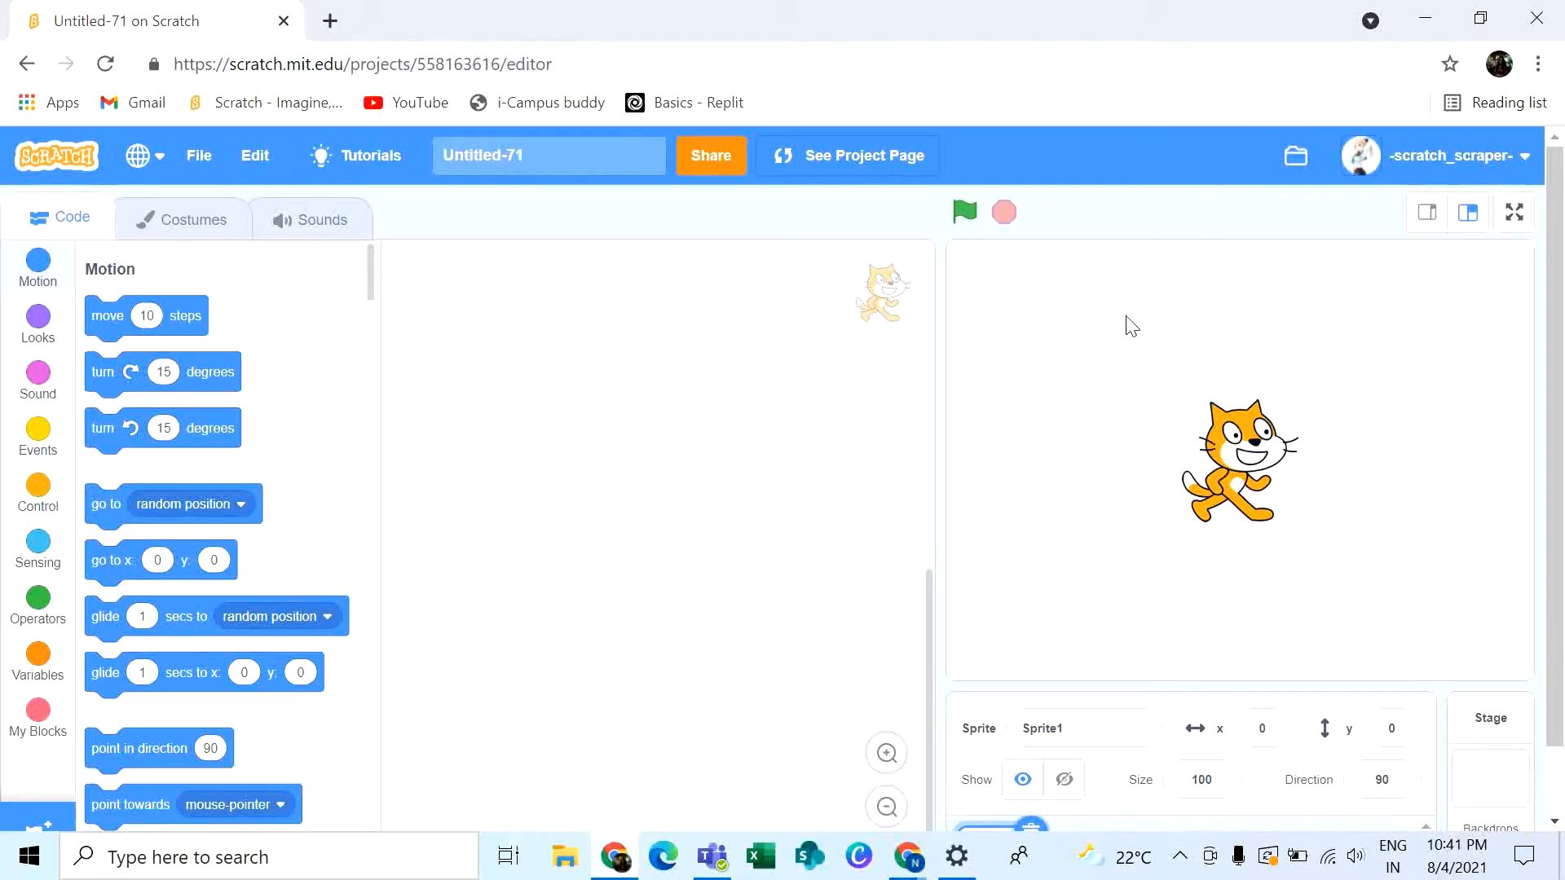
pyautogui.moveTo(446, 232)
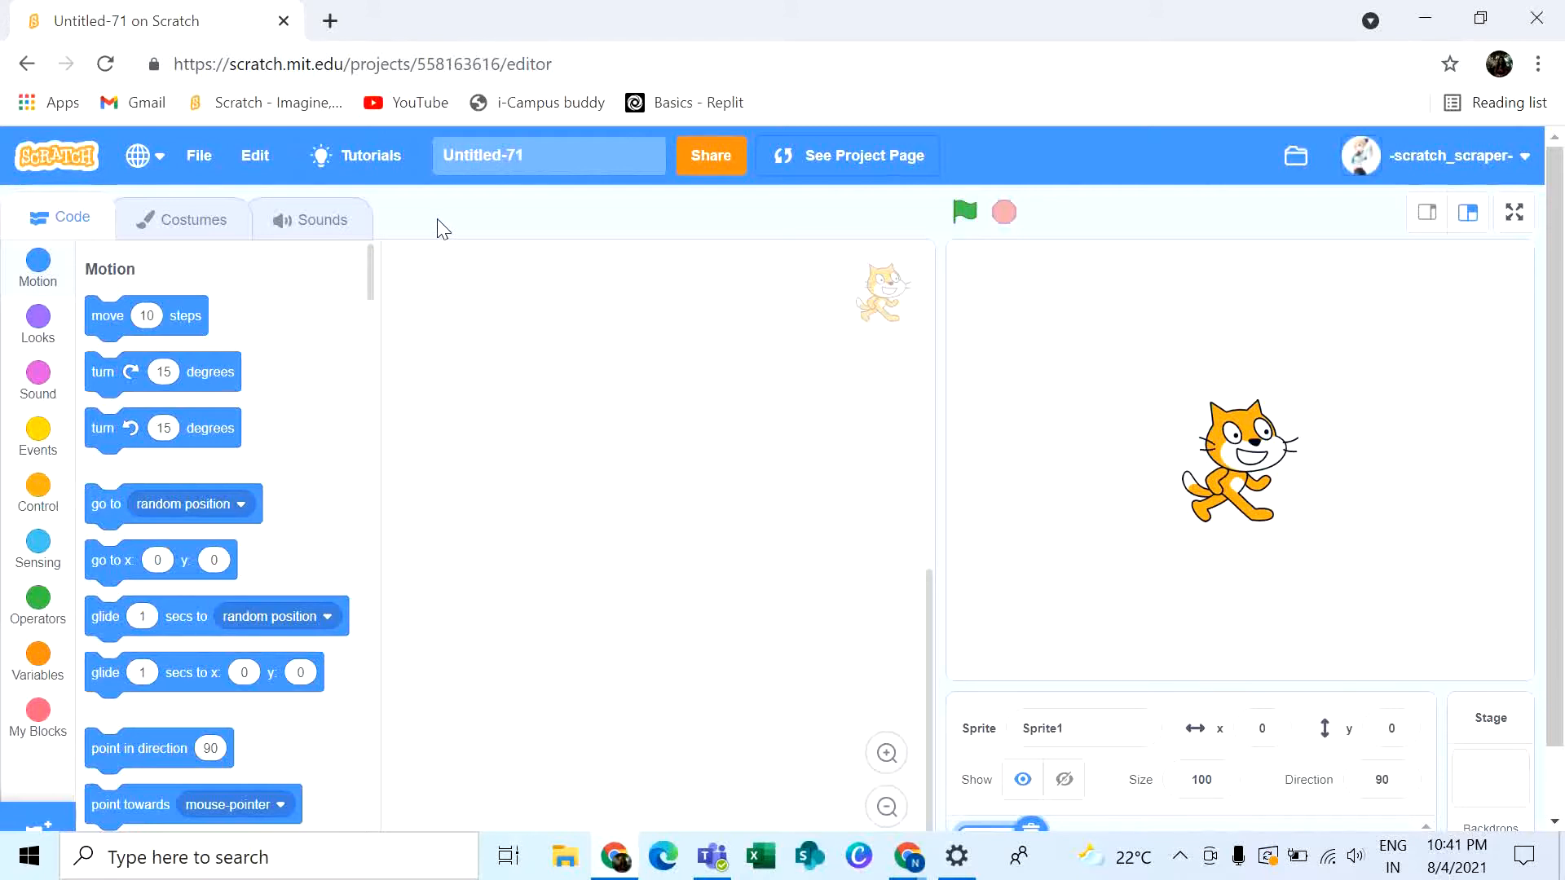
pyautogui.moveTo(448, 225)
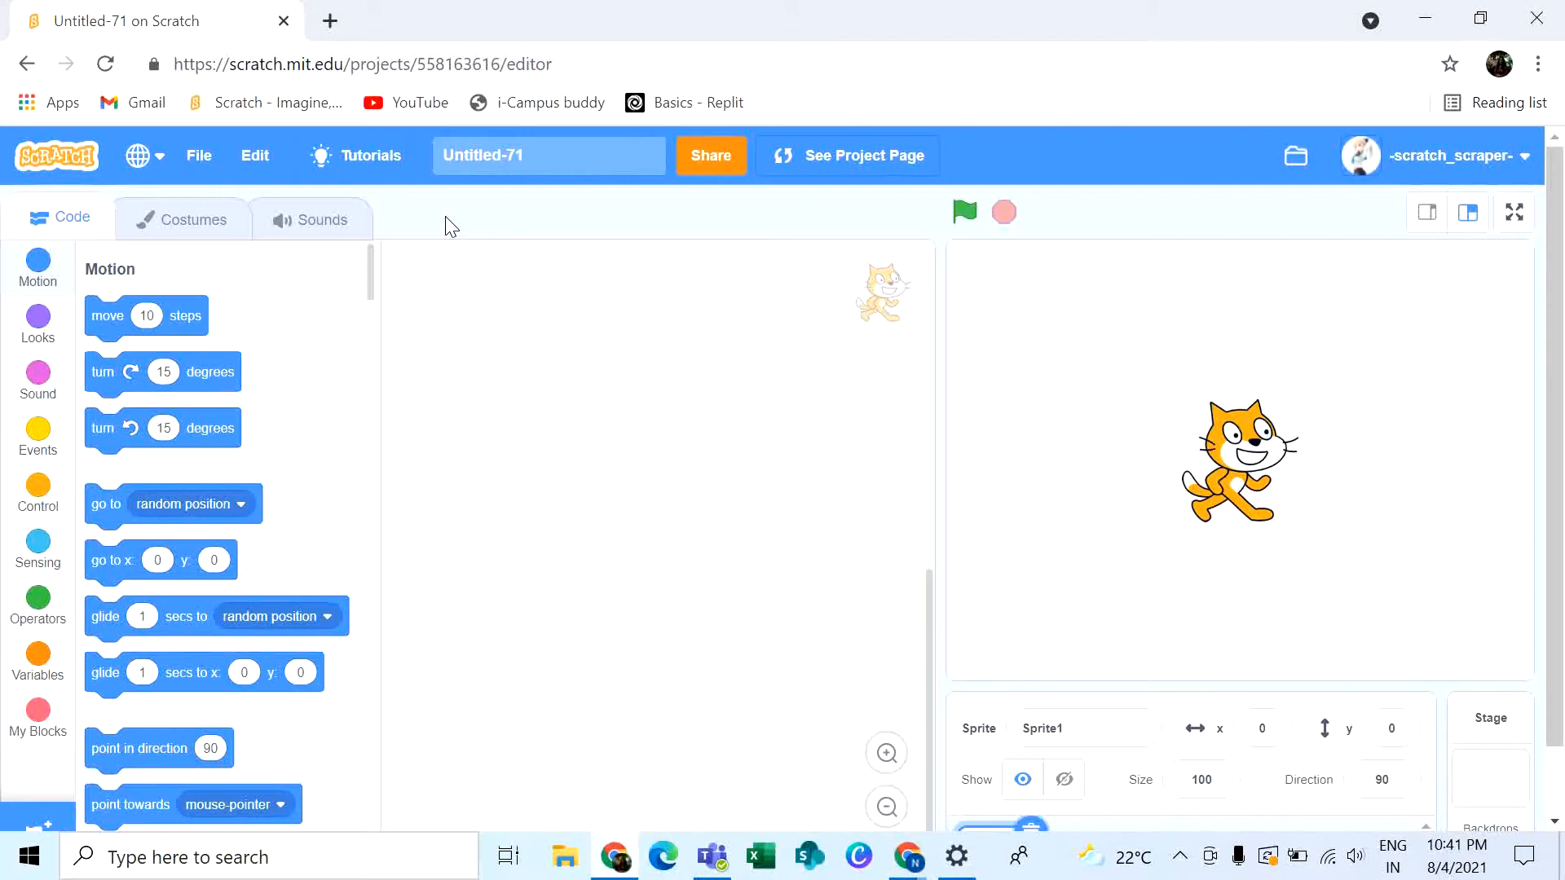
pyautogui.moveTo(1388, 696)
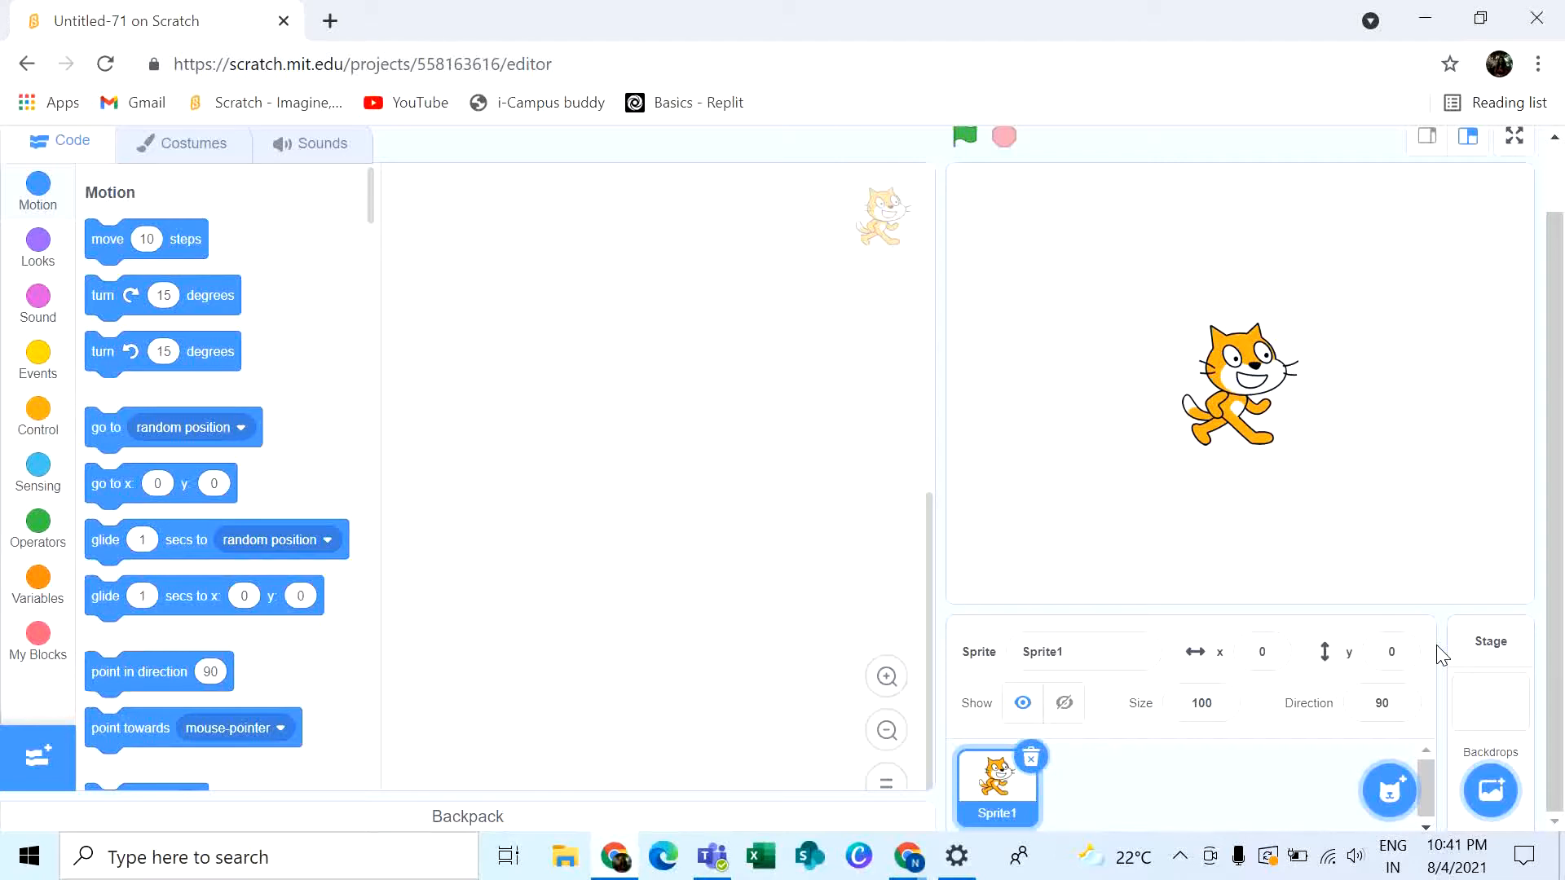
pyautogui.moveTo(969, 514)
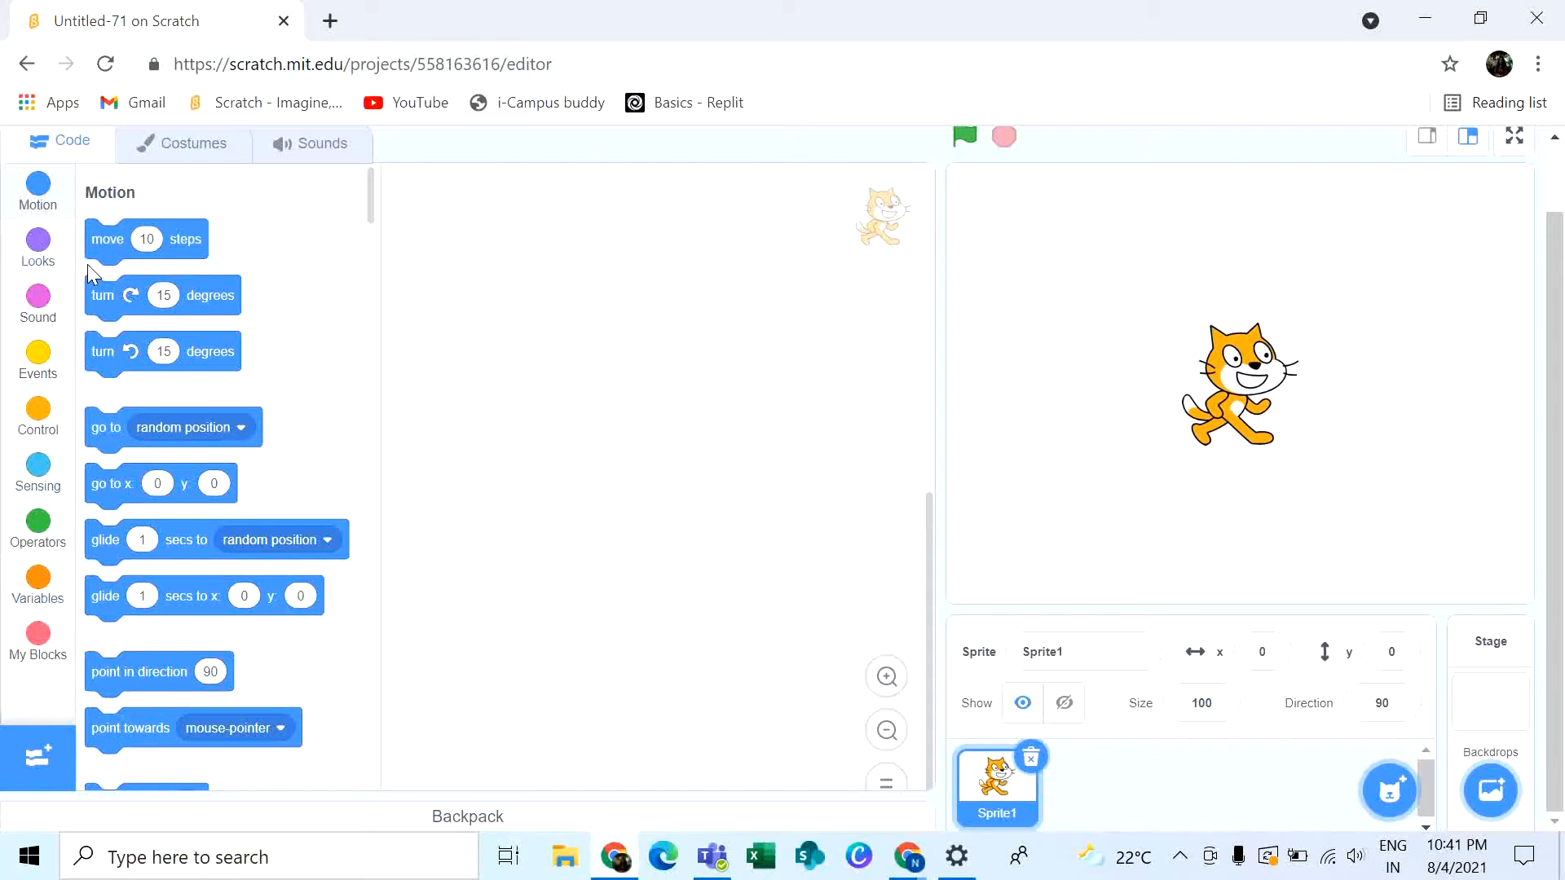
pyautogui.moveTo(624, 719)
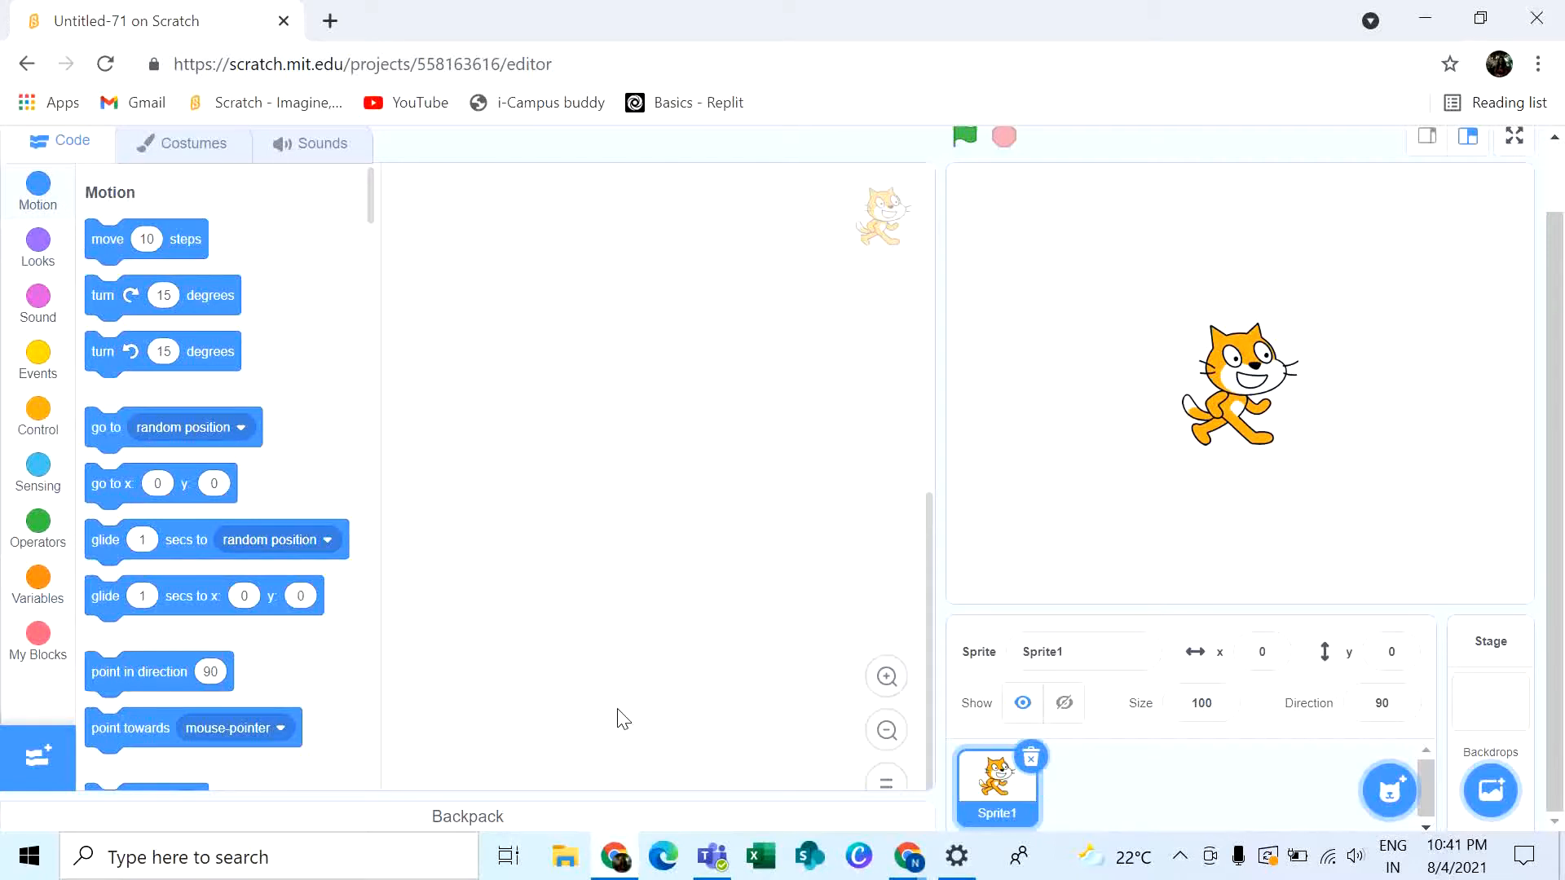
pyautogui.moveTo(856, 575)
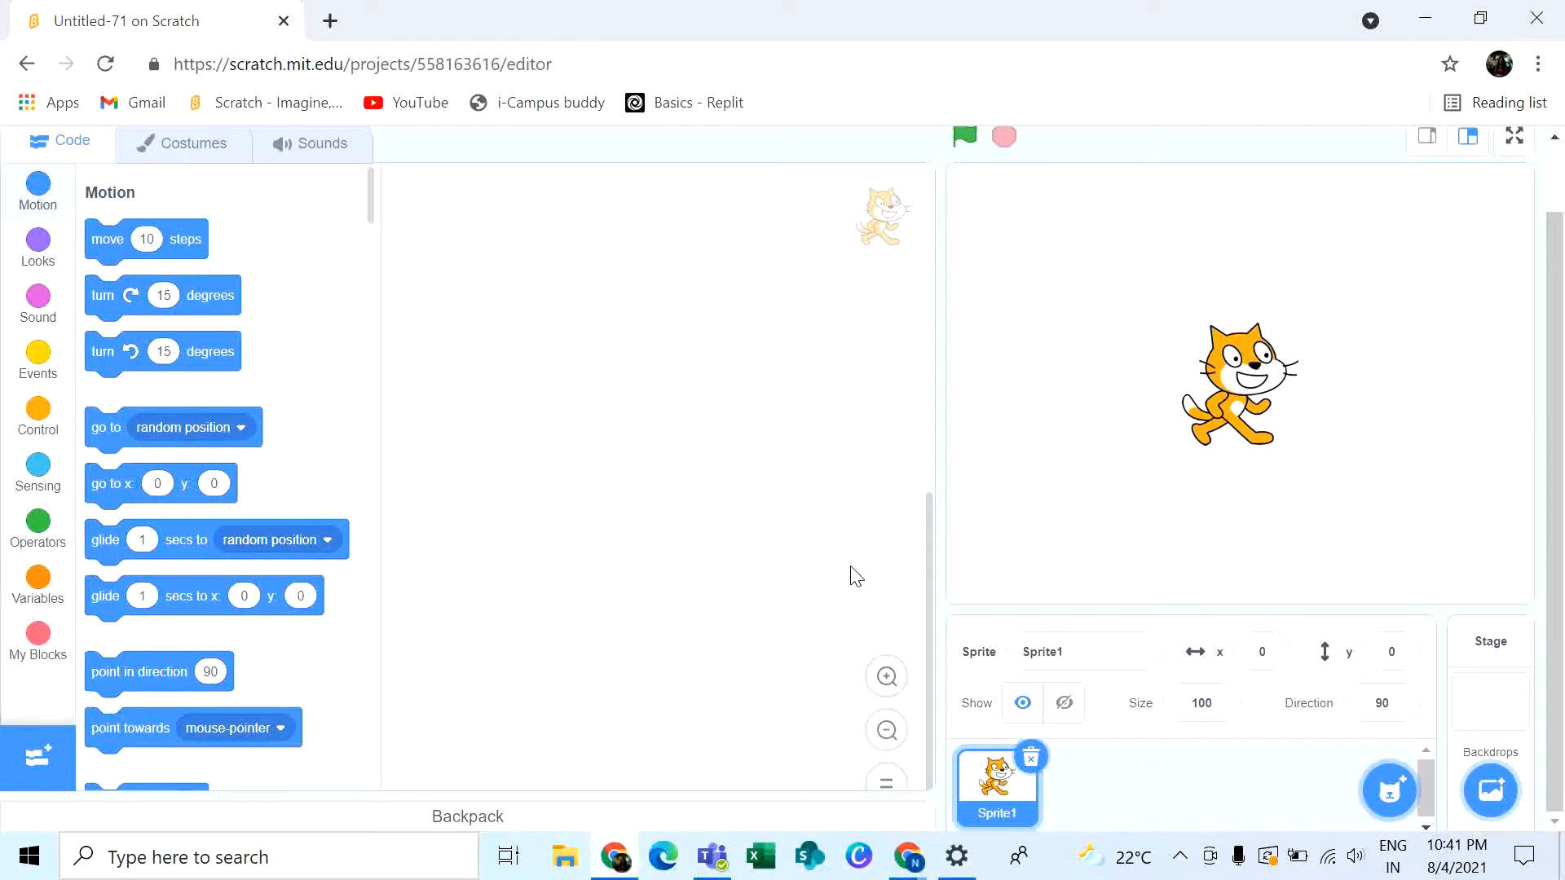
pyautogui.moveTo(572, 493)
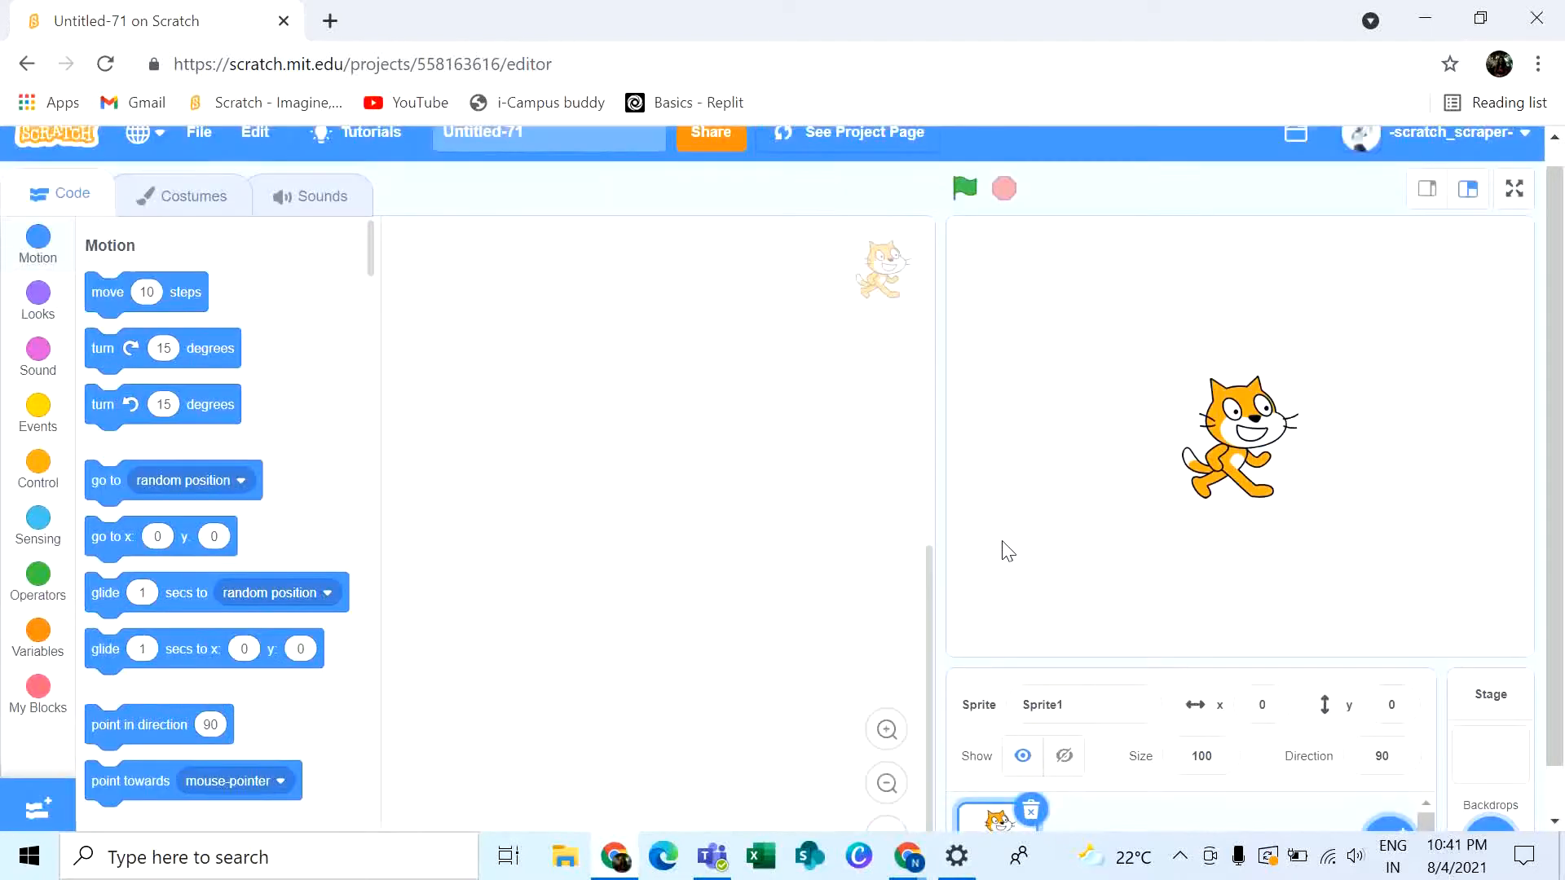
# Place a 'when green flag clicked' block and snap 'change color effect by 25' beneath it.
pyautogui.click(37, 410)
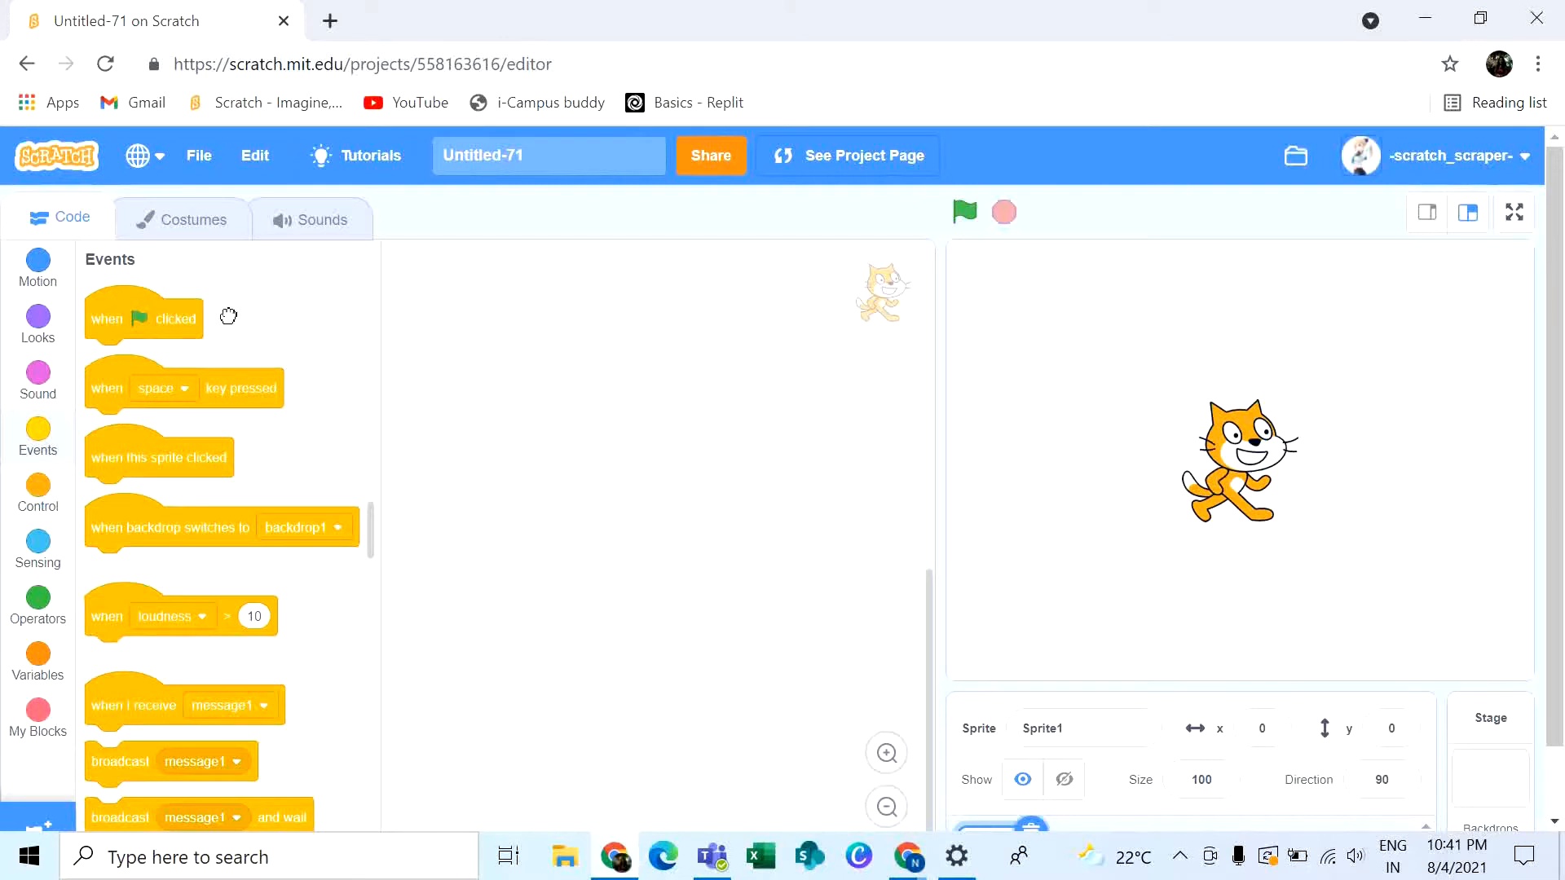
pyautogui.moveTo(144, 318); pyautogui.dragTo(719, 313)
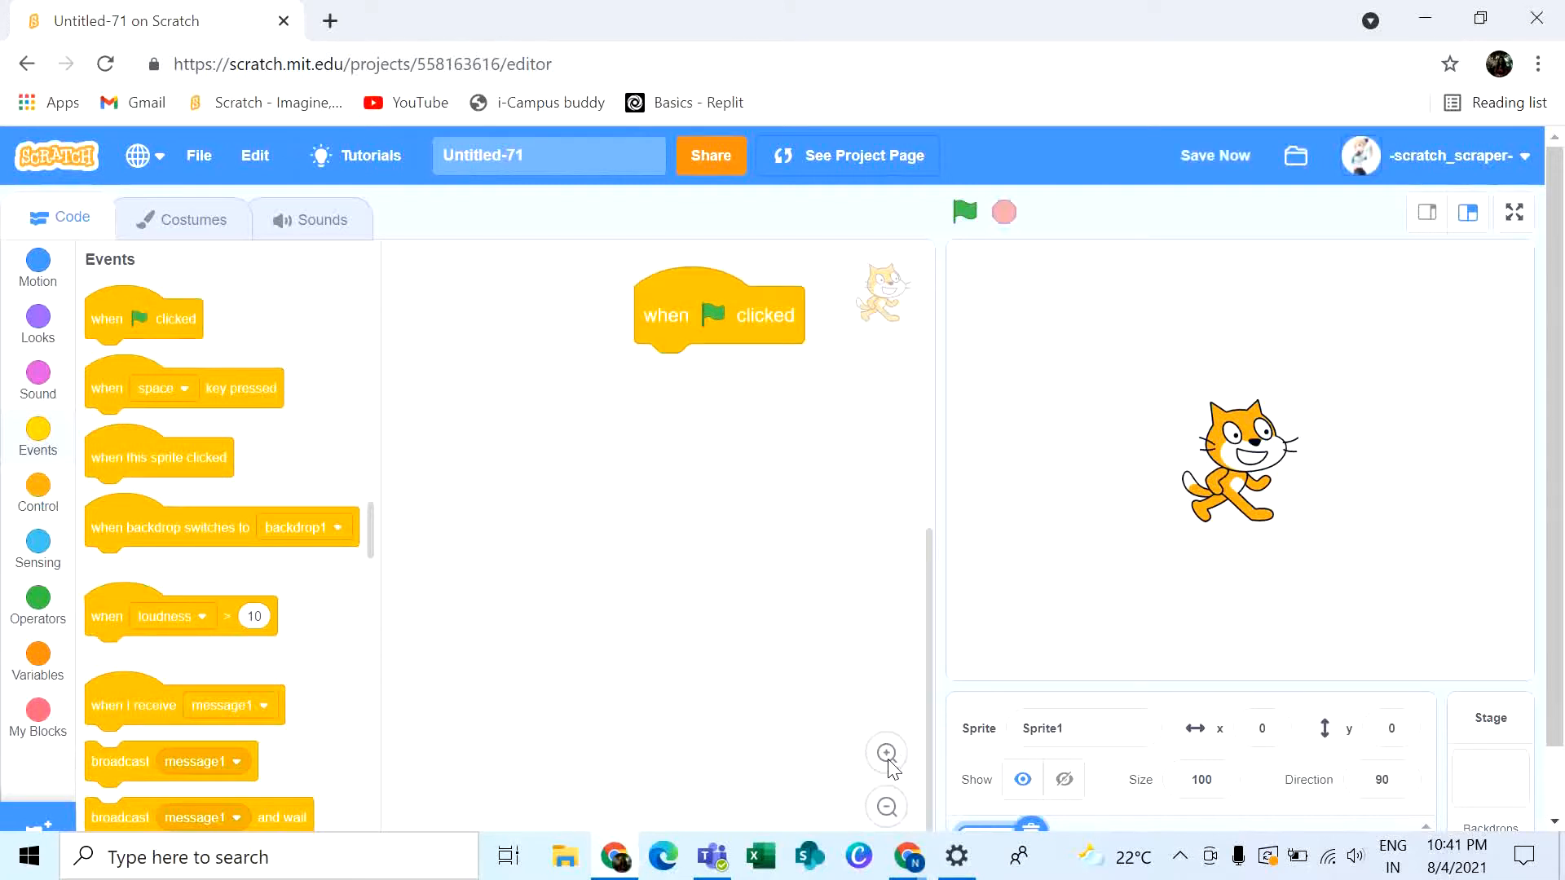
pyautogui.moveTo(719, 311); pyautogui.dragTo(541, 366)
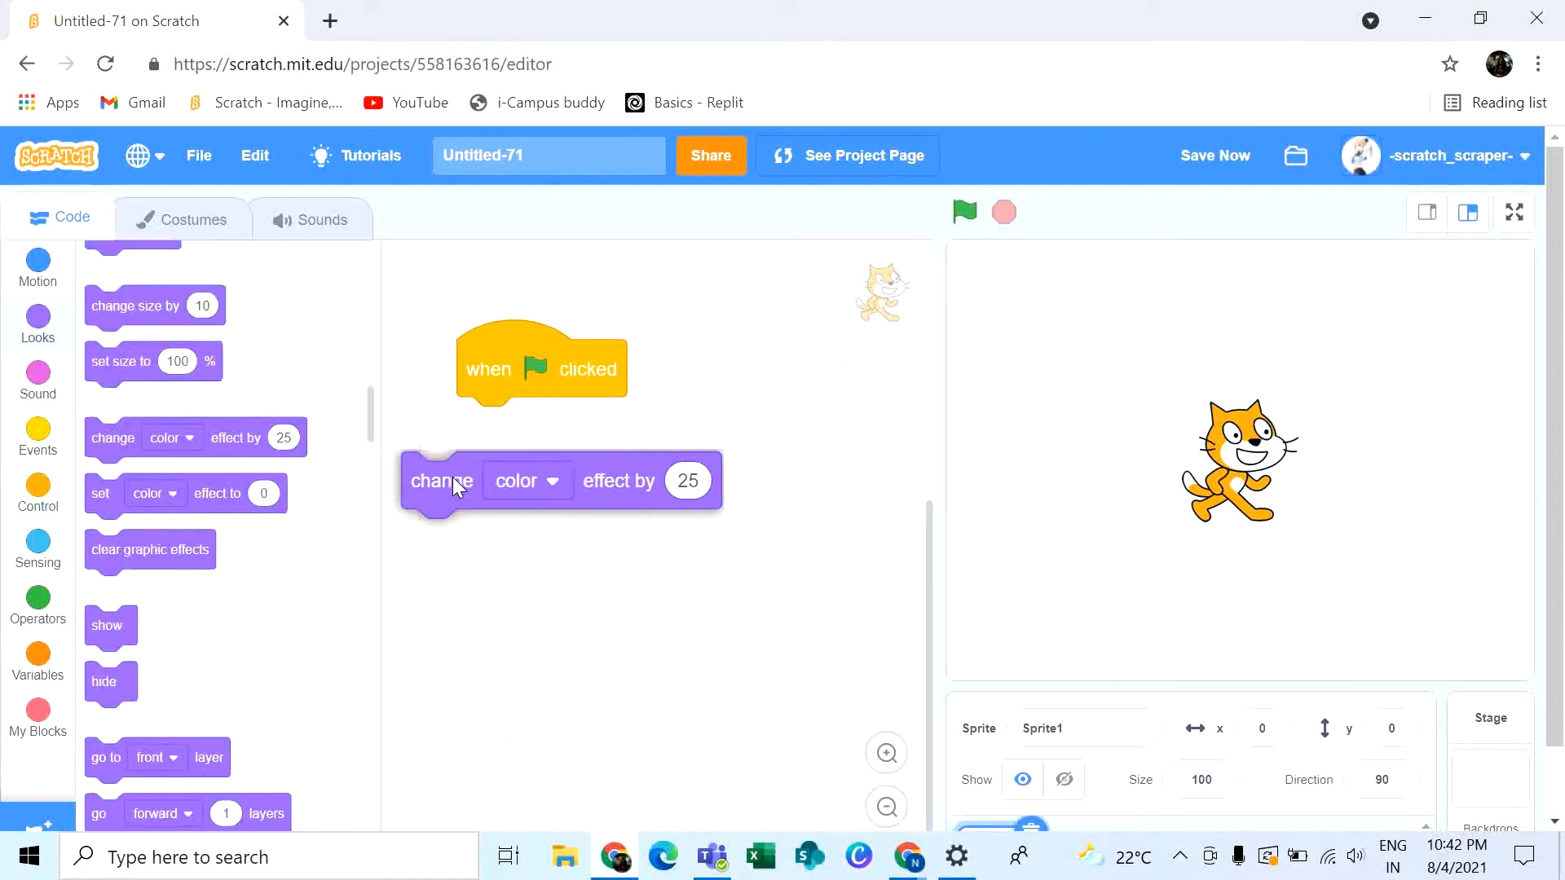
pyautogui.moveTo(440, 479); pyautogui.dragTo(497, 425)
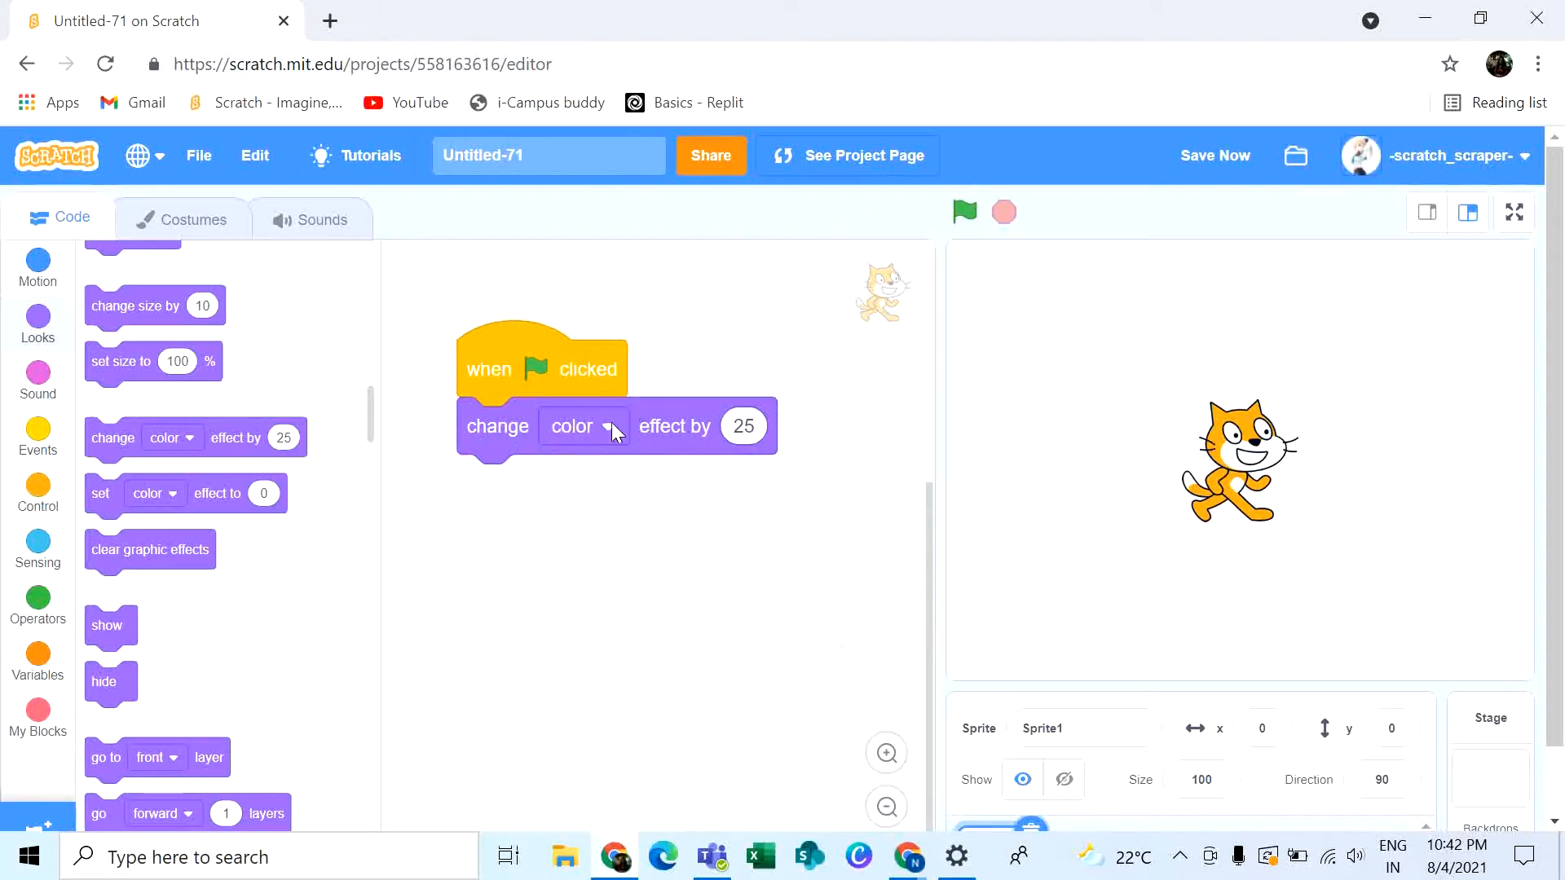
# Switch the block's effect to pixelate and set its amount to 20.
pyautogui.click(584, 426)
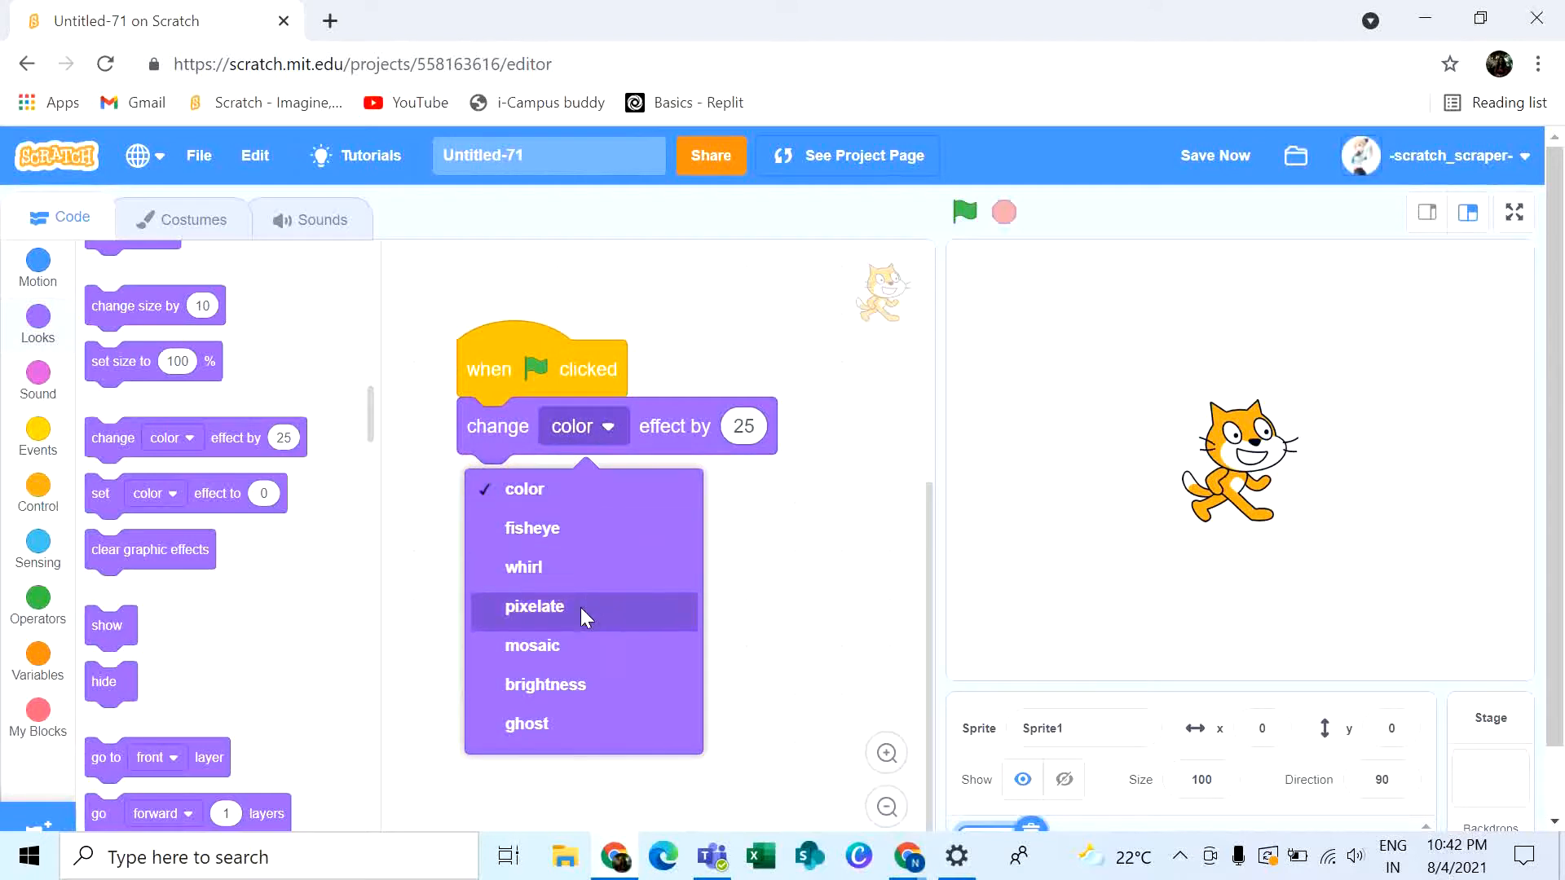
pyautogui.moveTo(591, 613)
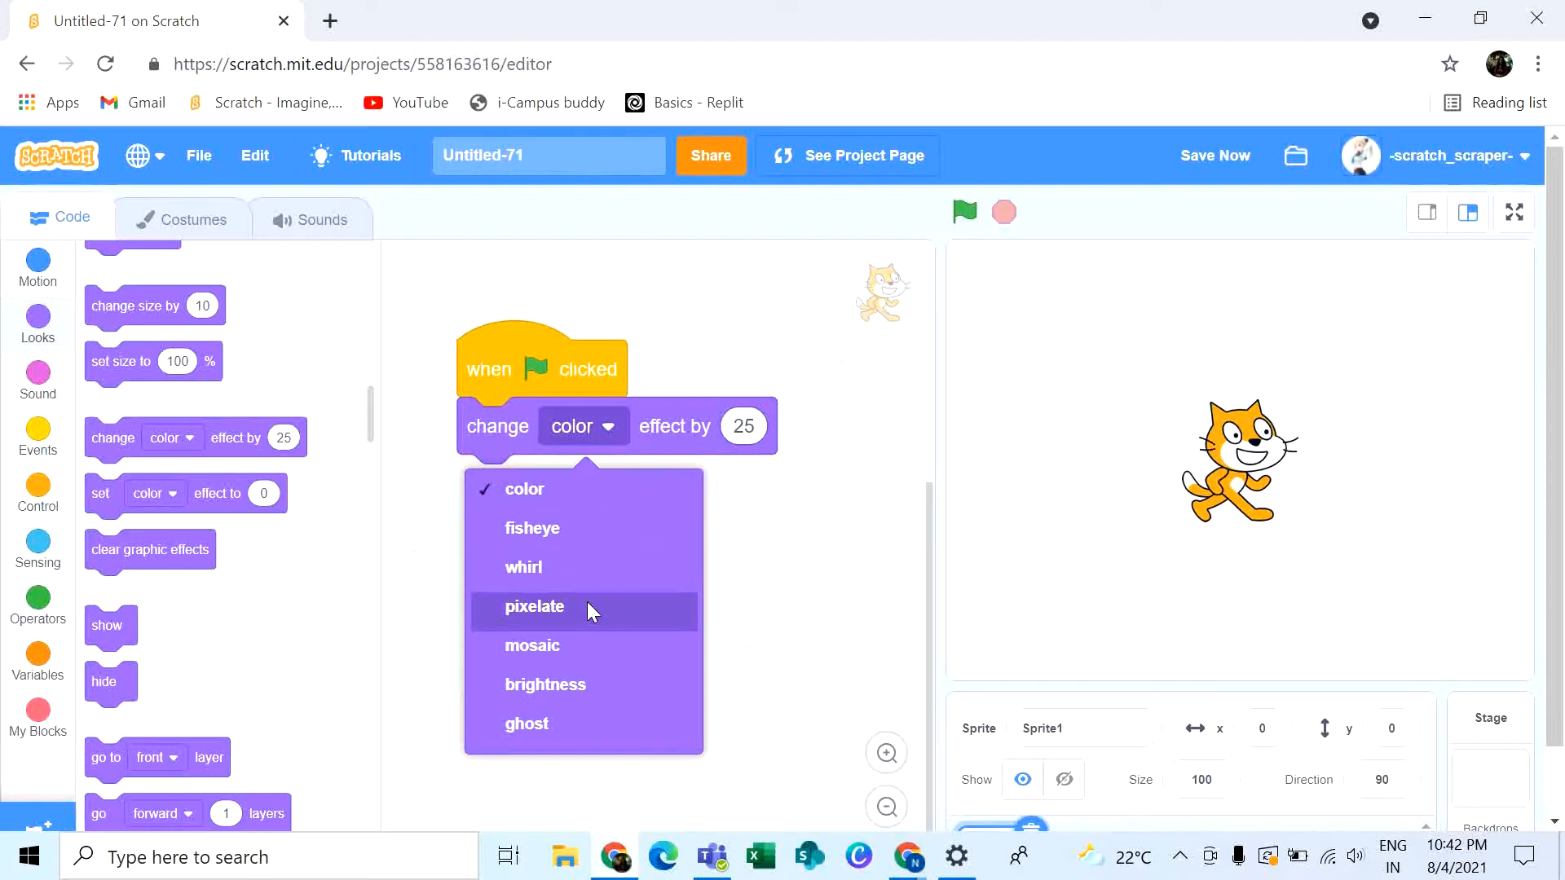
pyautogui.moveTo(582, 621)
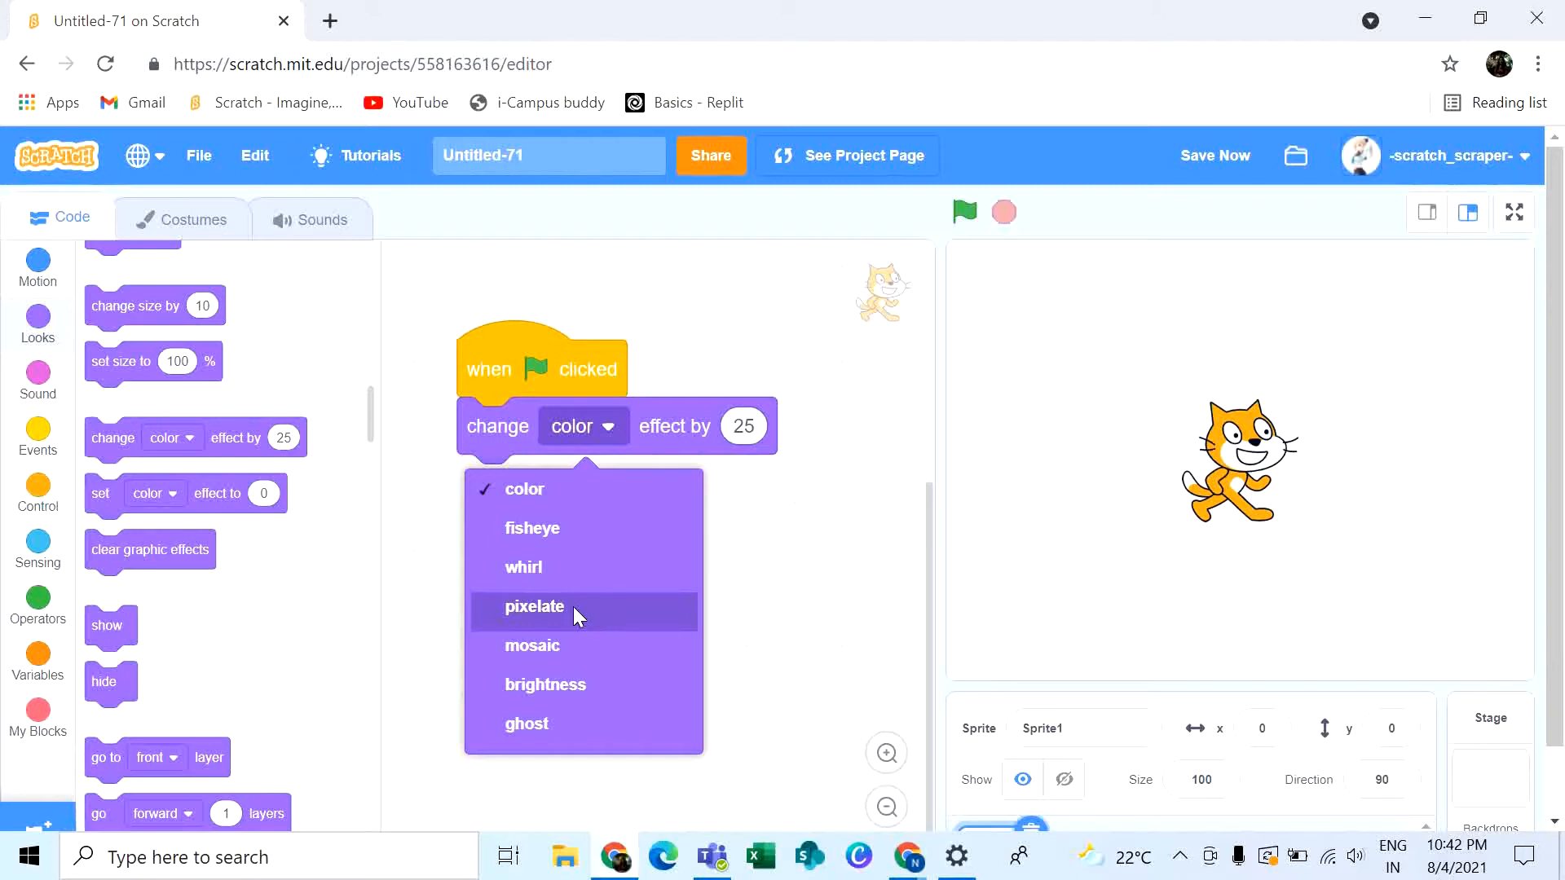
pyautogui.moveTo(557, 611)
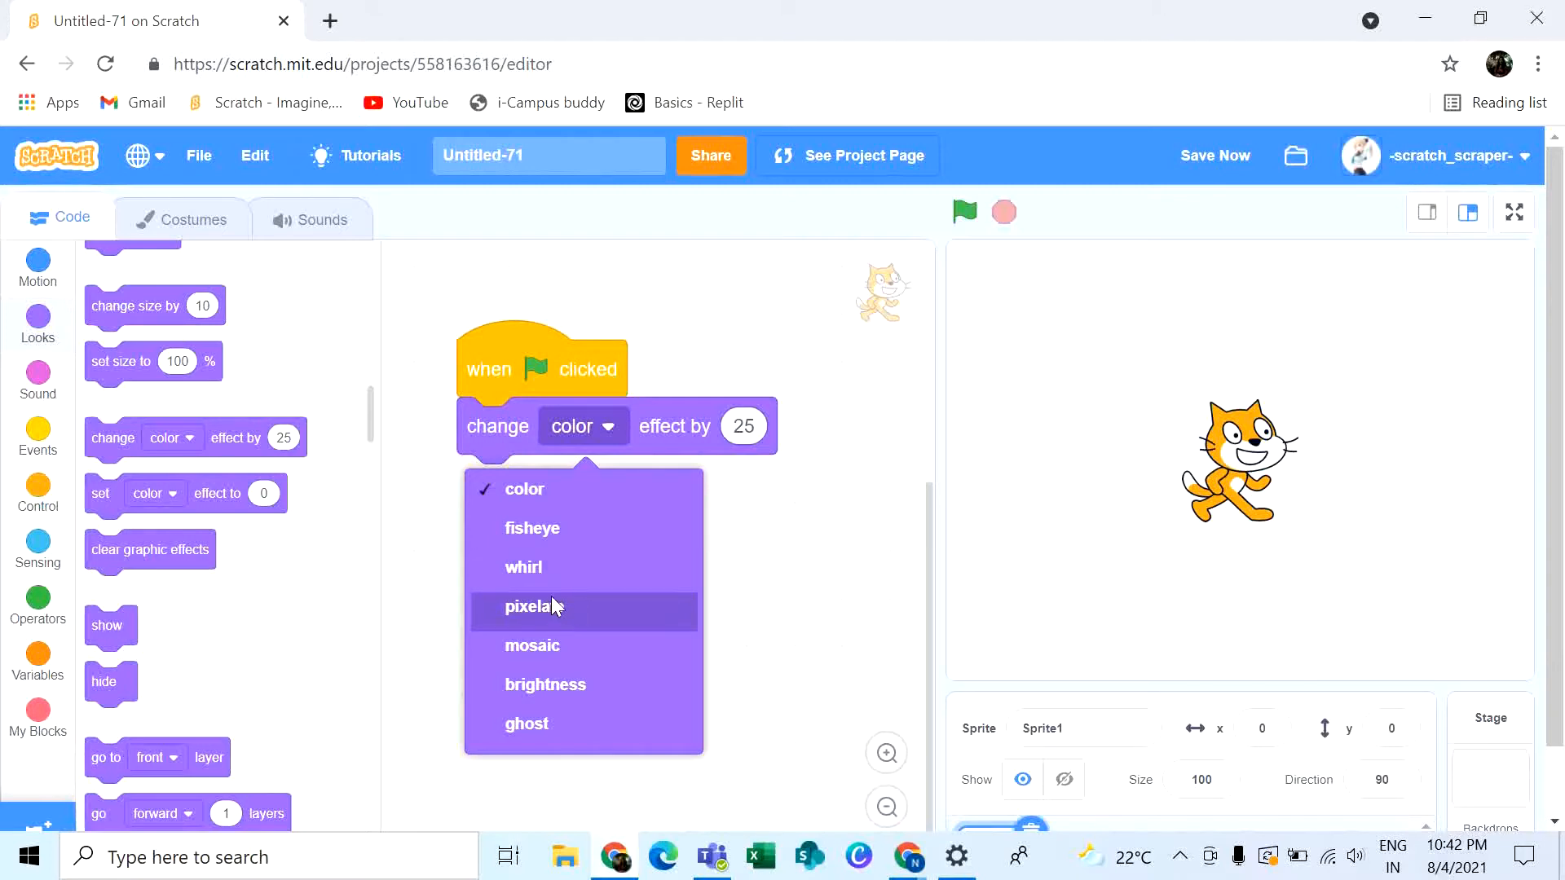
pyautogui.click(531, 606)
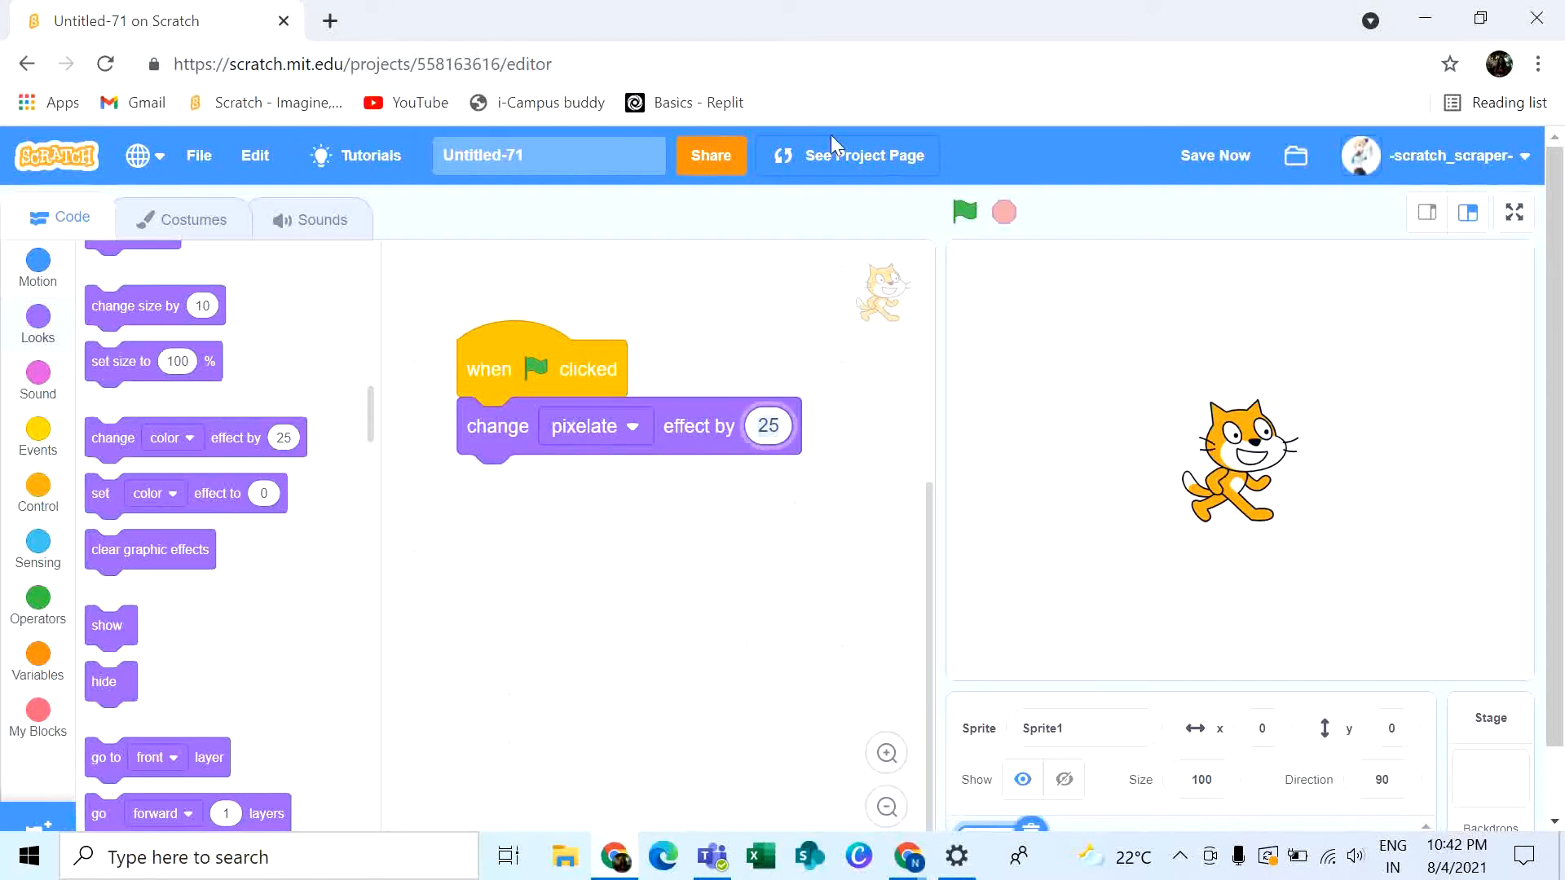
pyautogui.click(768, 426)
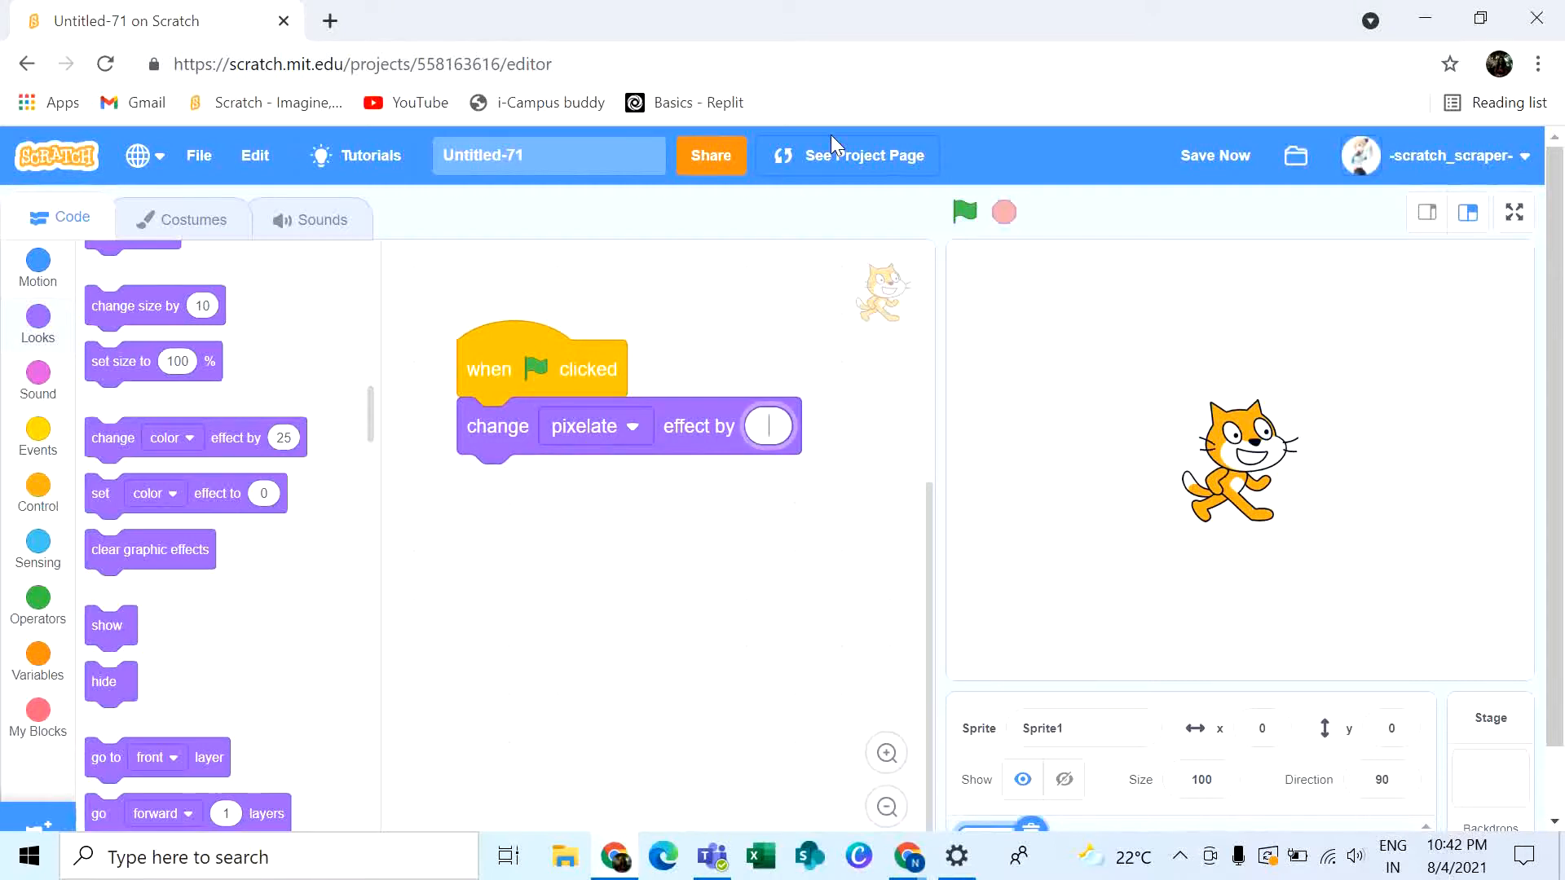
pyautogui.write('20')
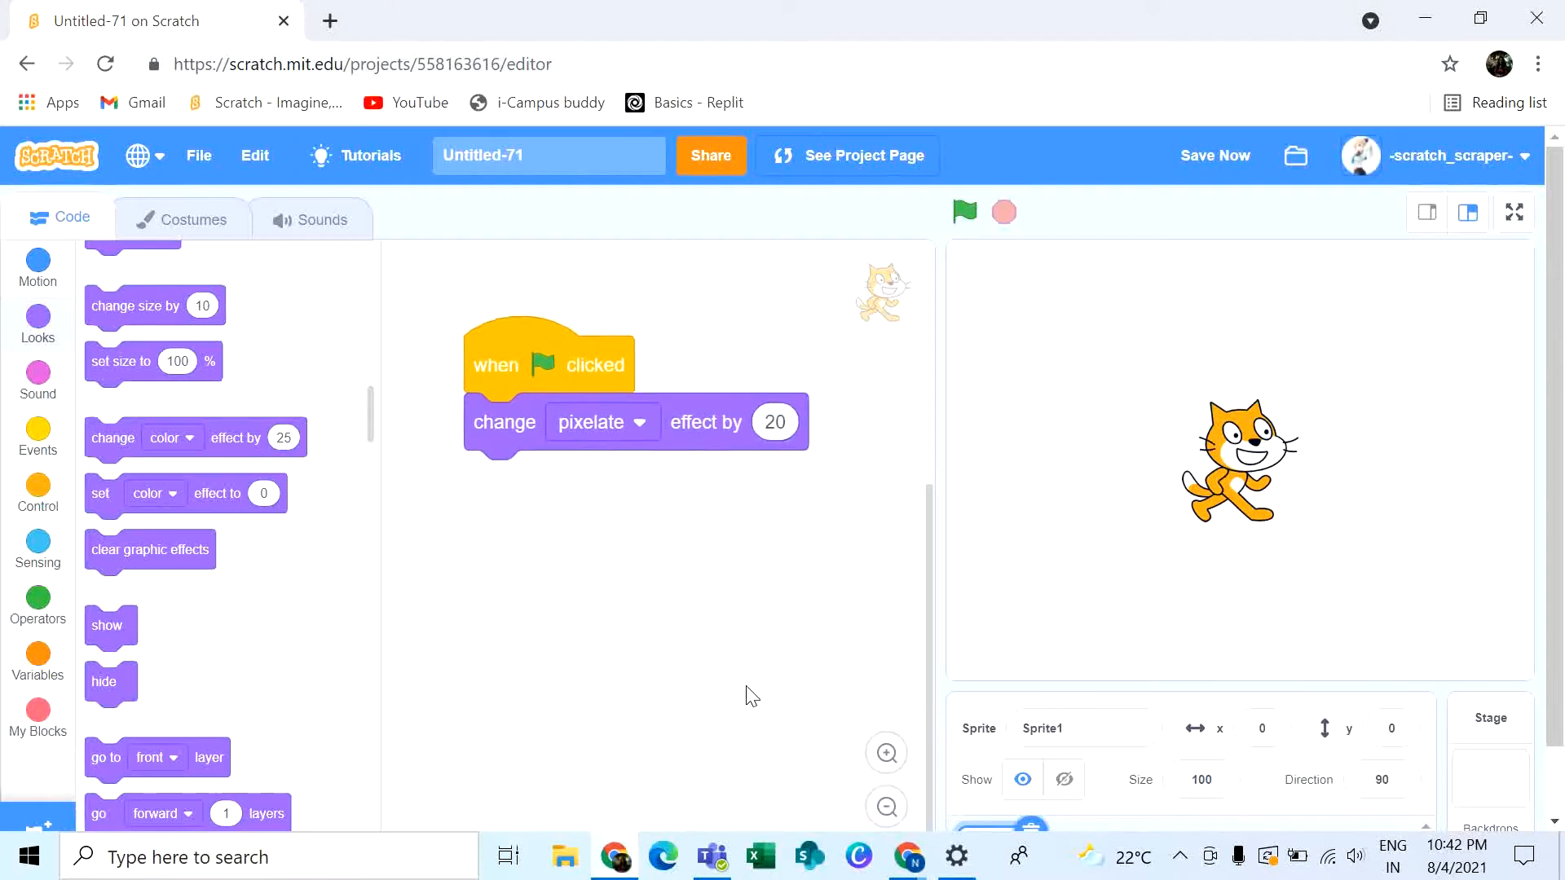
pyautogui.click(963, 212)
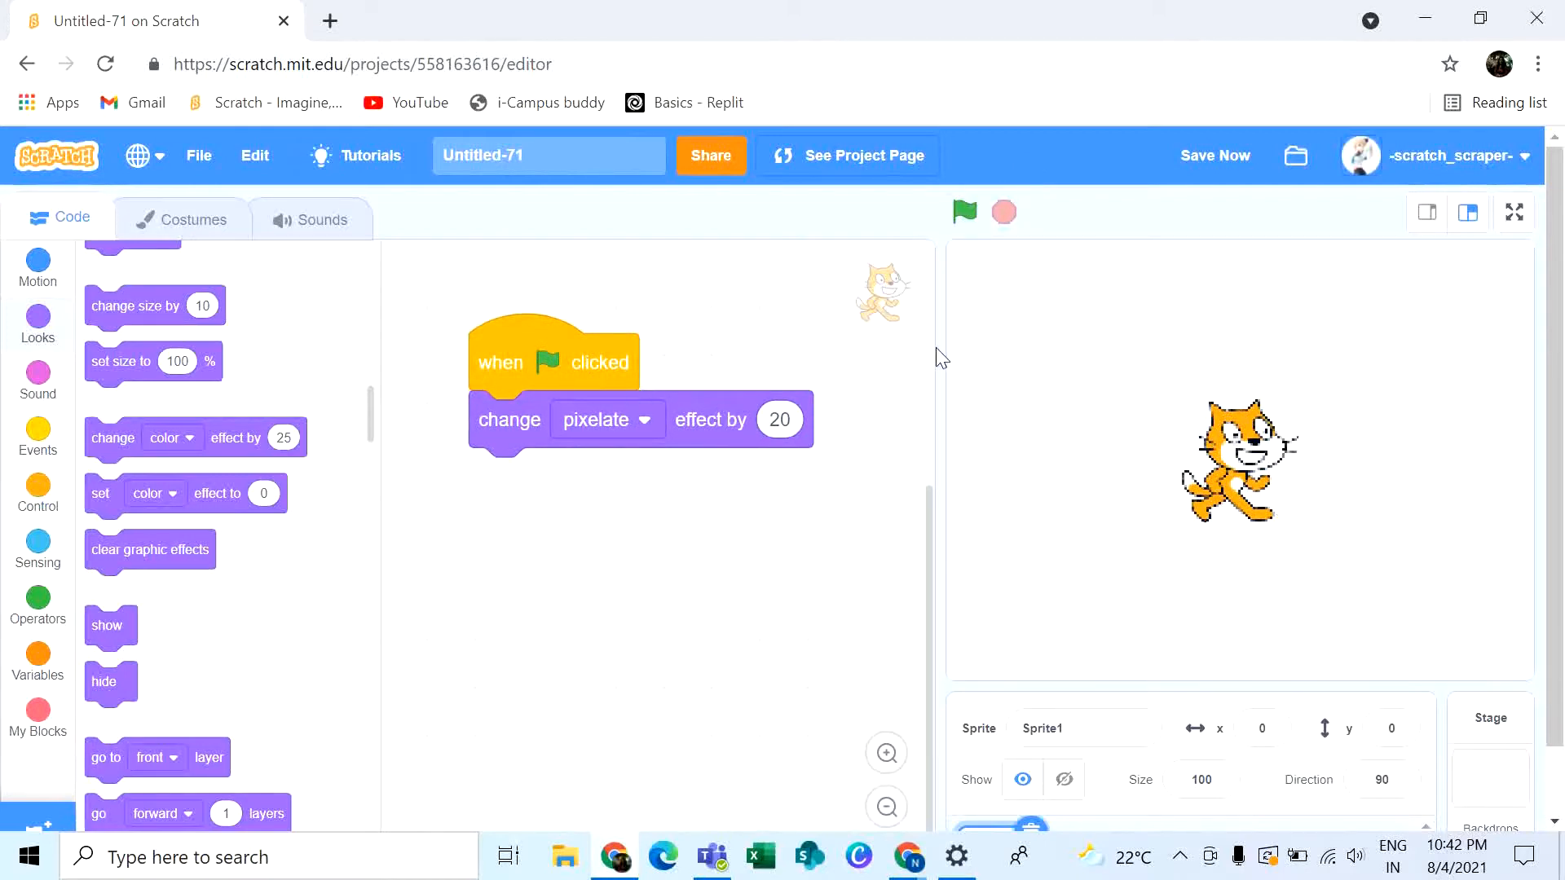
# Wrap the pixelate change in a forever loop and reduce its amount to 2.
pyautogui.click(38, 496)
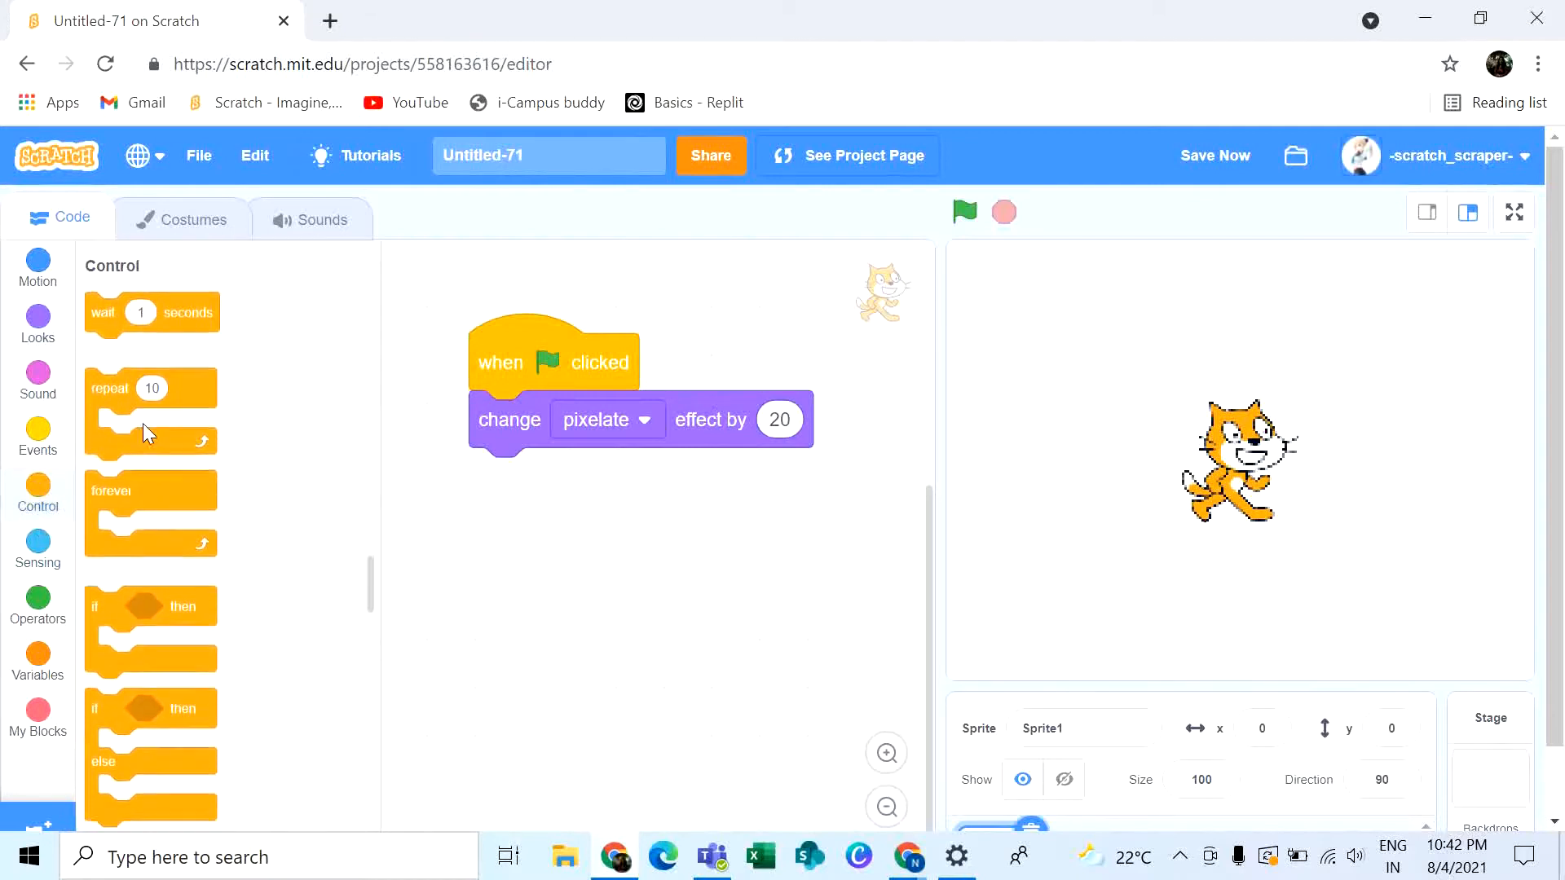
pyautogui.moveTo(150, 489); pyautogui.dragTo(565, 419)
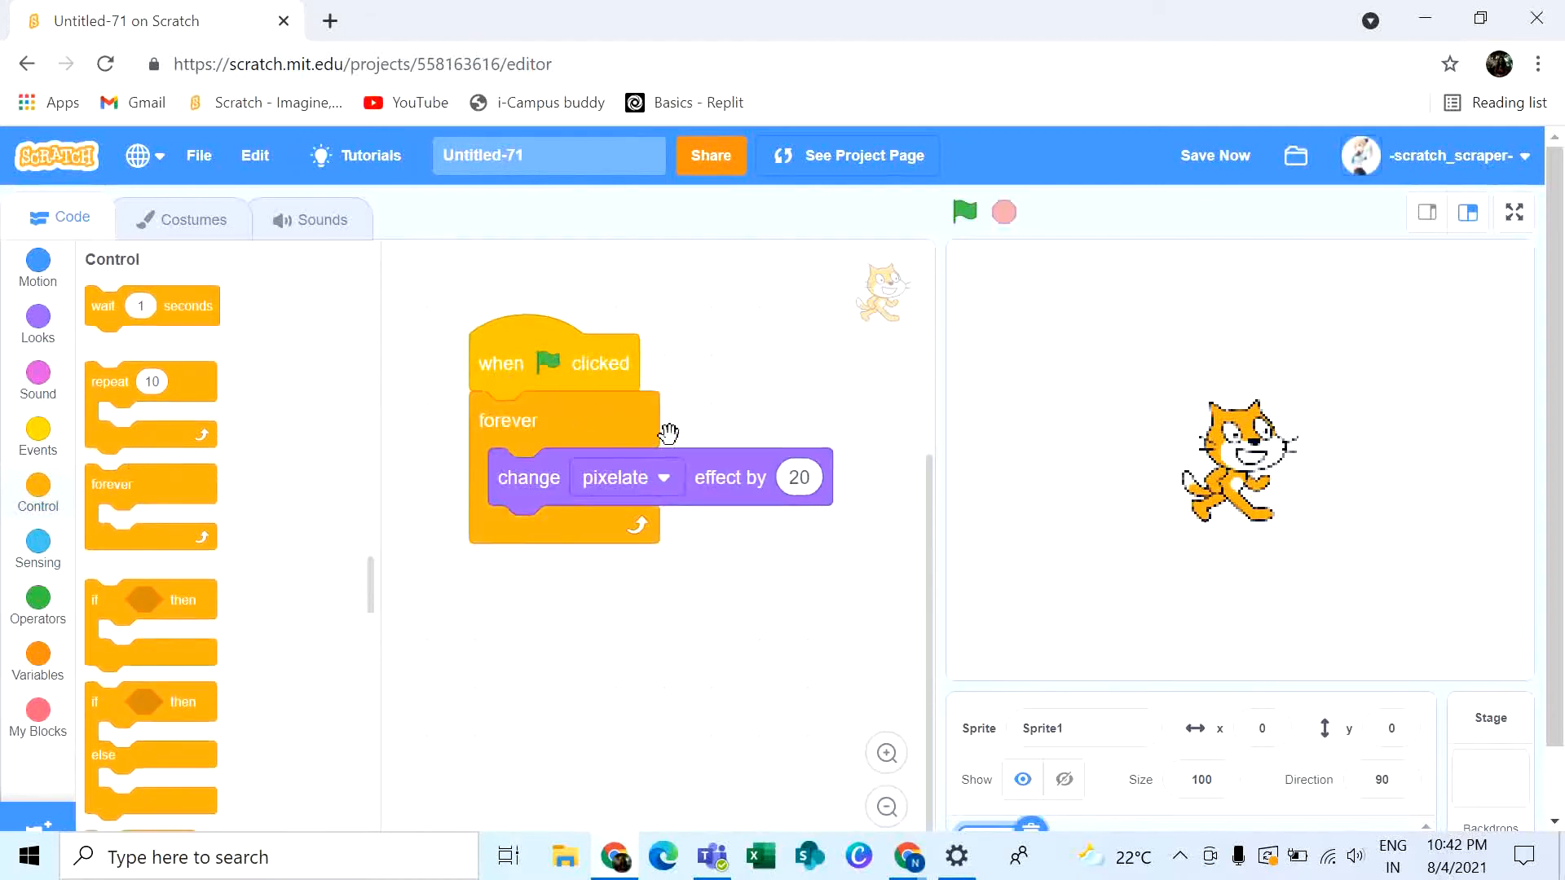
pyautogui.click(797, 476)
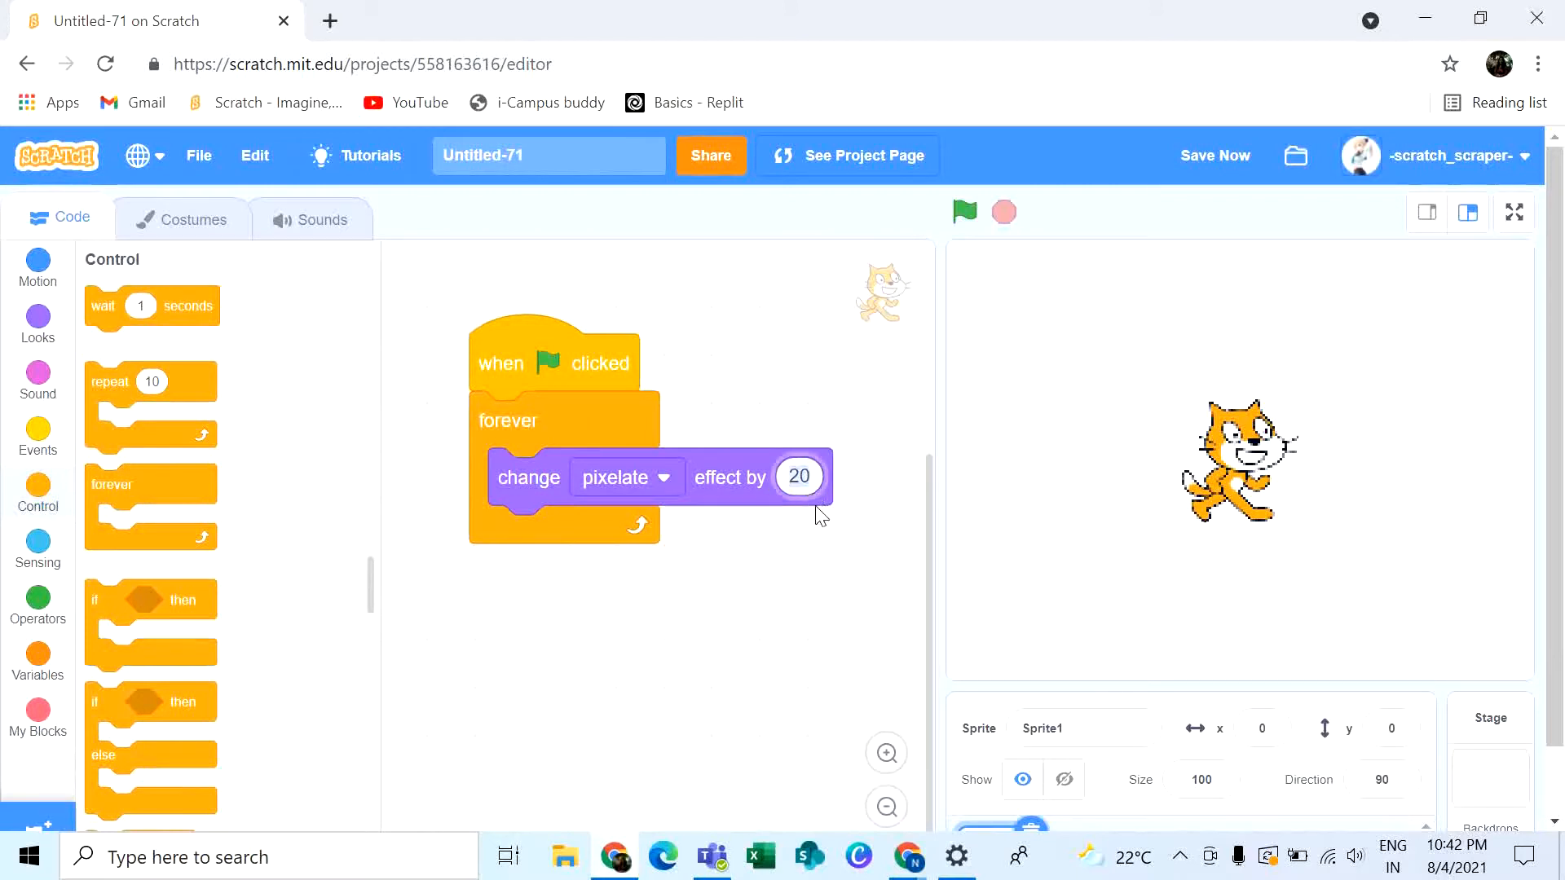
pyautogui.click(799, 476)
pyautogui.write('2')
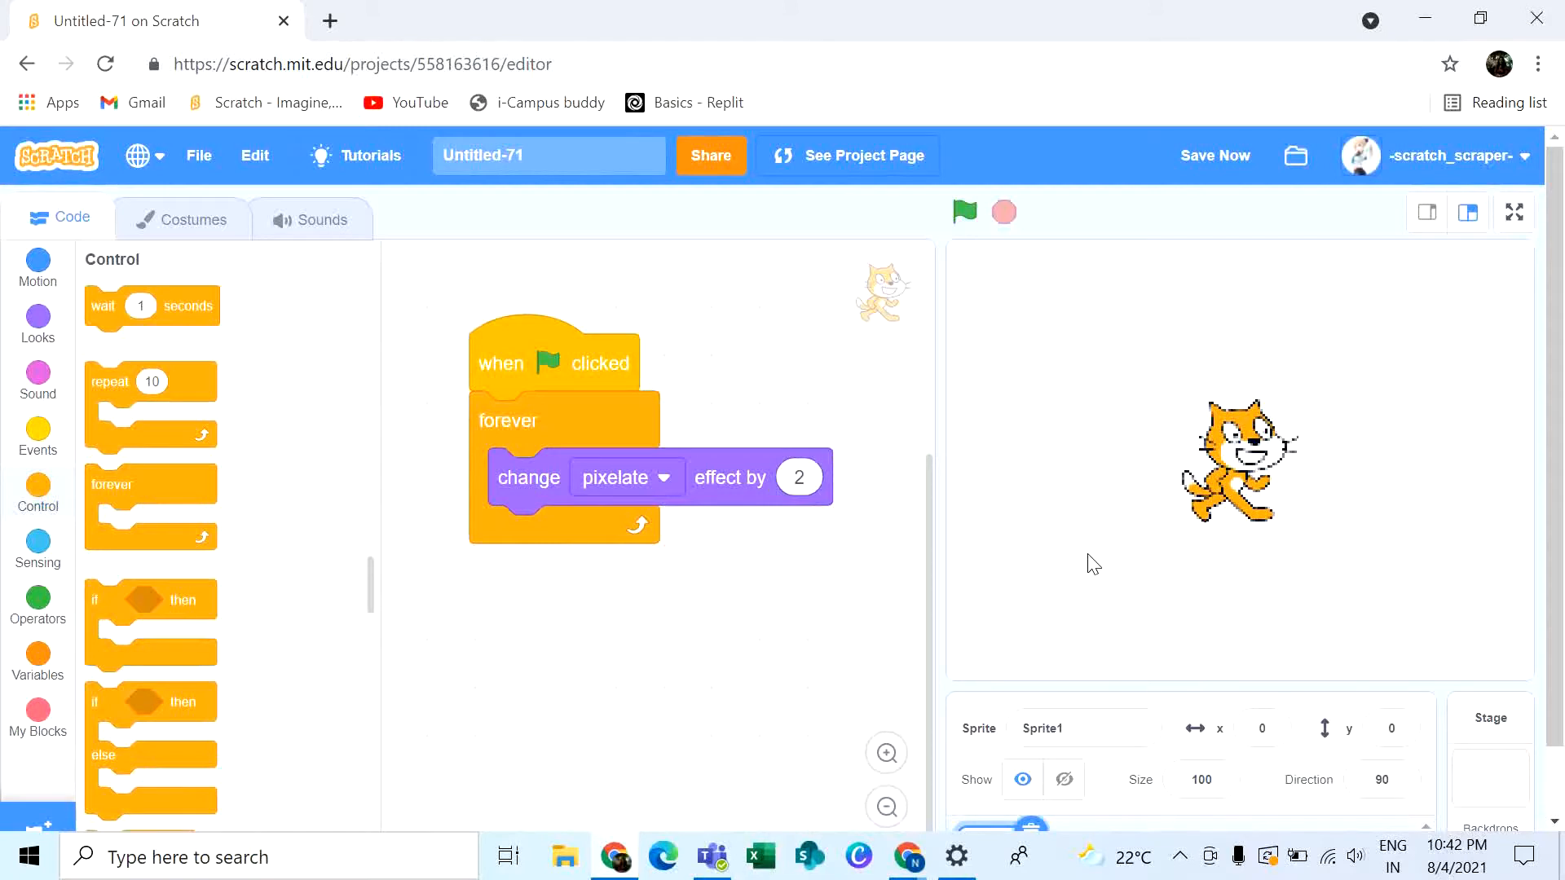
pyautogui.moveTo(903, 187)
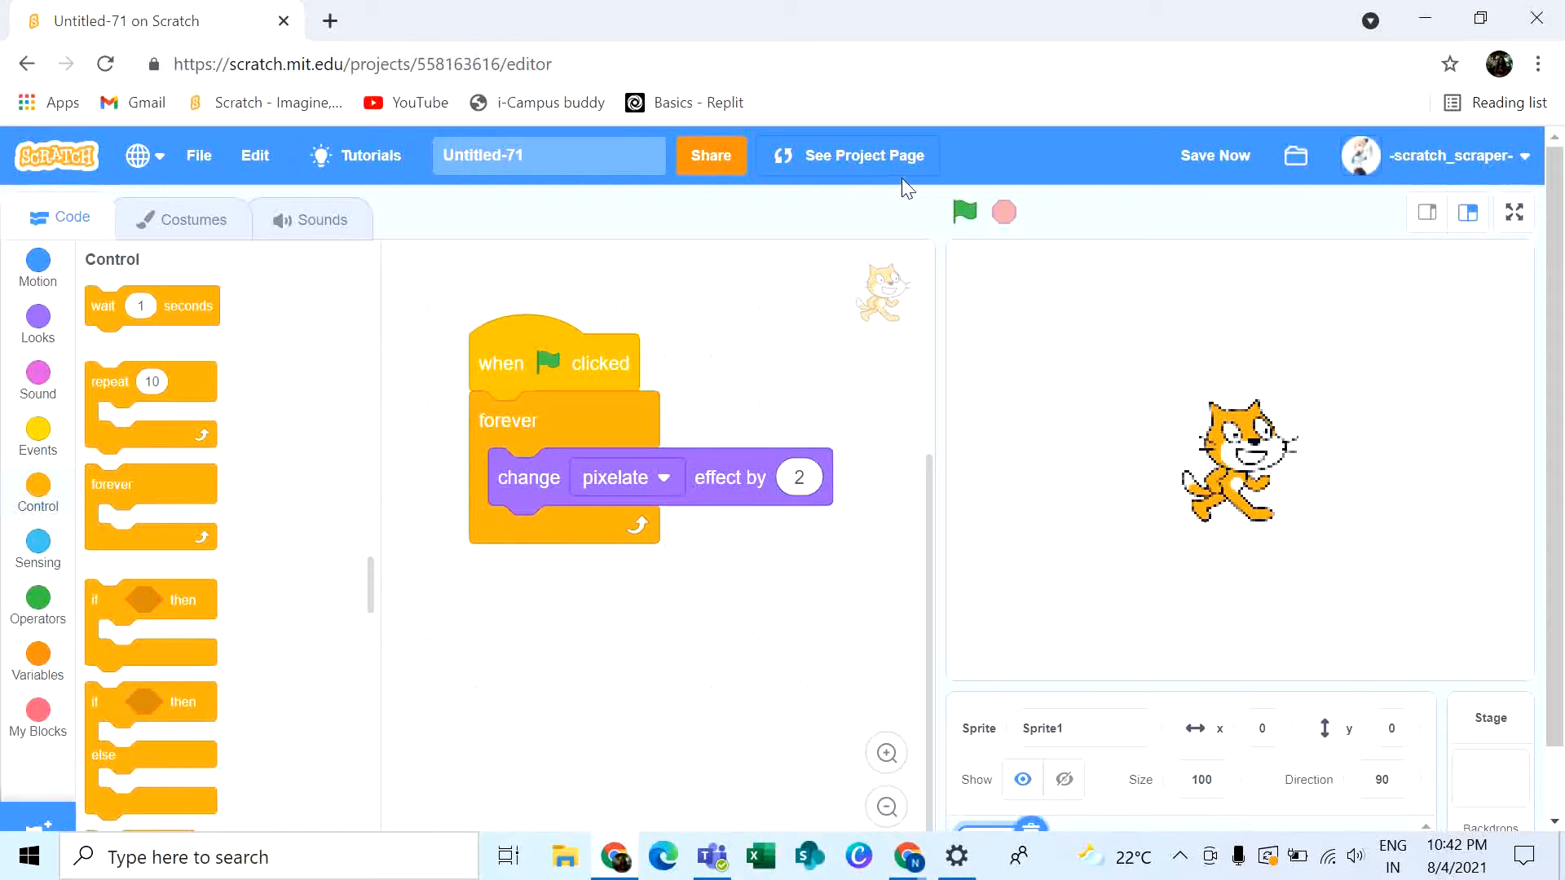
# Run the forever-pixelate script on the cat several times, then stop it so the cat looks normal.
pyautogui.click(964, 212)
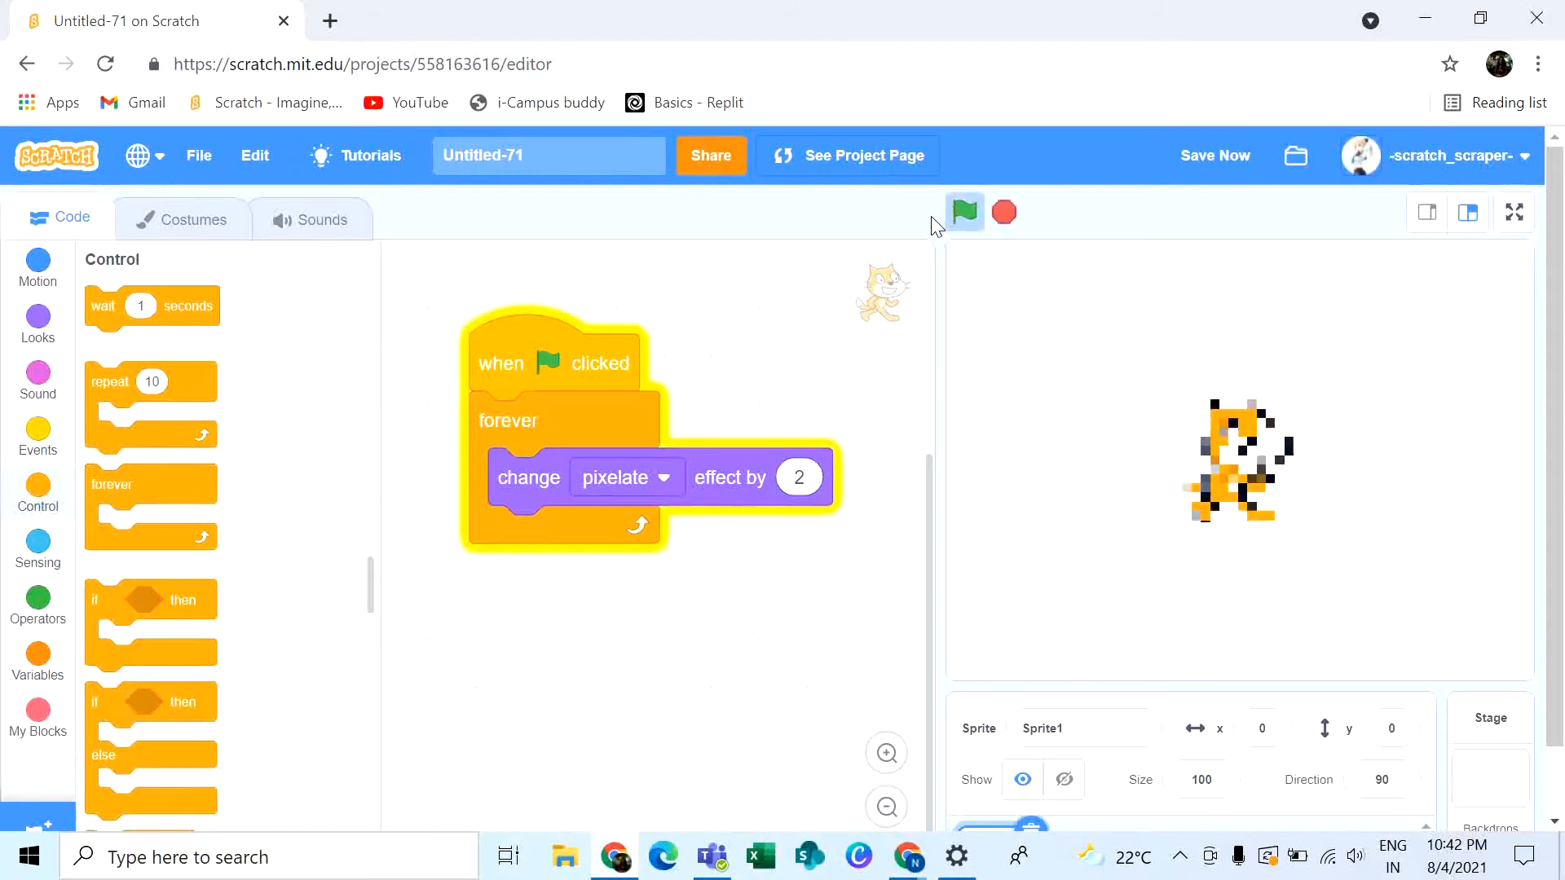
pyautogui.click(964, 212)
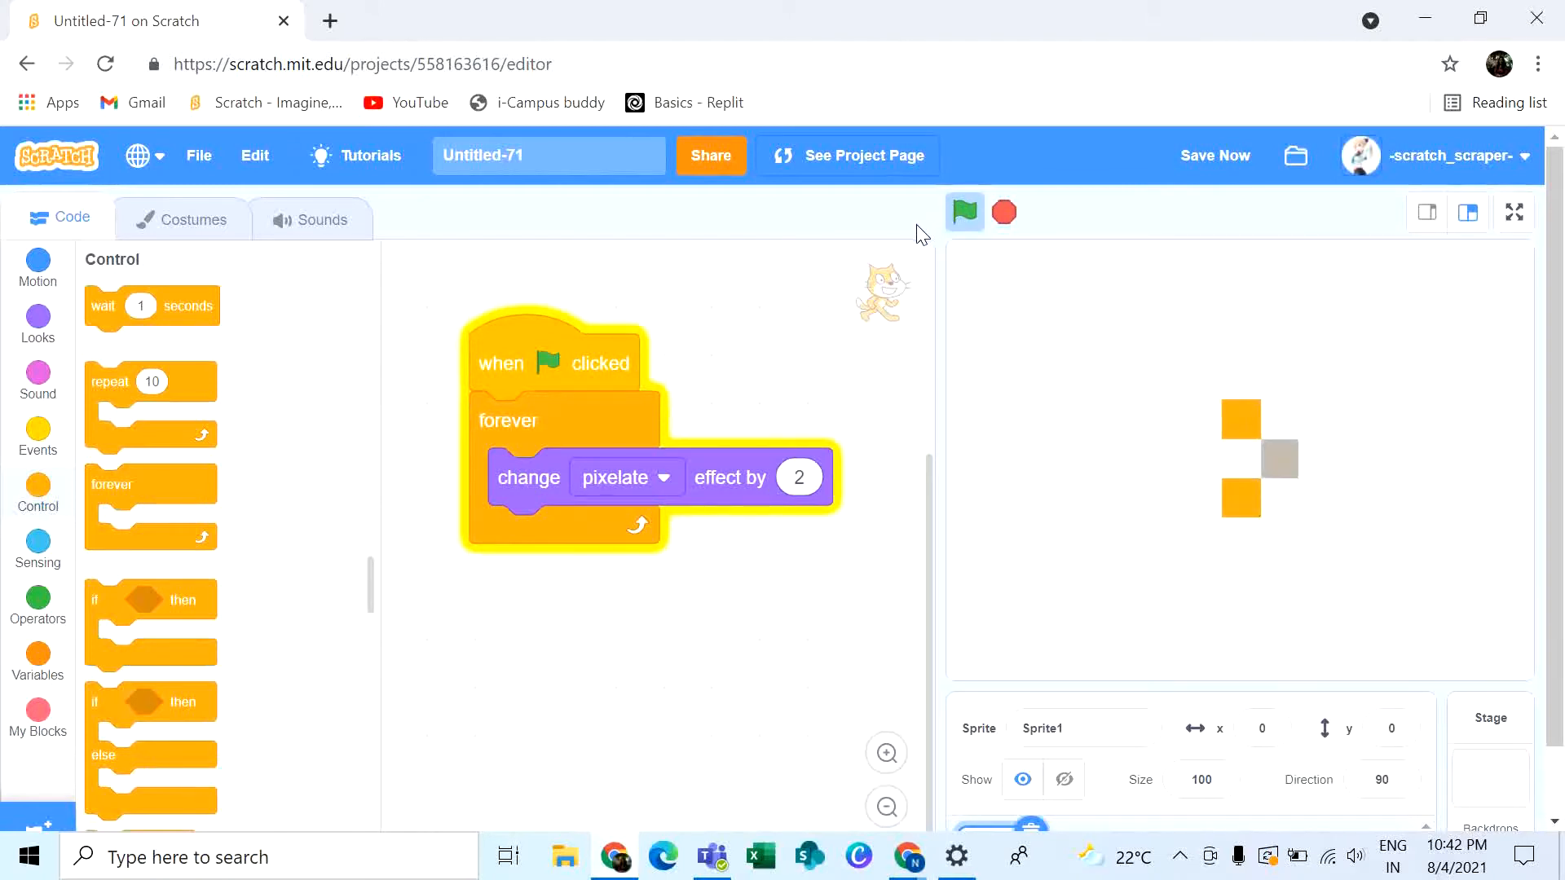
pyautogui.click(963, 212)
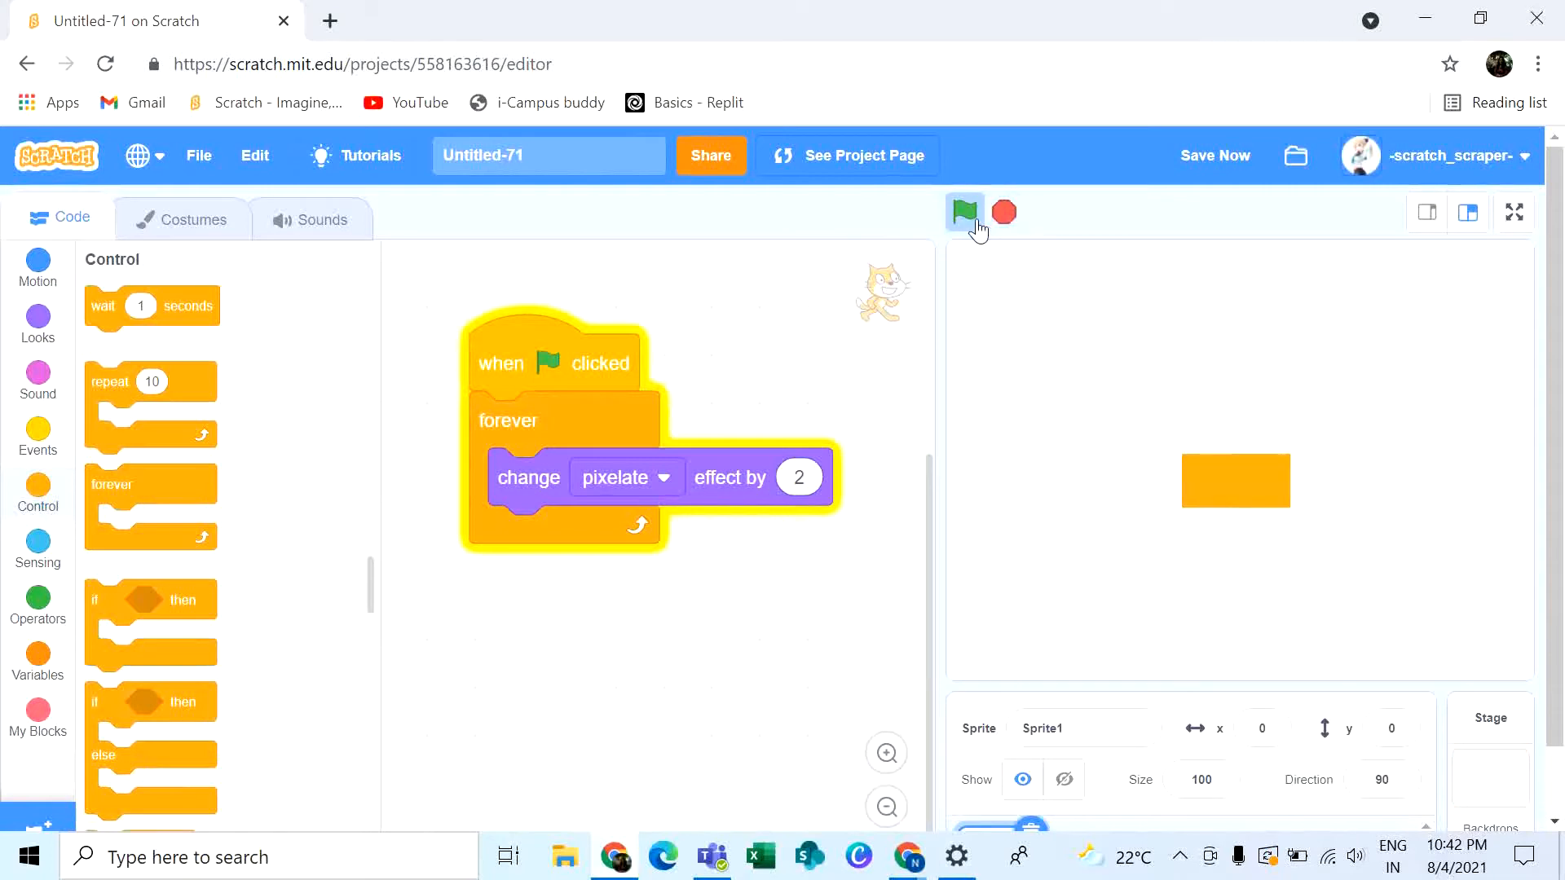
pyautogui.click(963, 212)
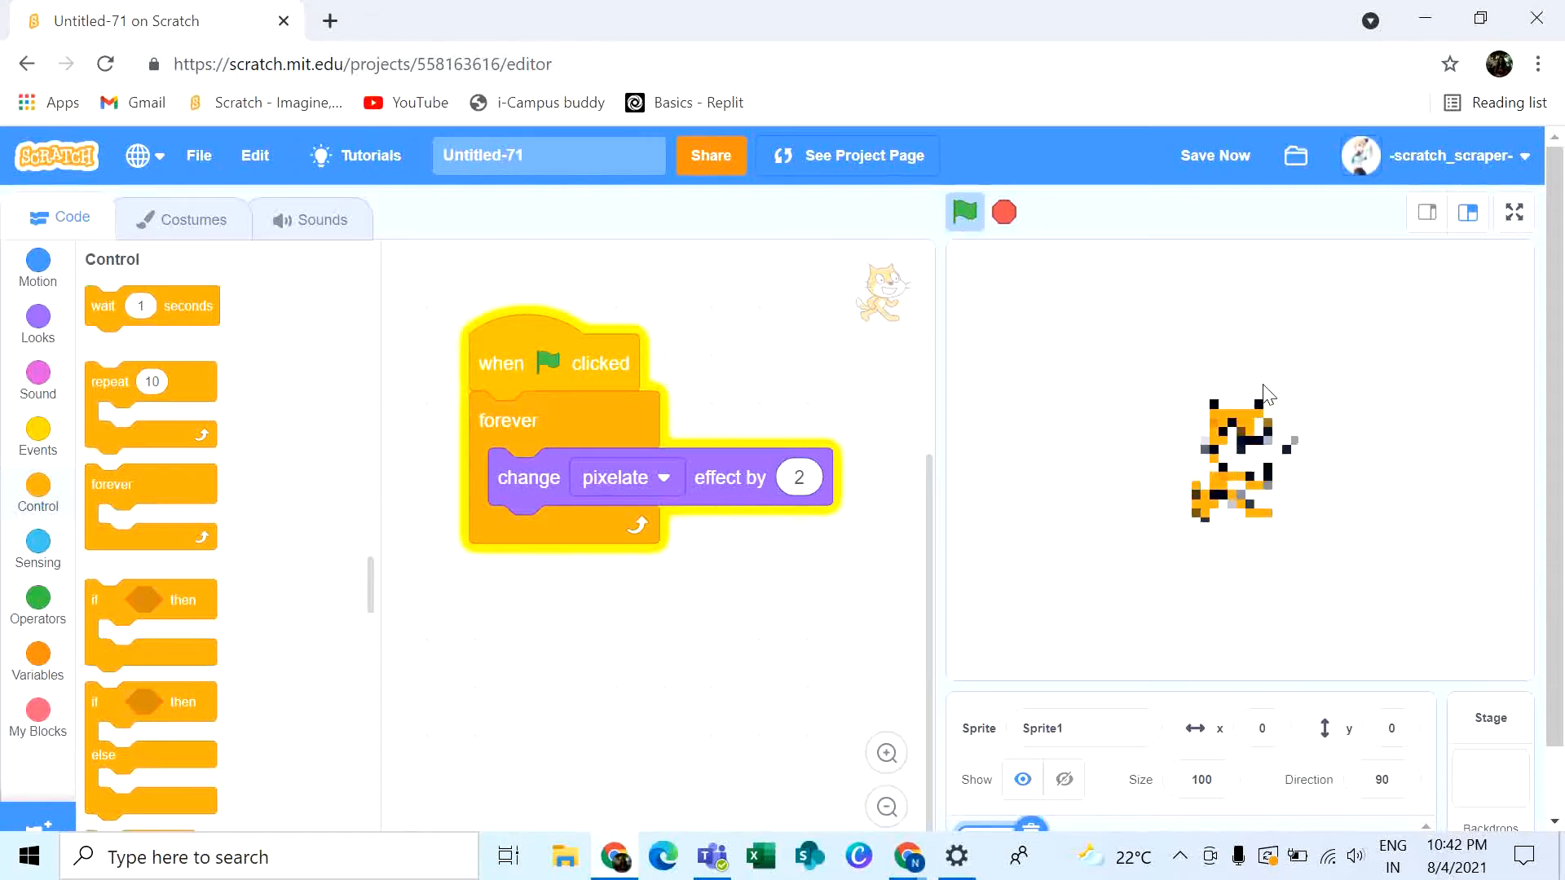
pyautogui.click(964, 212)
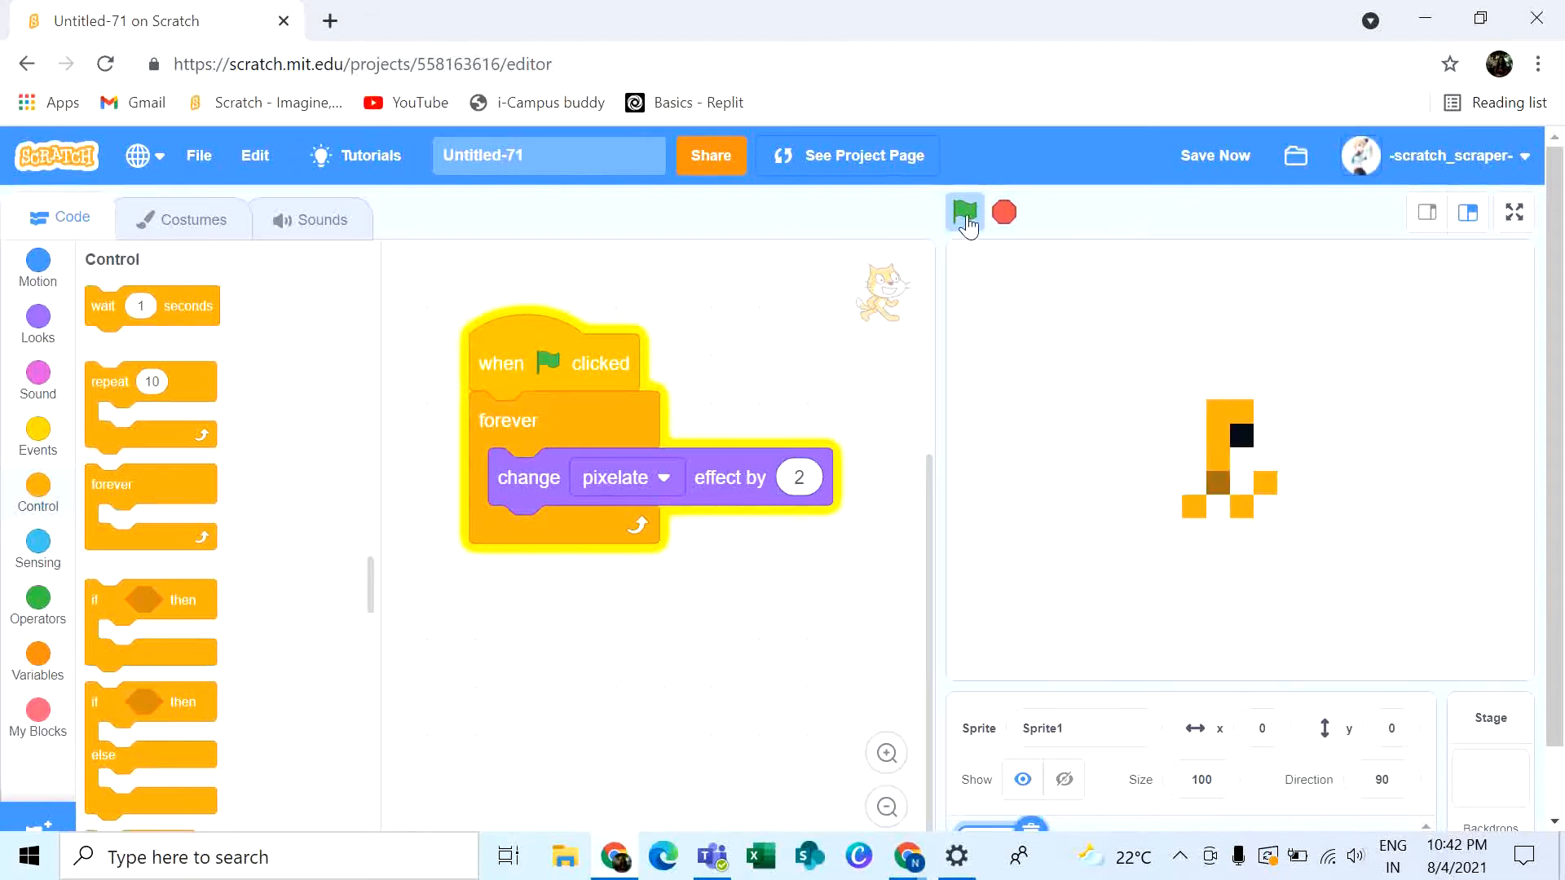
pyautogui.click(964, 212)
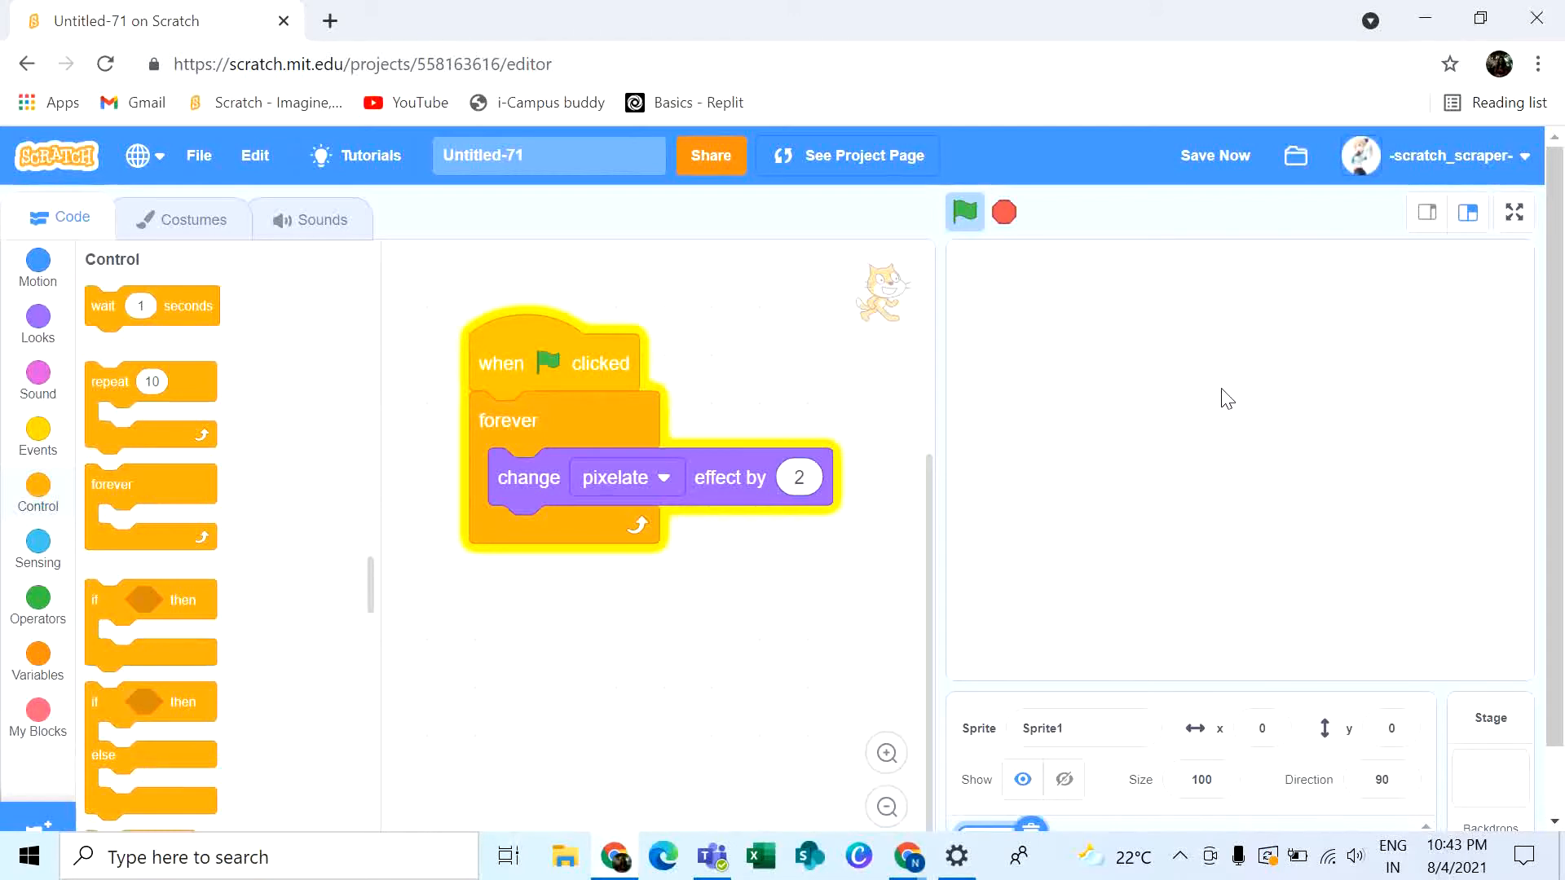
pyautogui.click(602, 511)
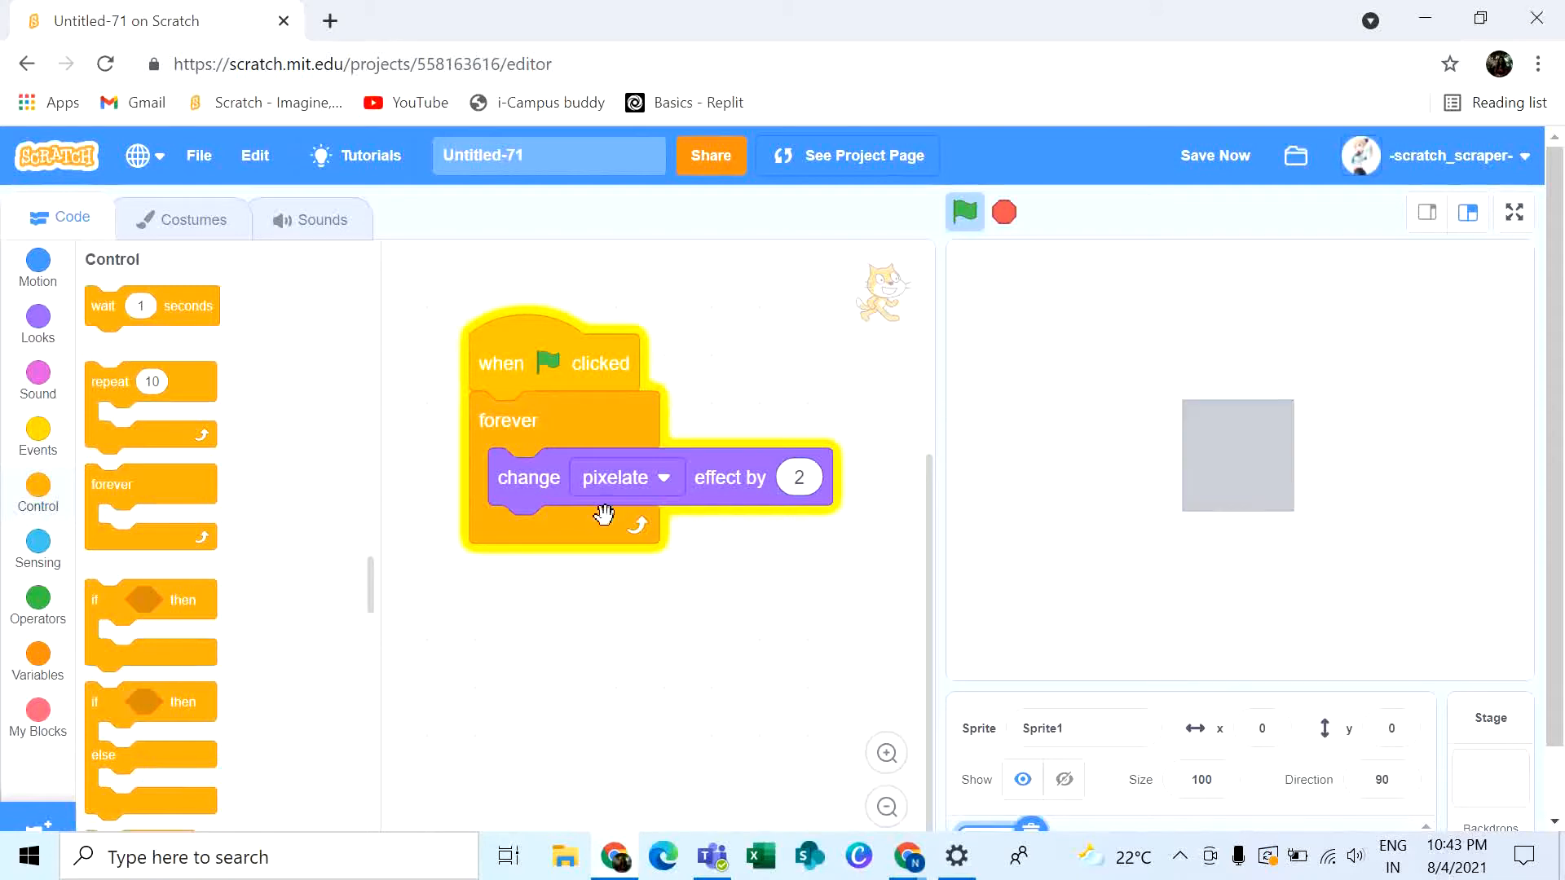
pyautogui.click(963, 212)
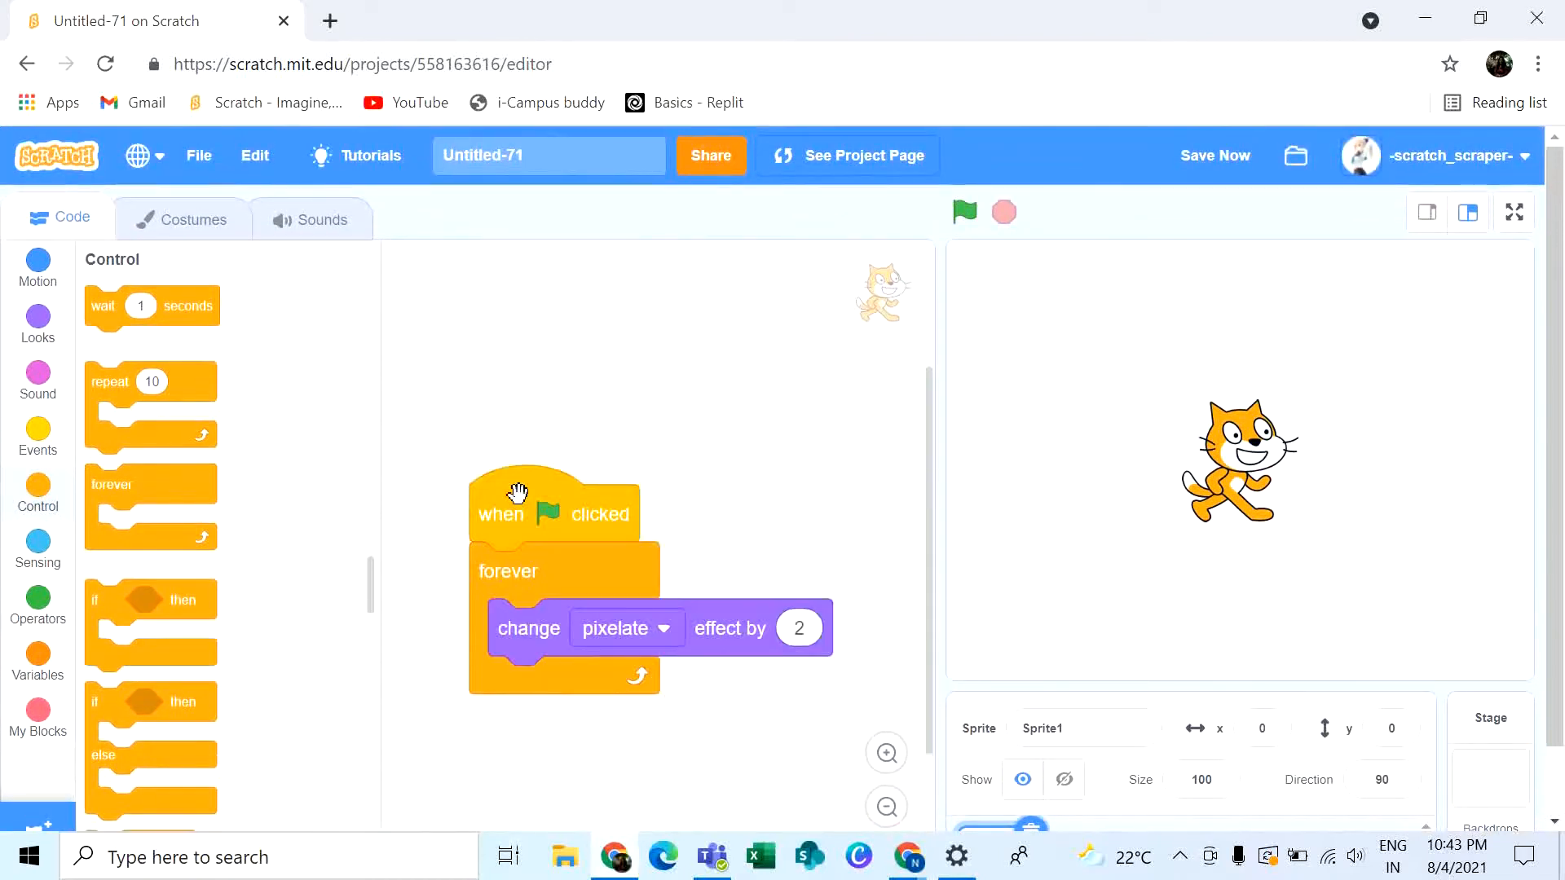
# Convert the cat's first costume to bitmap, enlarge it slightly, and convert to bitmap again.
pyautogui.click(194, 217)
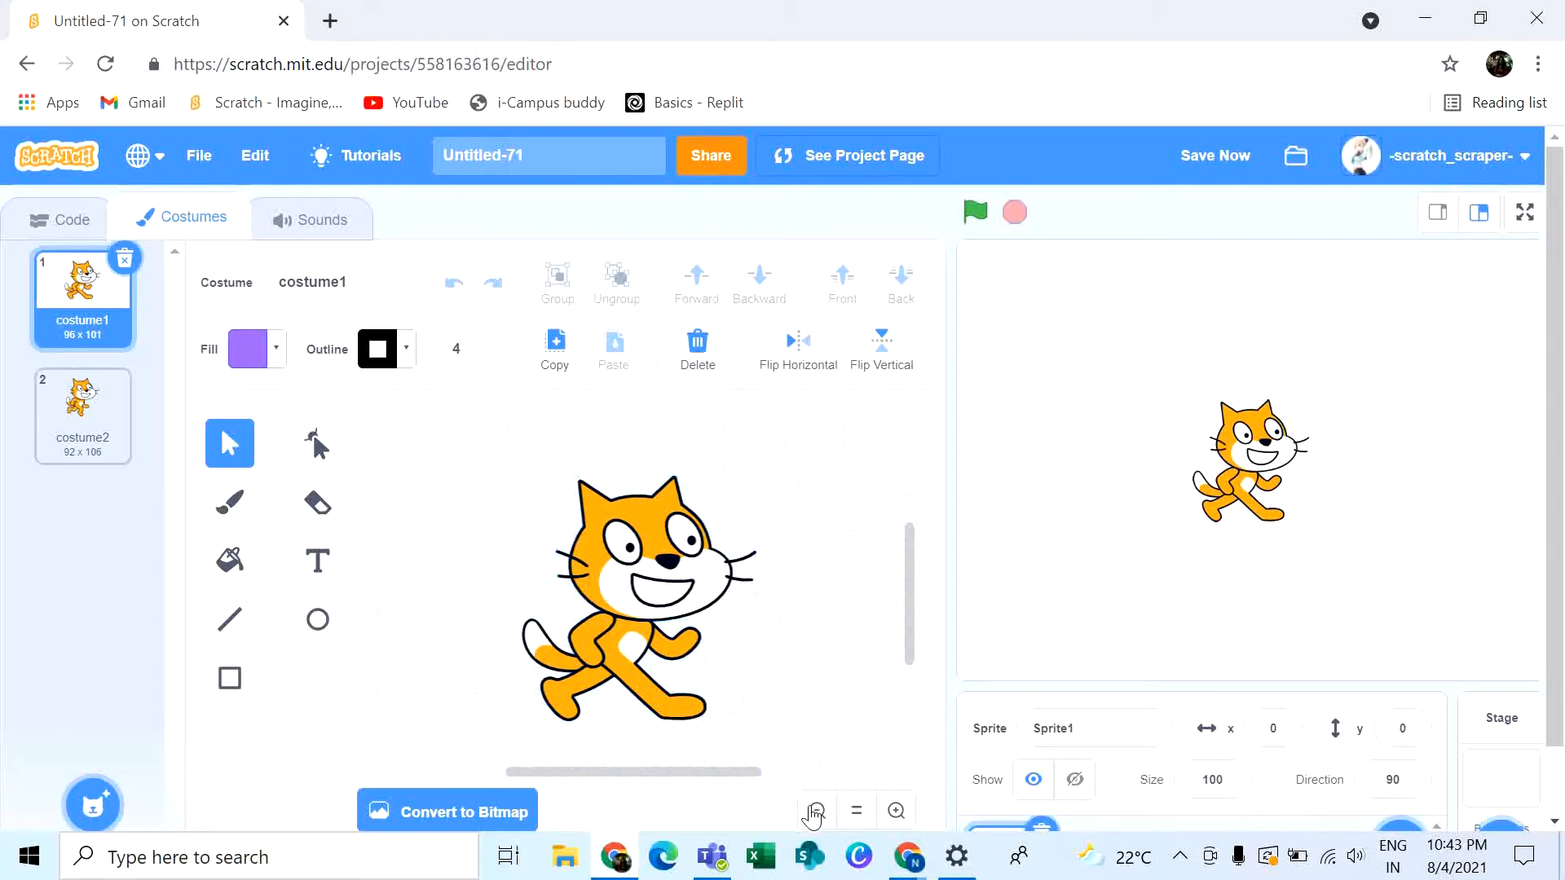
pyautogui.click(815, 810)
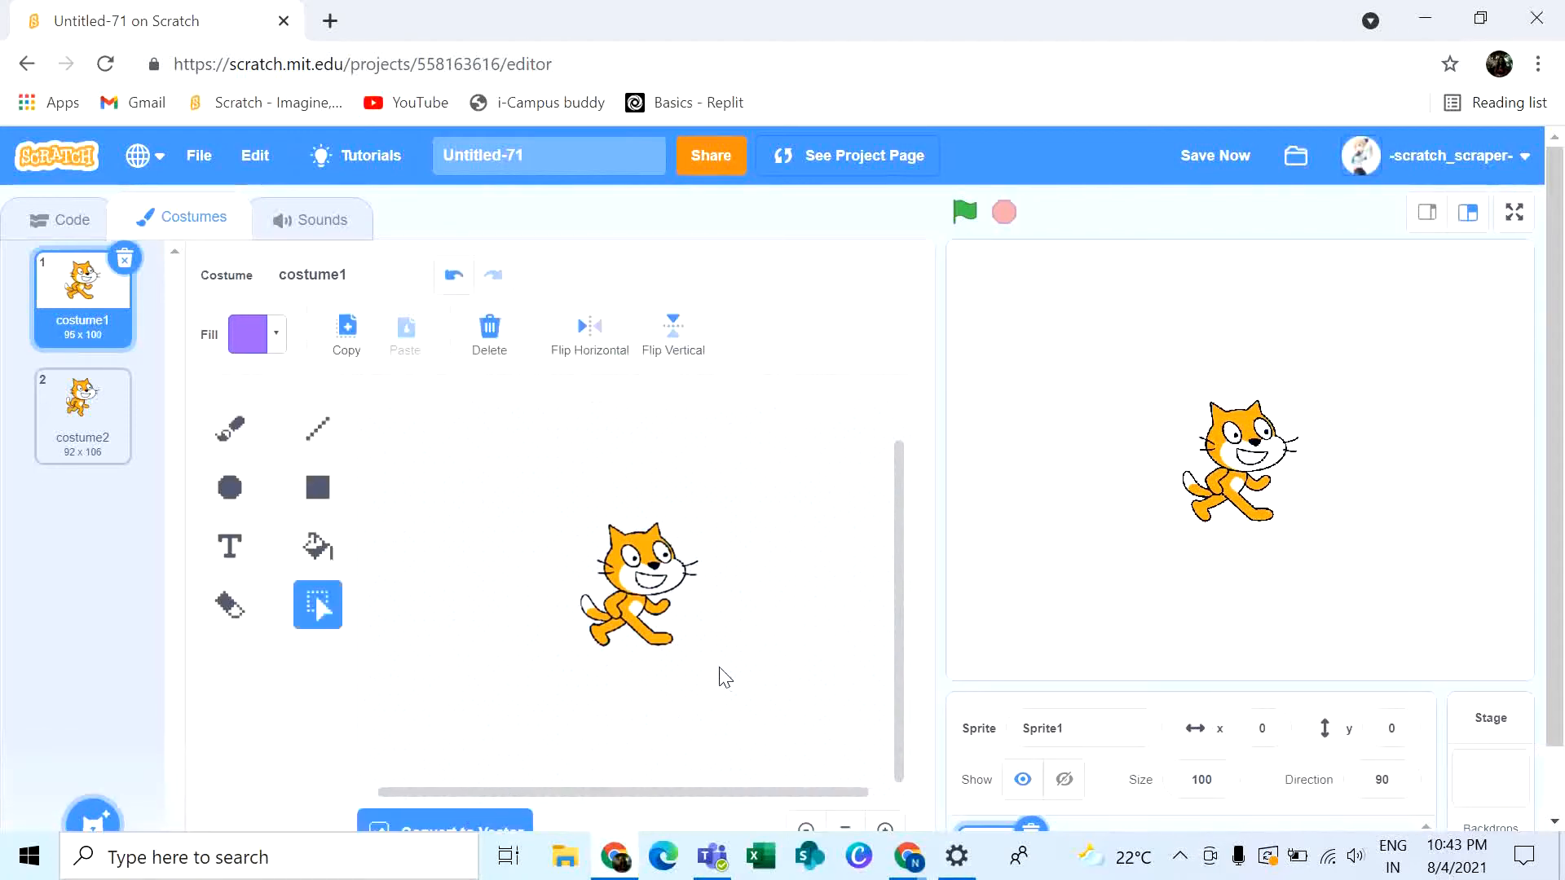
pyautogui.moveTo(584, 528)
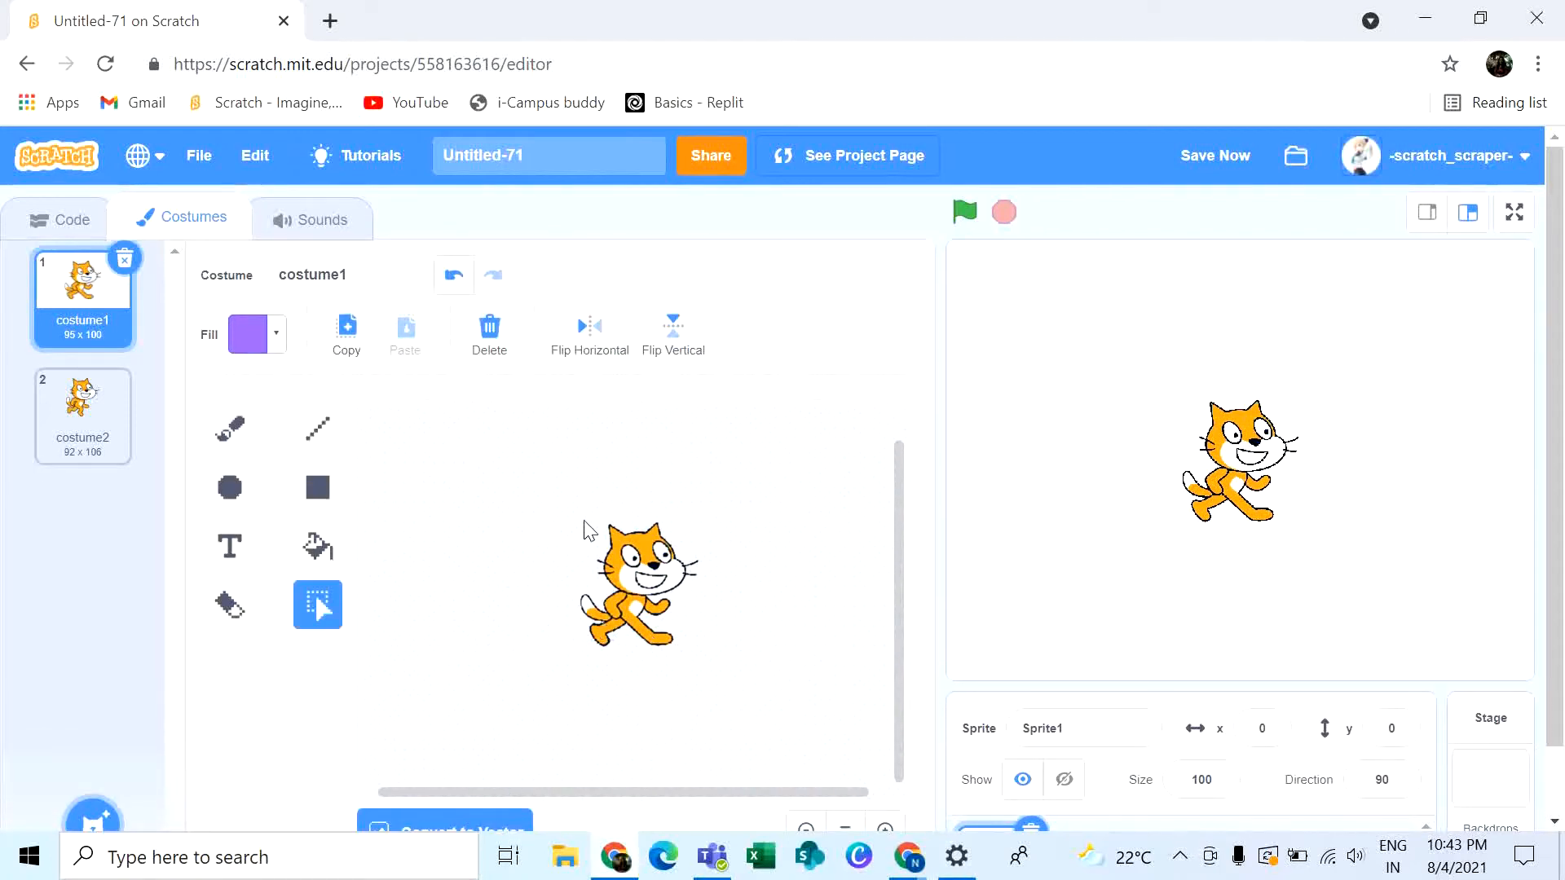
pyautogui.click(639, 583)
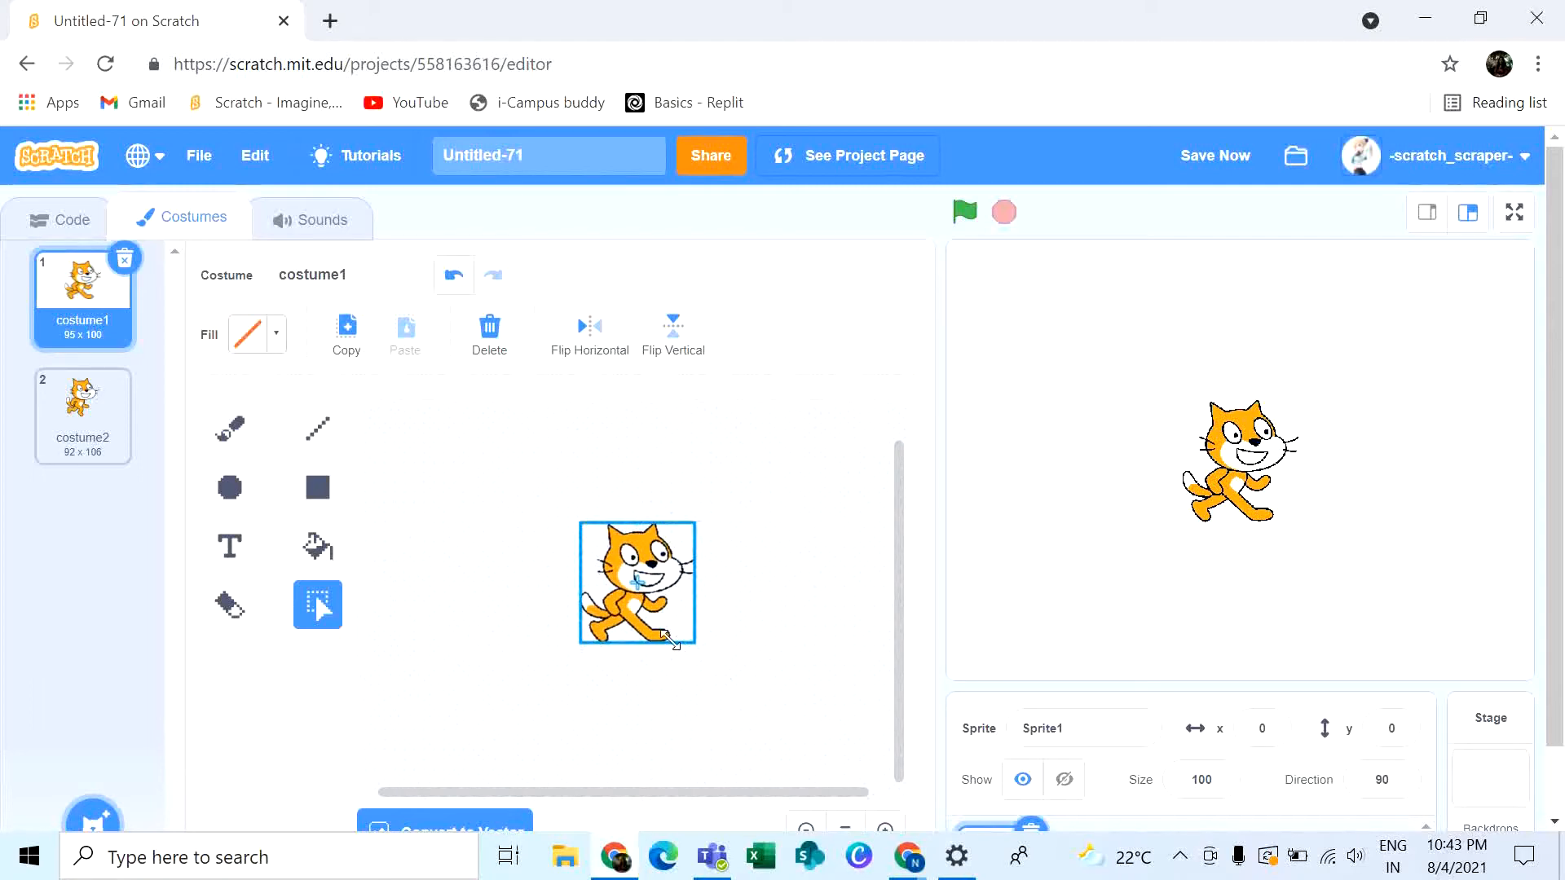
pyautogui.moveTo(695, 650); pyautogui.dragTo(631, 590)
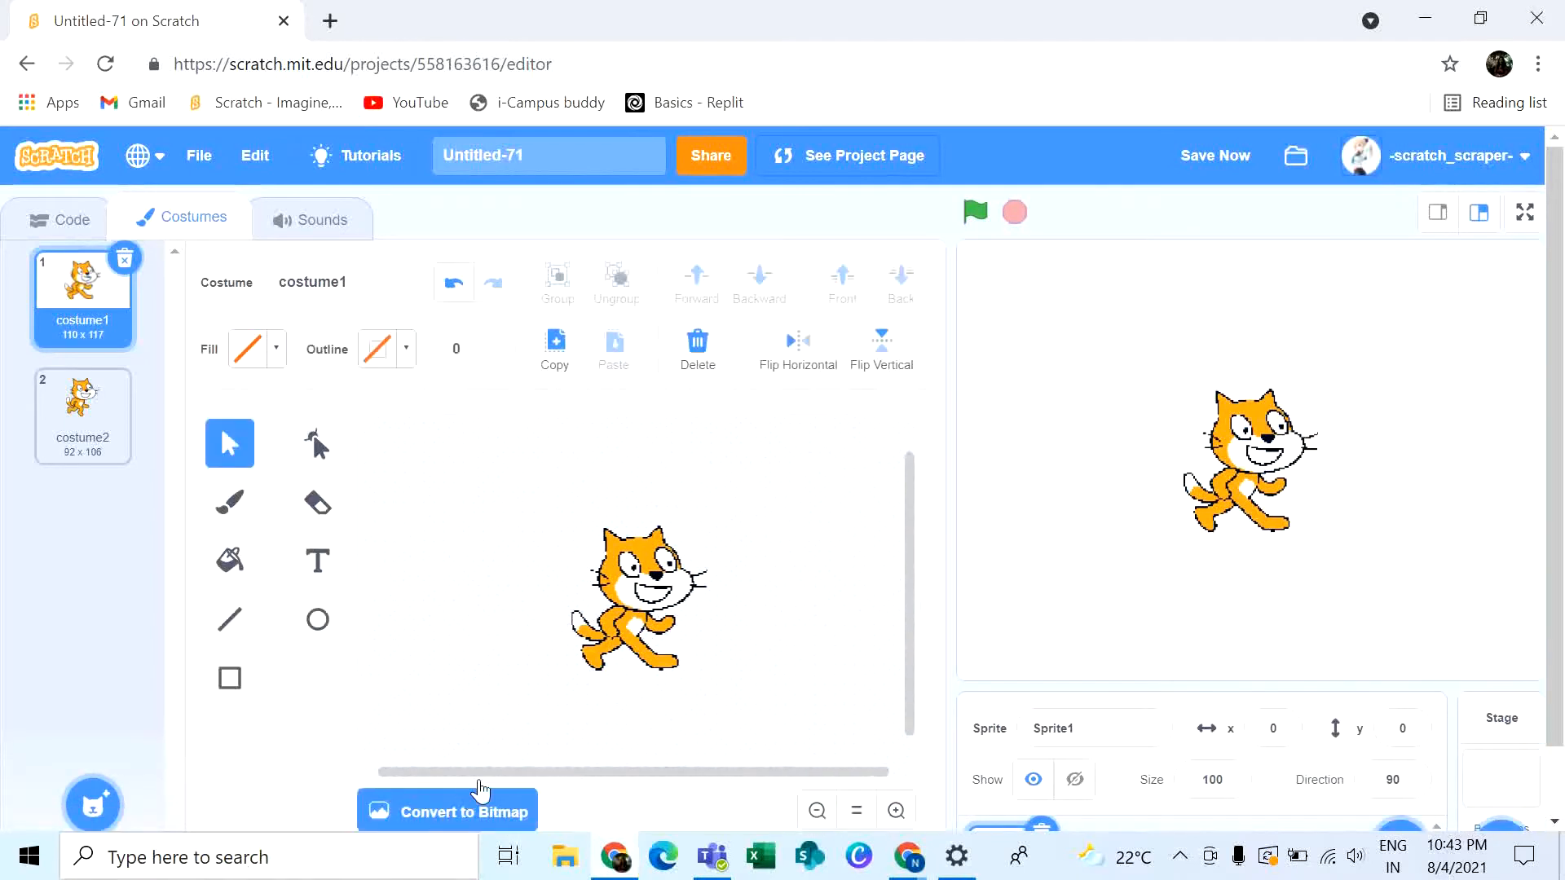
pyautogui.moveTo(197, 388)
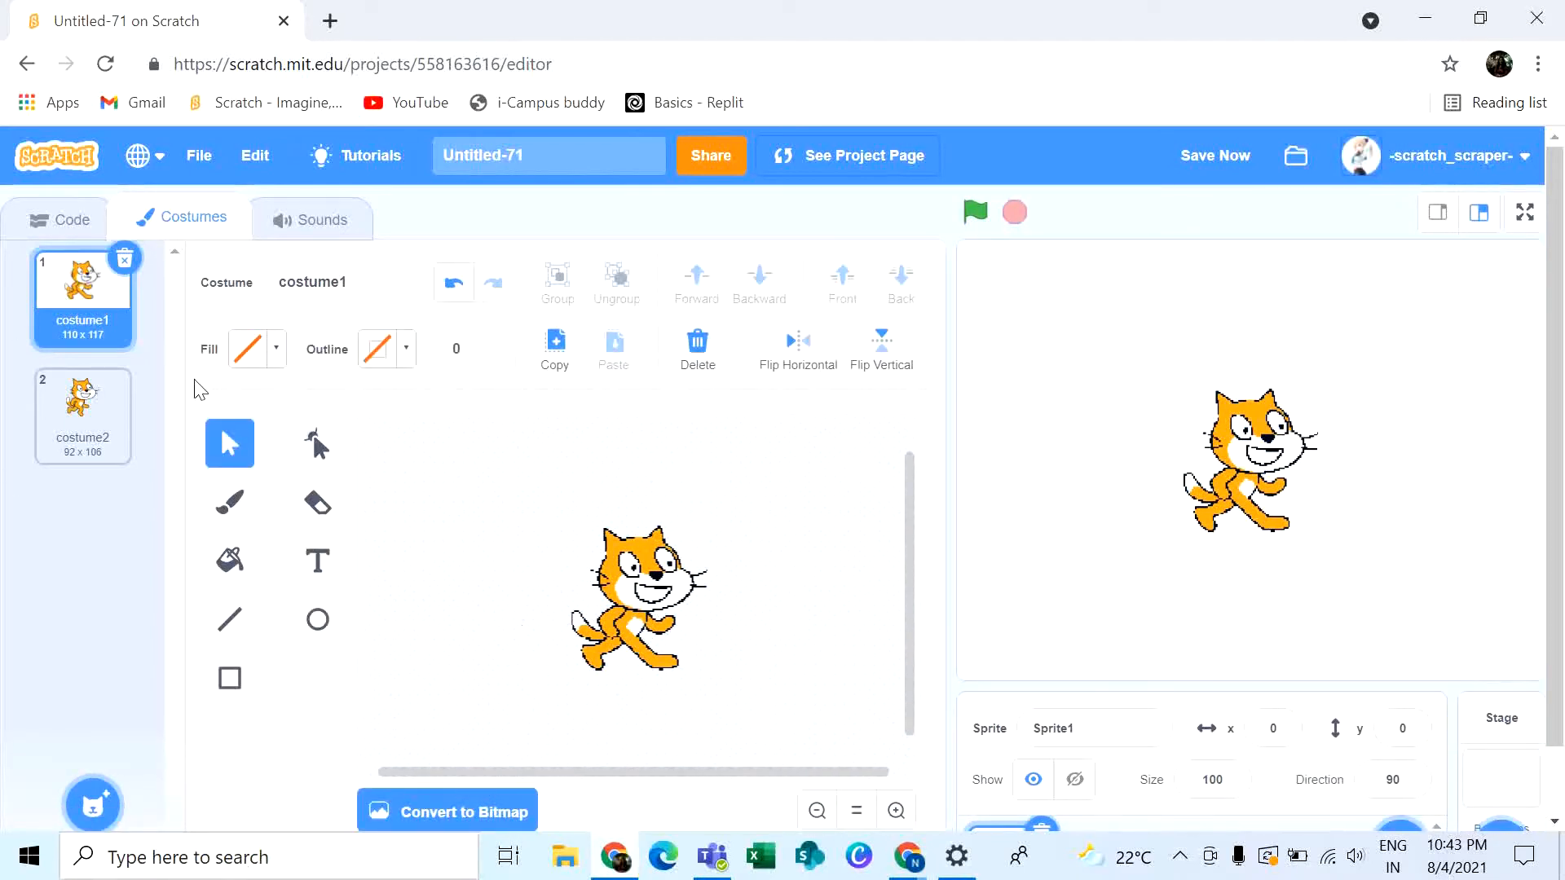
pyautogui.click(445, 812)
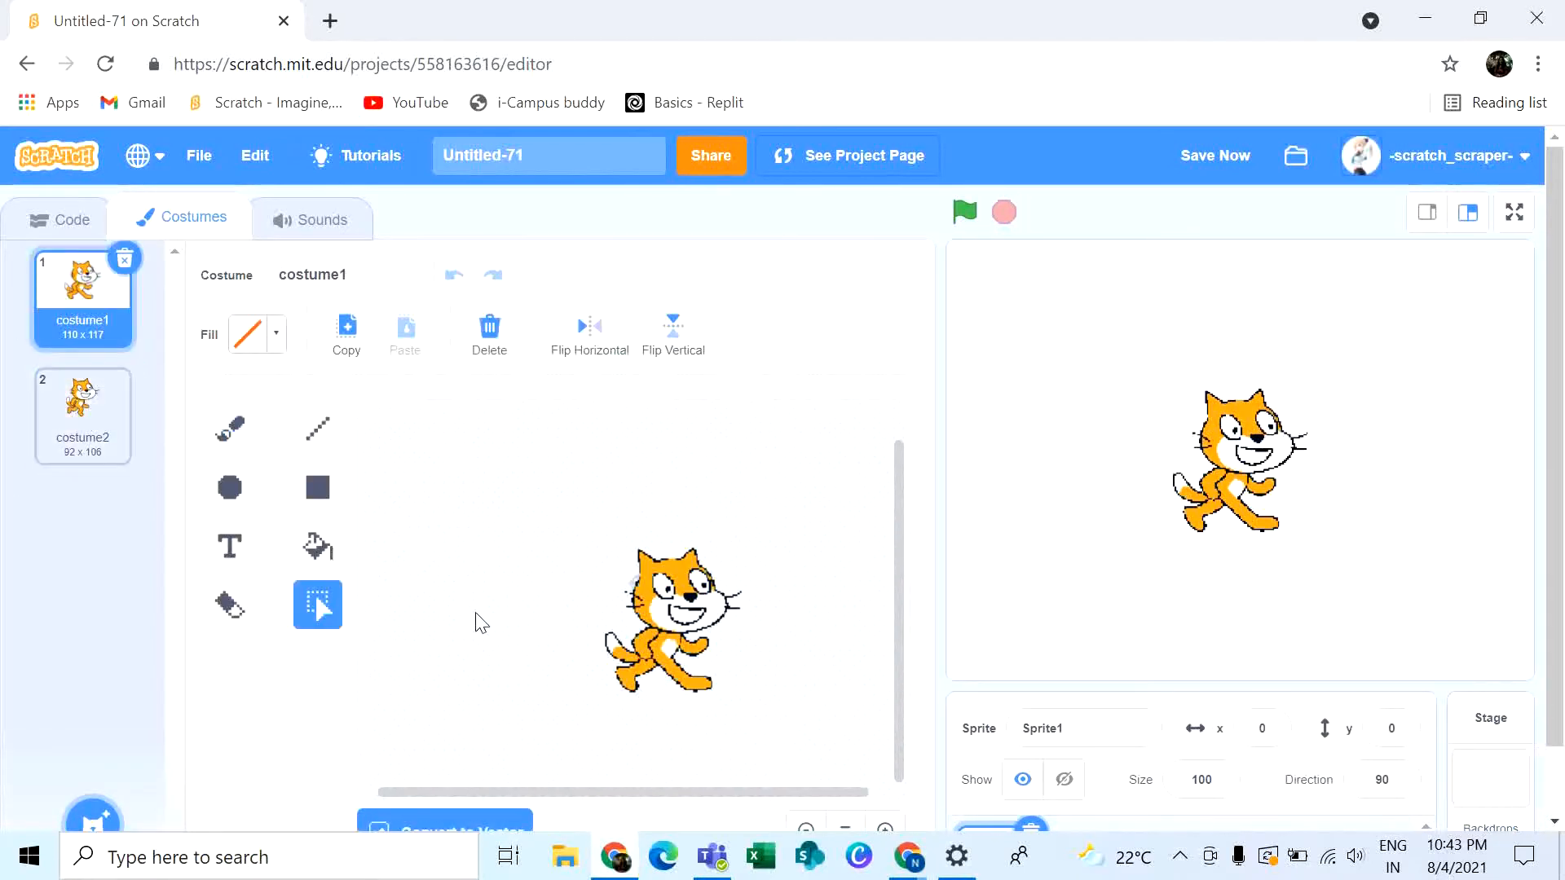
pyautogui.scroll(-3)
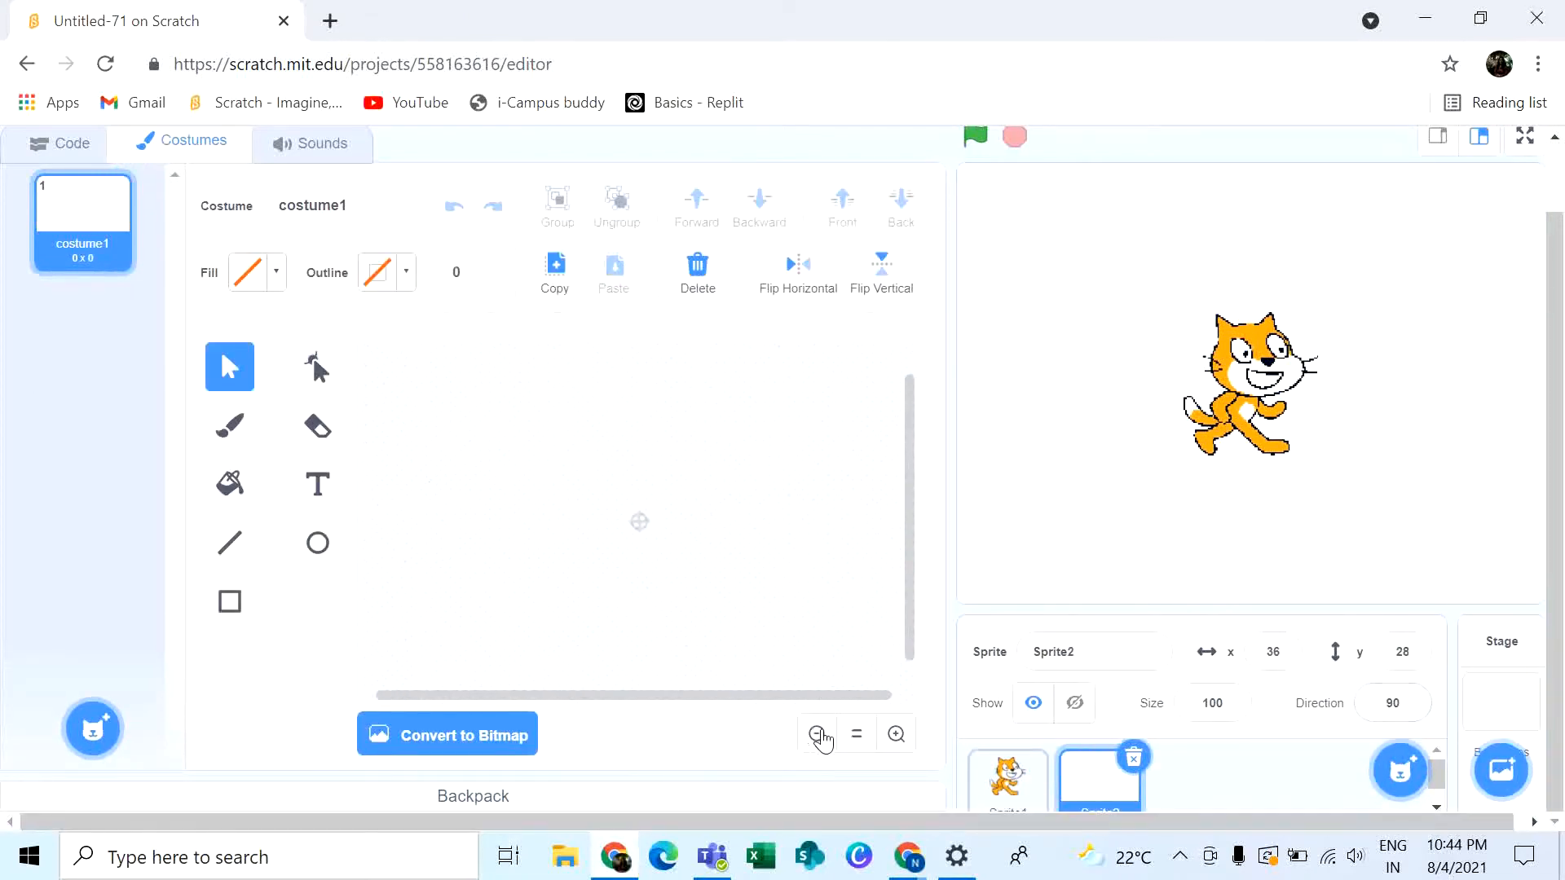
# Select the brush and convert the new sprite's blank costume to bitmap.
pyautogui.click(228, 602)
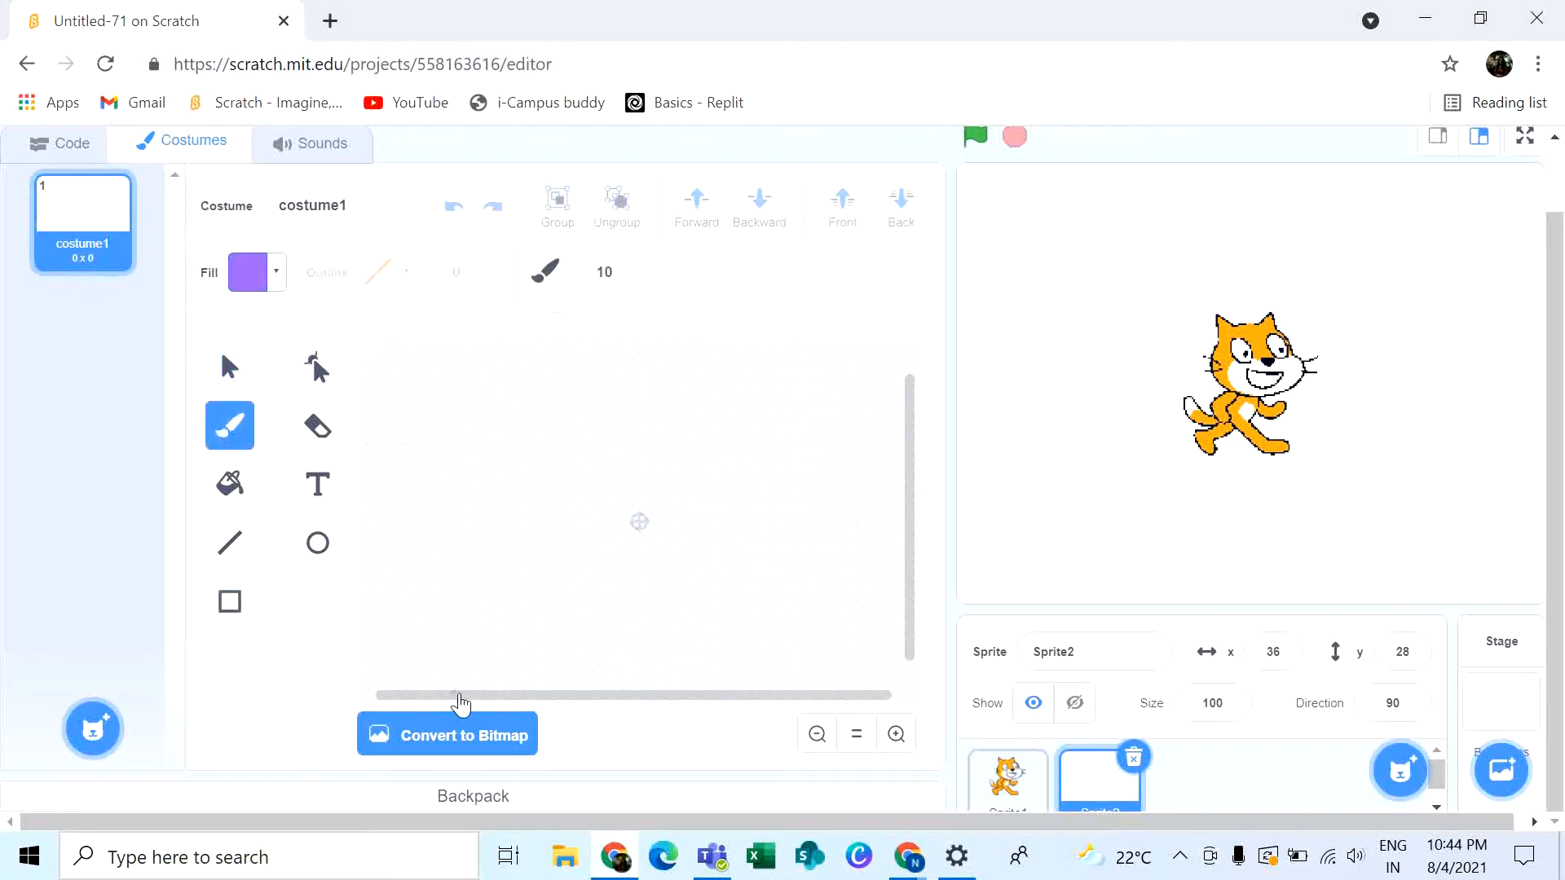
pyautogui.click(447, 735)
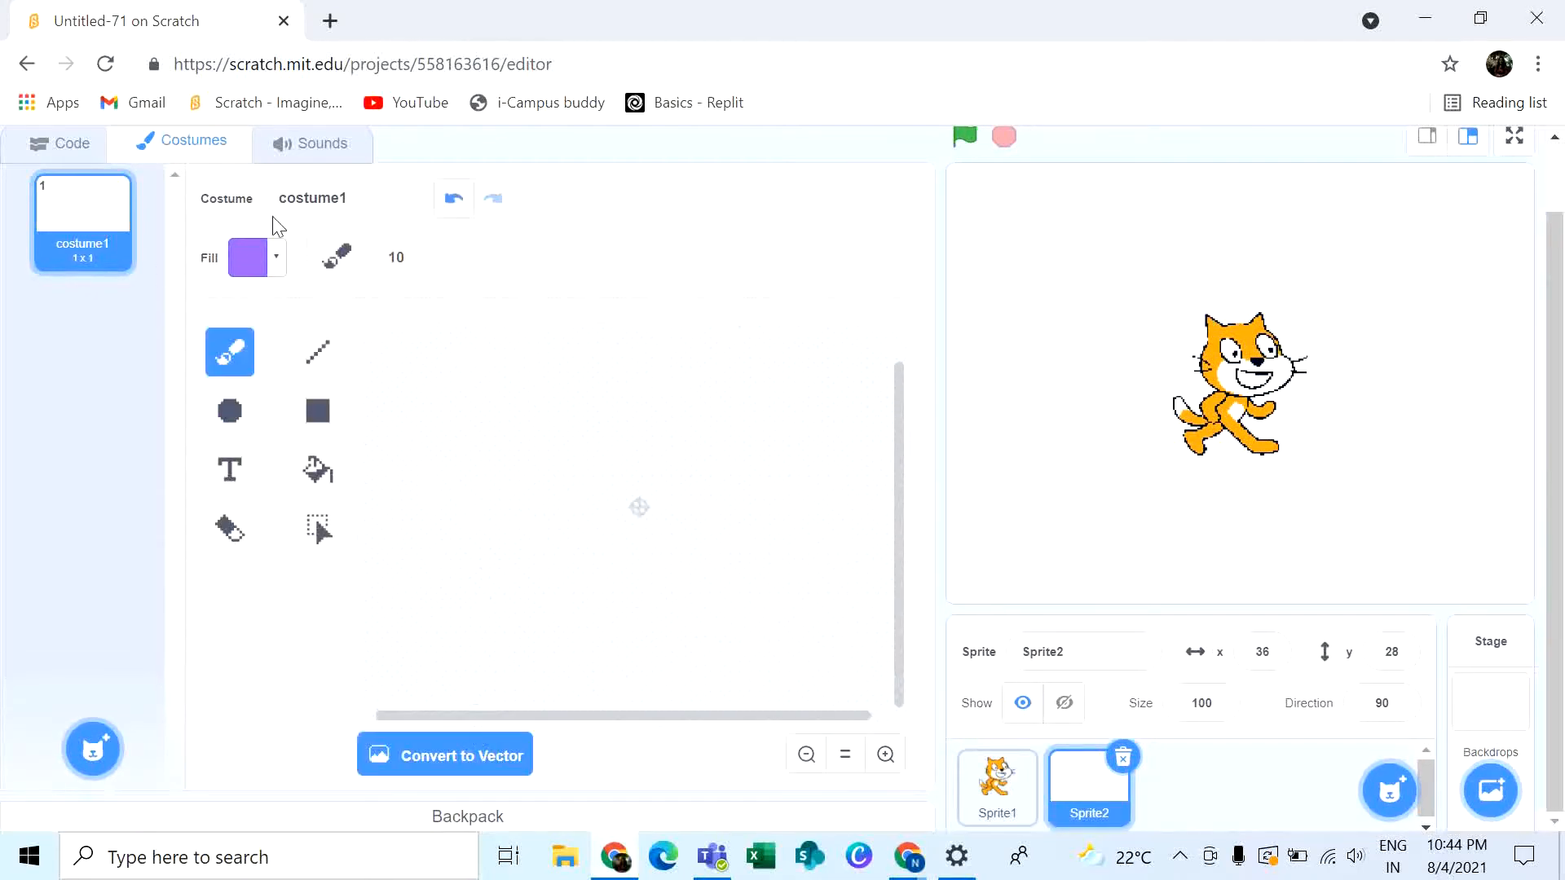
pyautogui.click(246, 257)
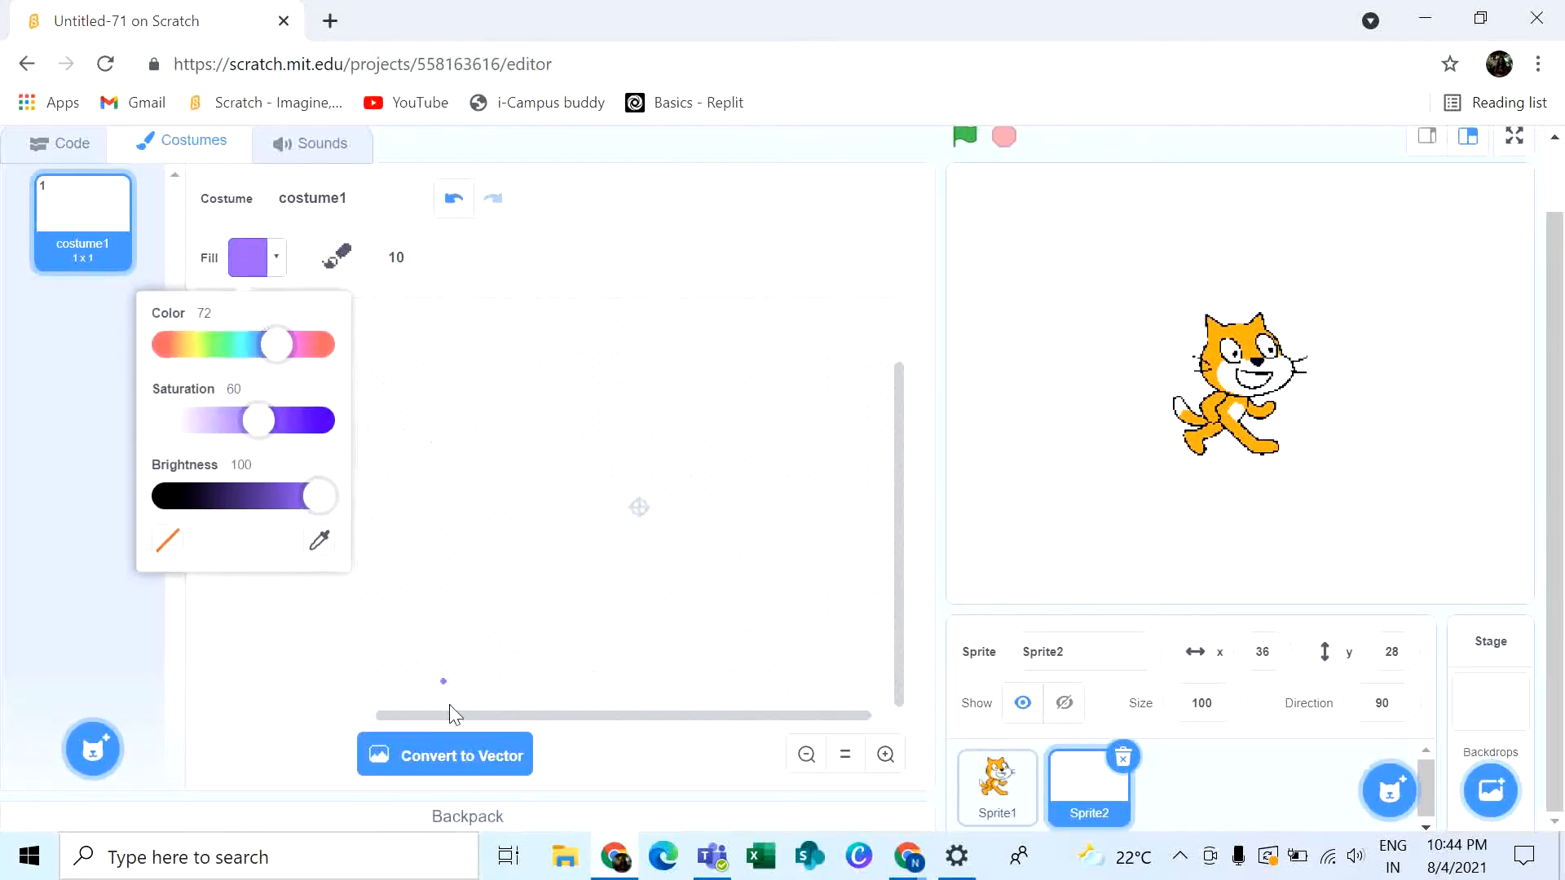
pyautogui.click(445, 755)
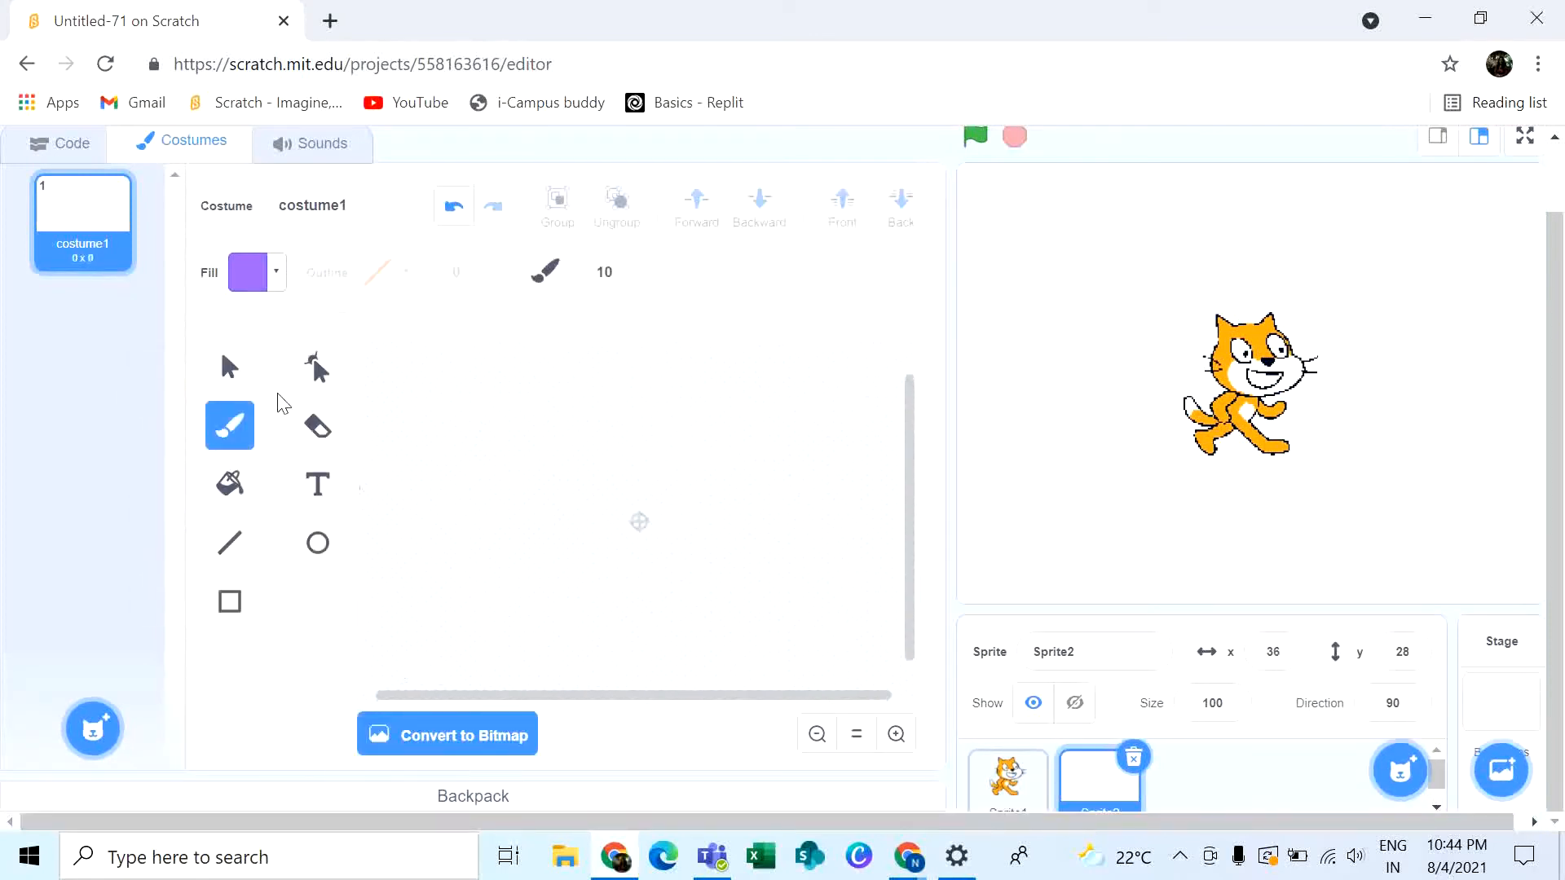
pyautogui.moveTo(484, 717)
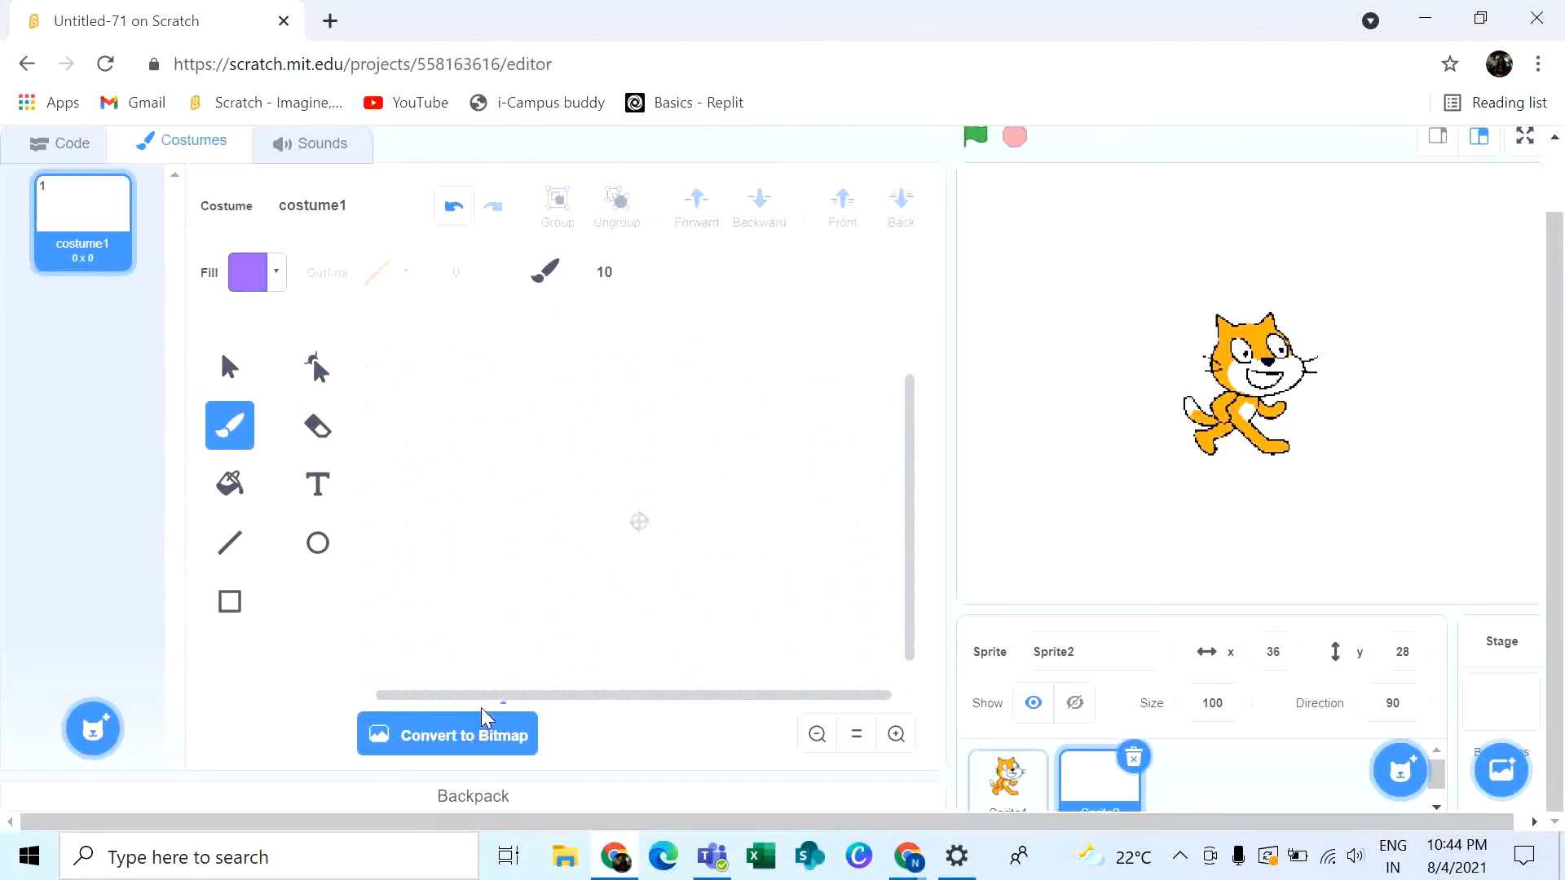
pyautogui.click(446, 735)
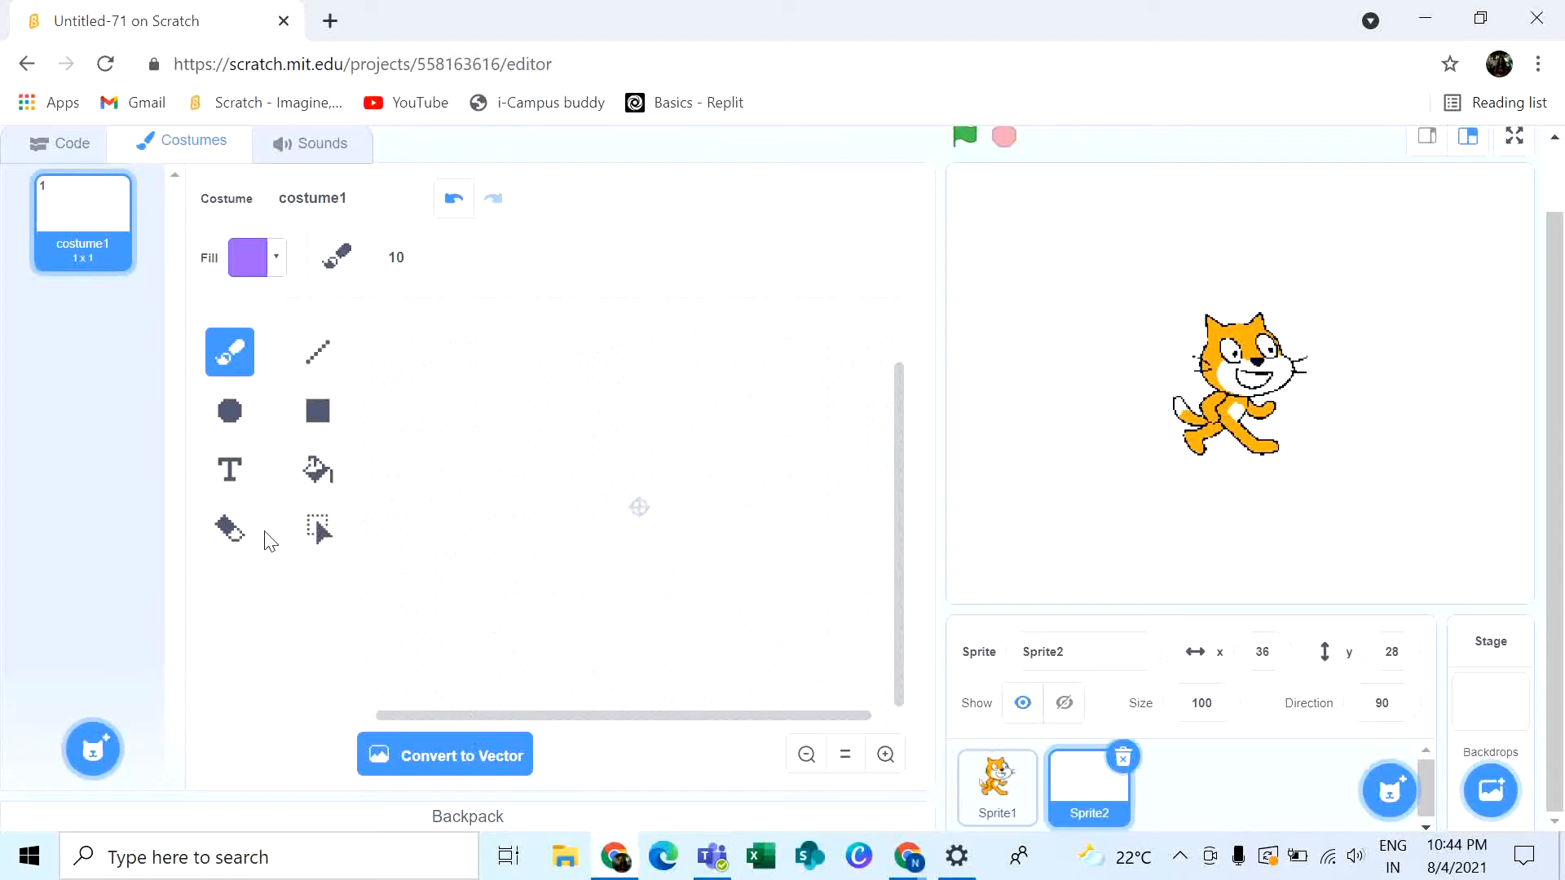
pyautogui.moveTo(255, 325)
pyautogui.write('39')
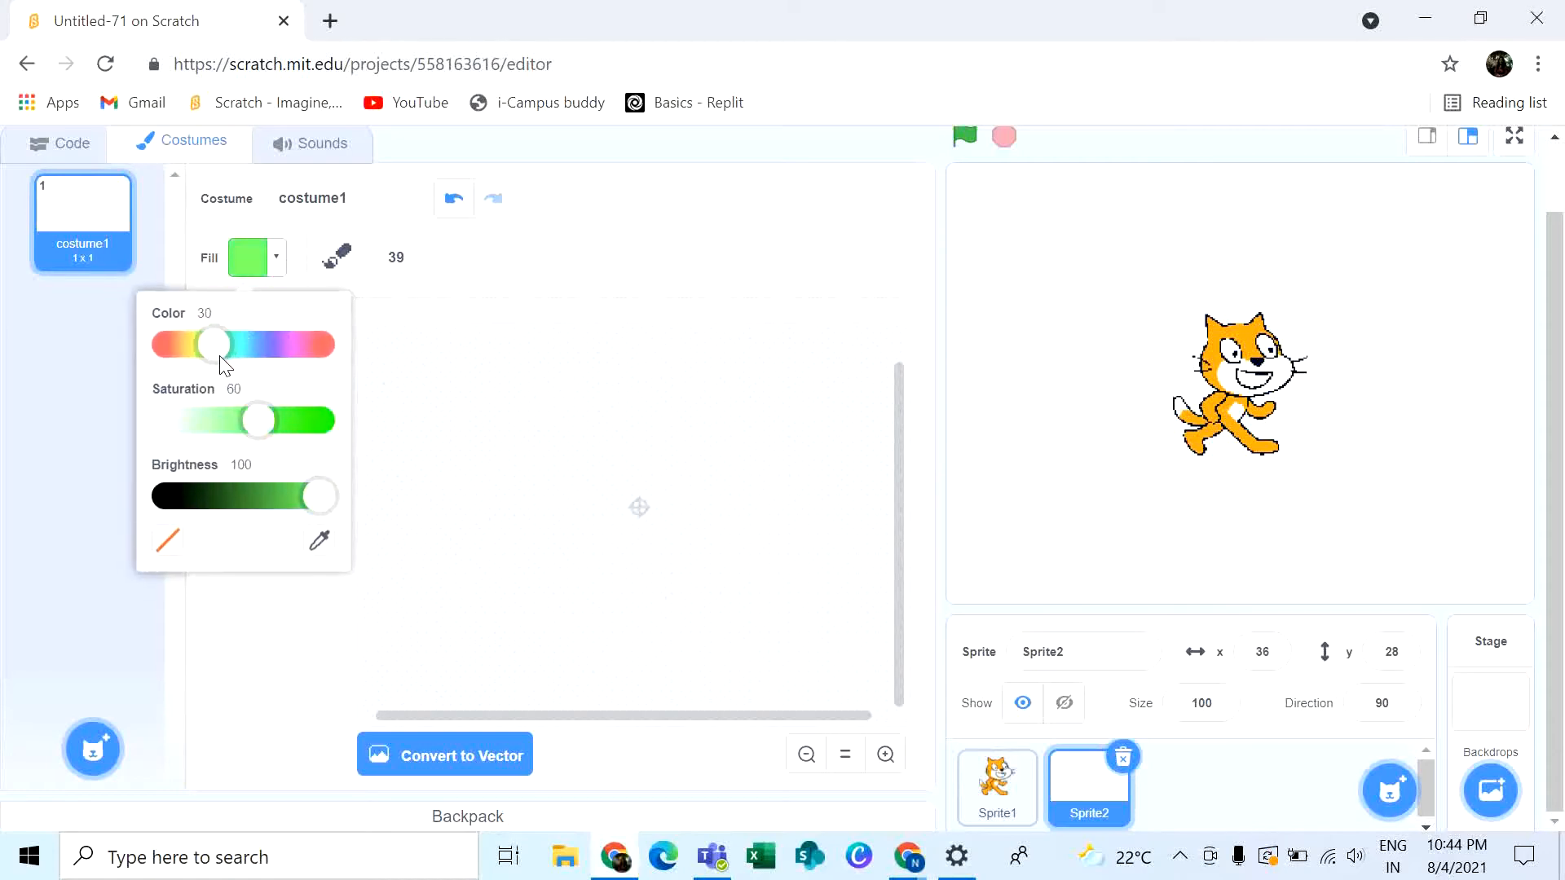
# Set the brush colour to green and zoom into the canvas.
pyautogui.moveTo(317, 496); pyautogui.dragTo(295, 496)
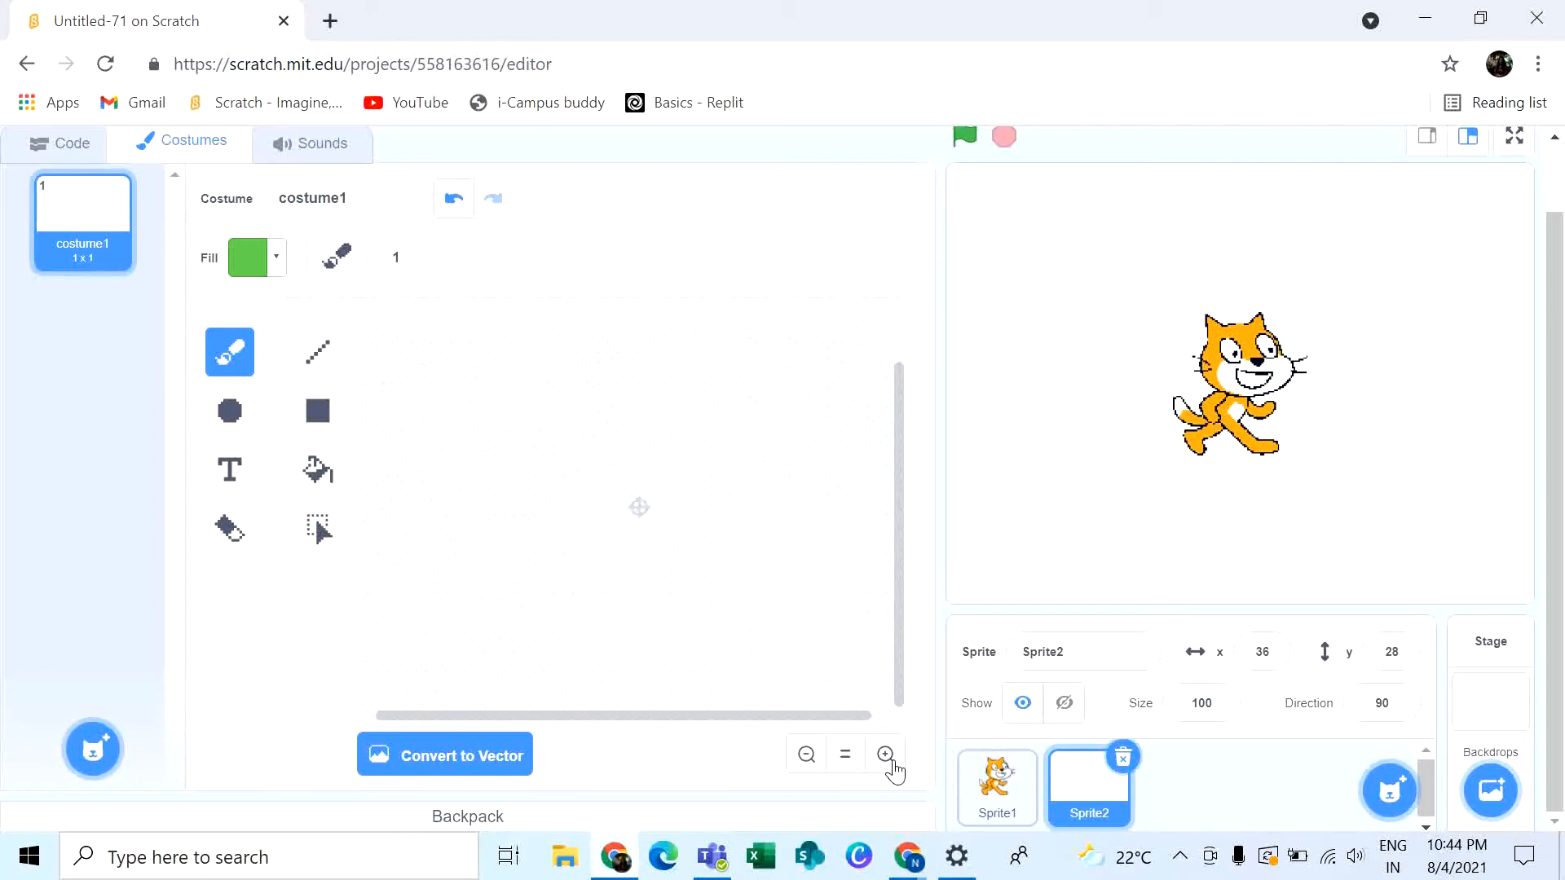
pyautogui.click(883, 754)
pyautogui.write('7')
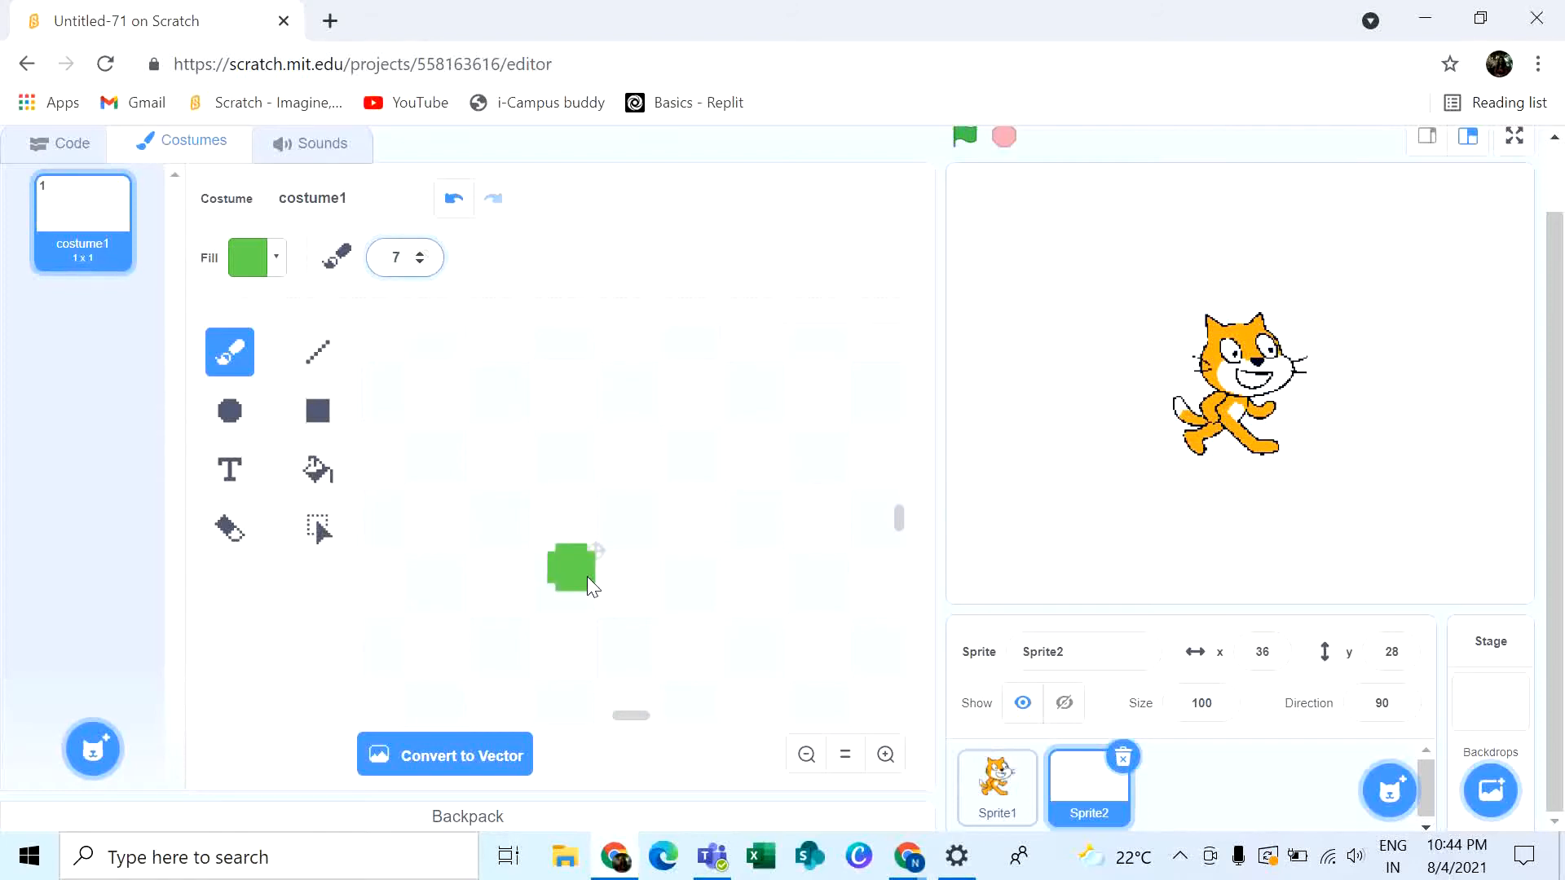
# Paint the green glob shape, then adjust brush size and raise brightness for white highlights.
pyautogui.moveTo(572, 569); pyautogui.dragTo(444, 422)
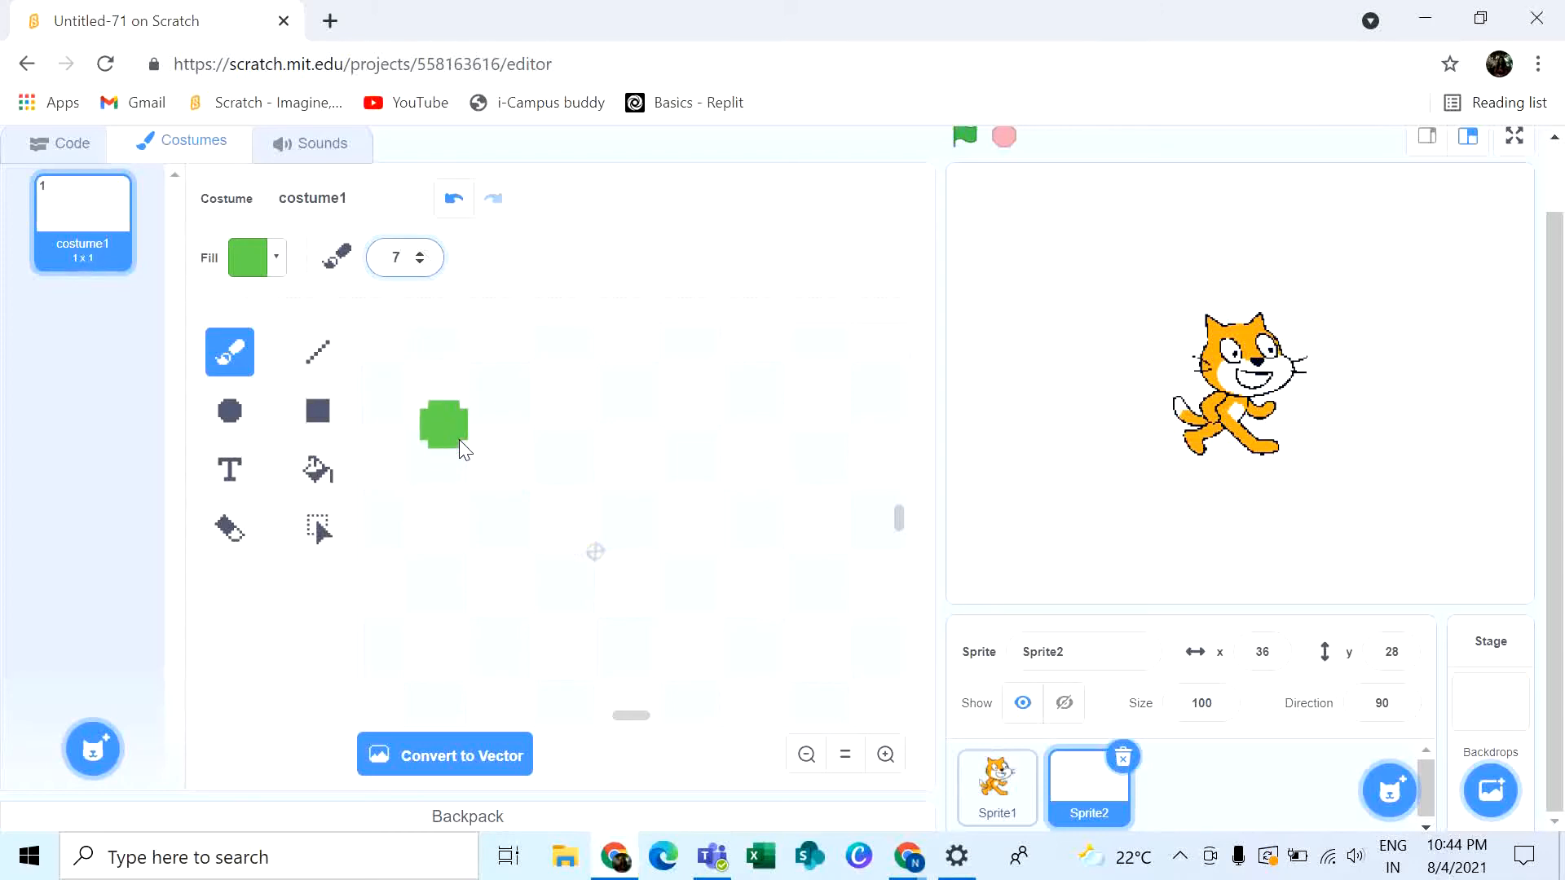
pyautogui.moveTo(459, 449); pyautogui.dragTo(750, 626)
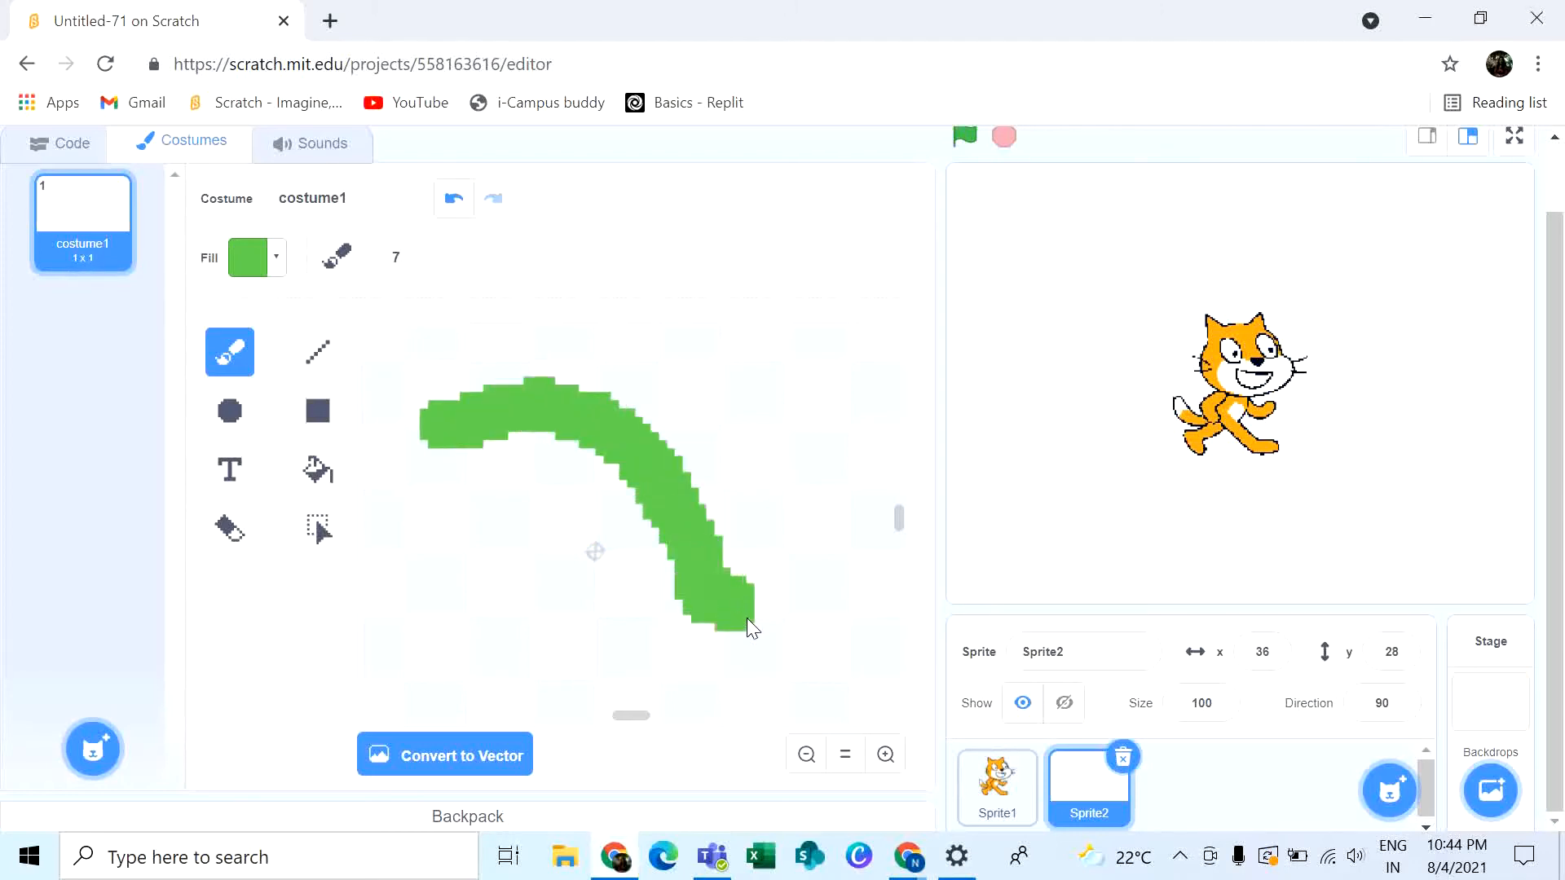
pyautogui.moveTo(751, 626); pyautogui.dragTo(395, 529)
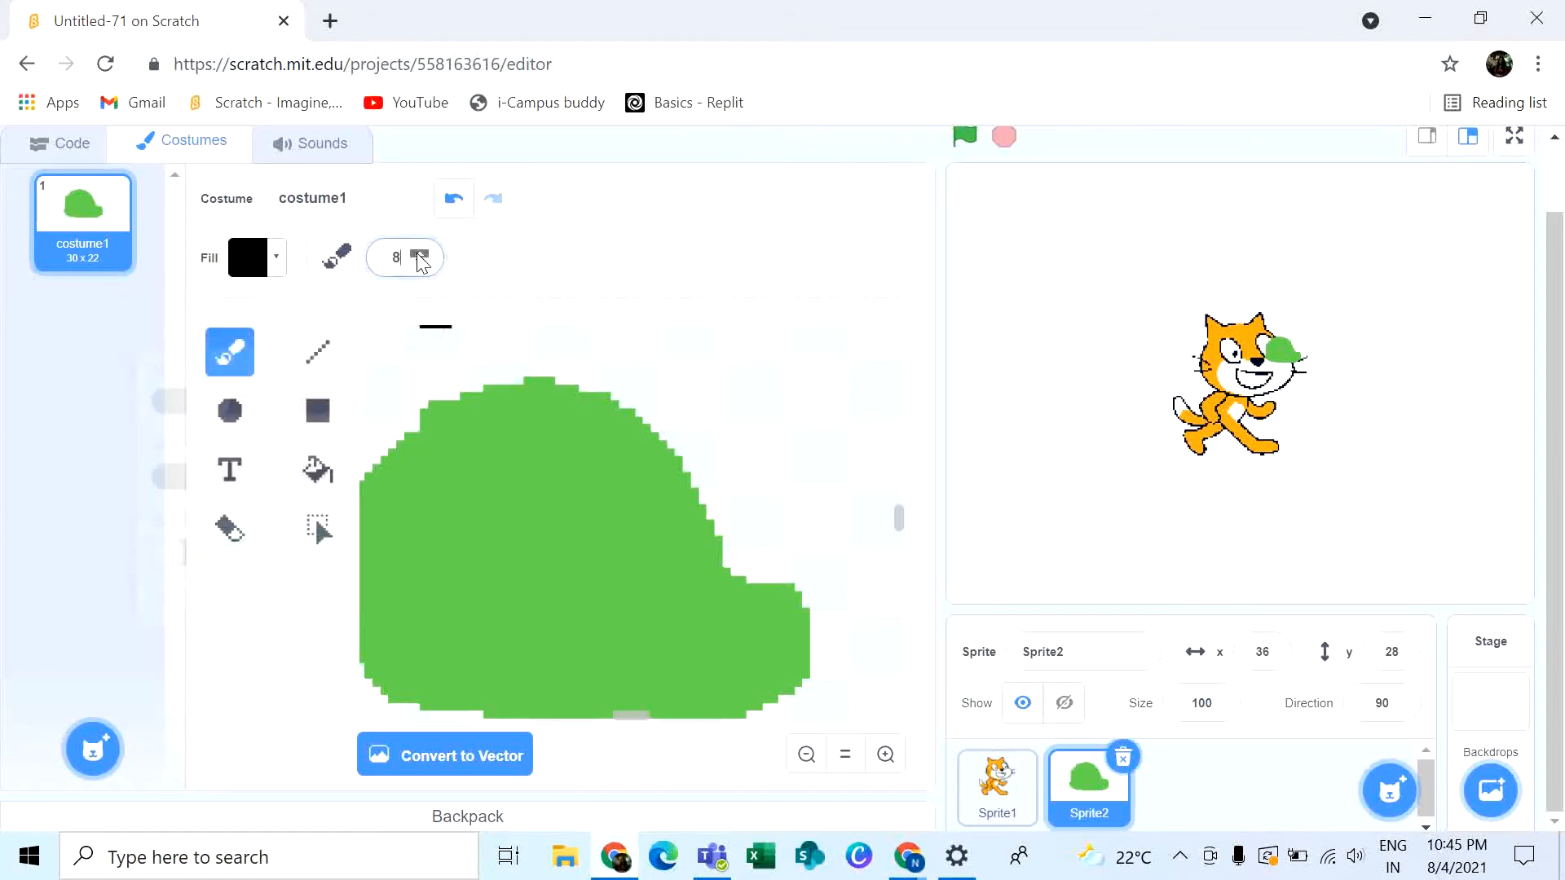
pyautogui.click(469, 503)
pyautogui.write('3')
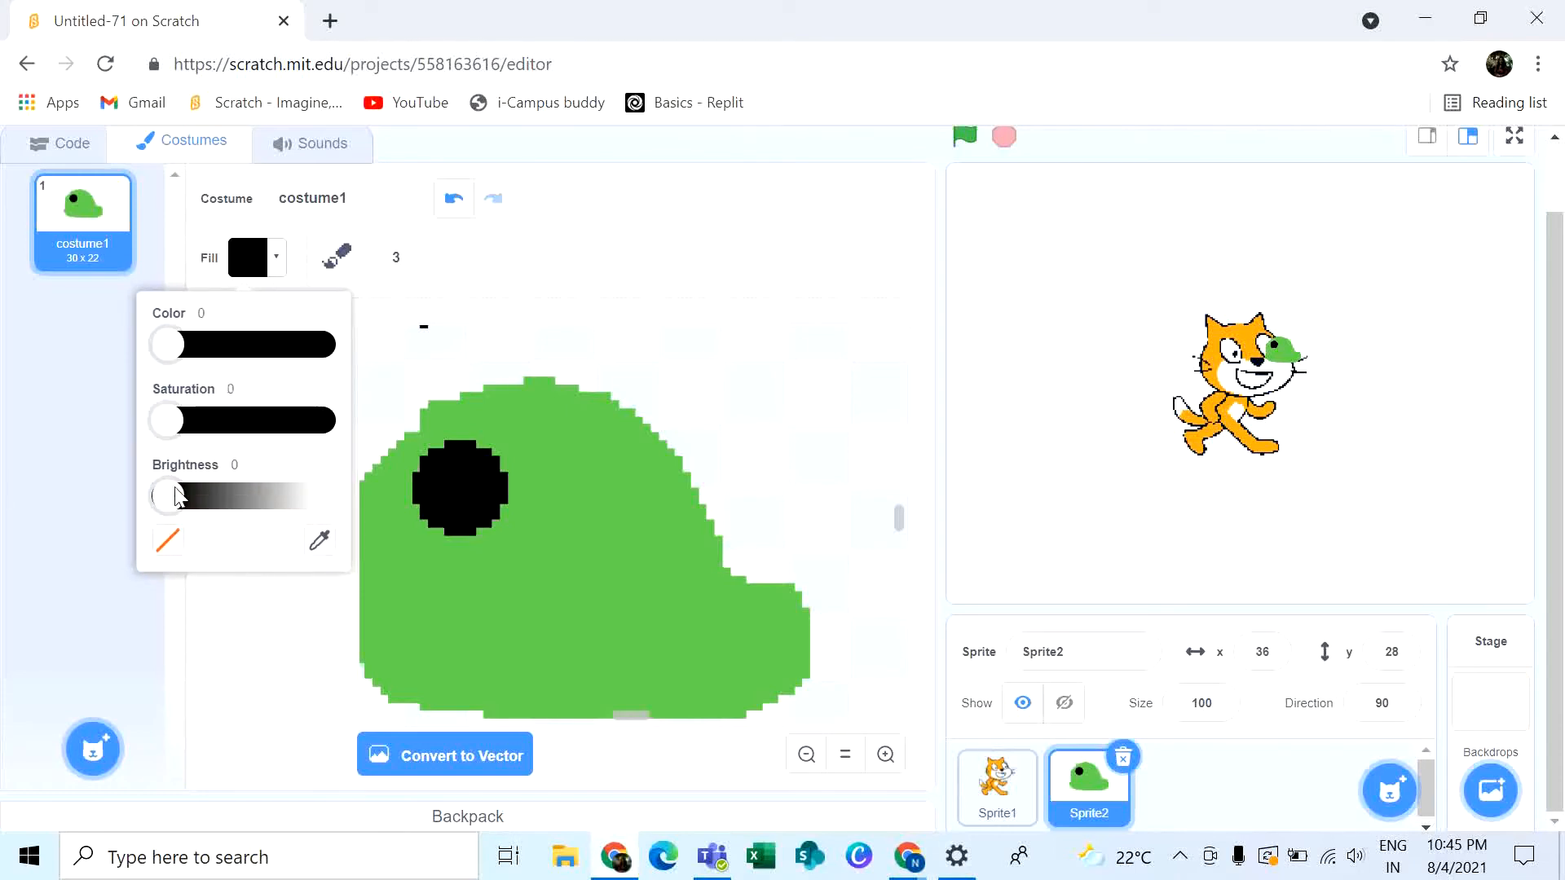
pyautogui.moveTo(167, 496); pyautogui.dragTo(318, 496)
pyautogui.write('1')
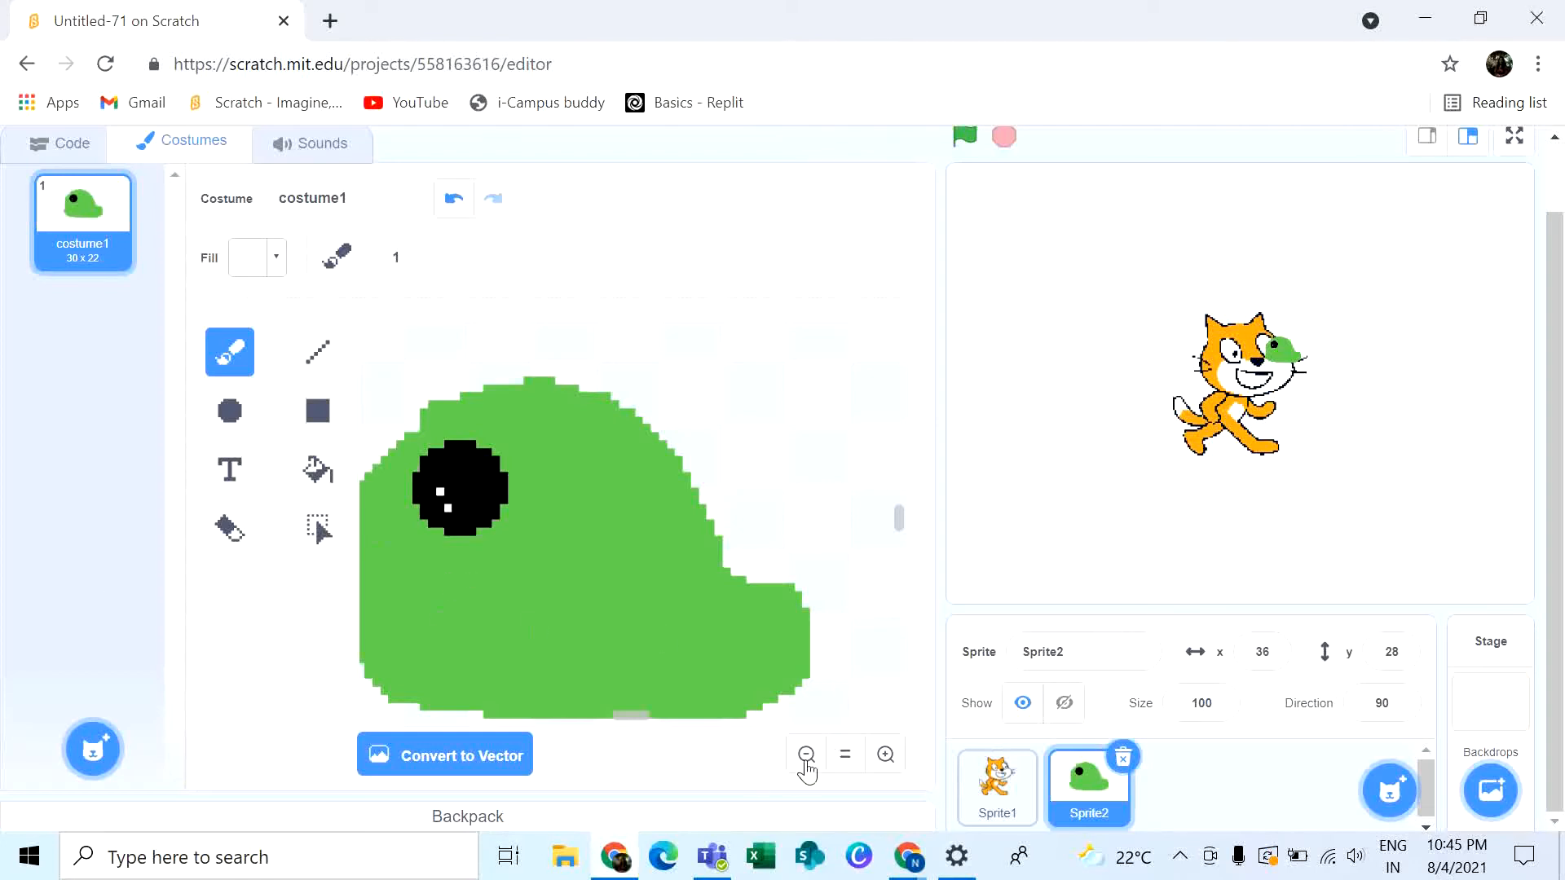
# Zoom out to view the whole glob costume before scaling it up.
pyautogui.click(805, 753)
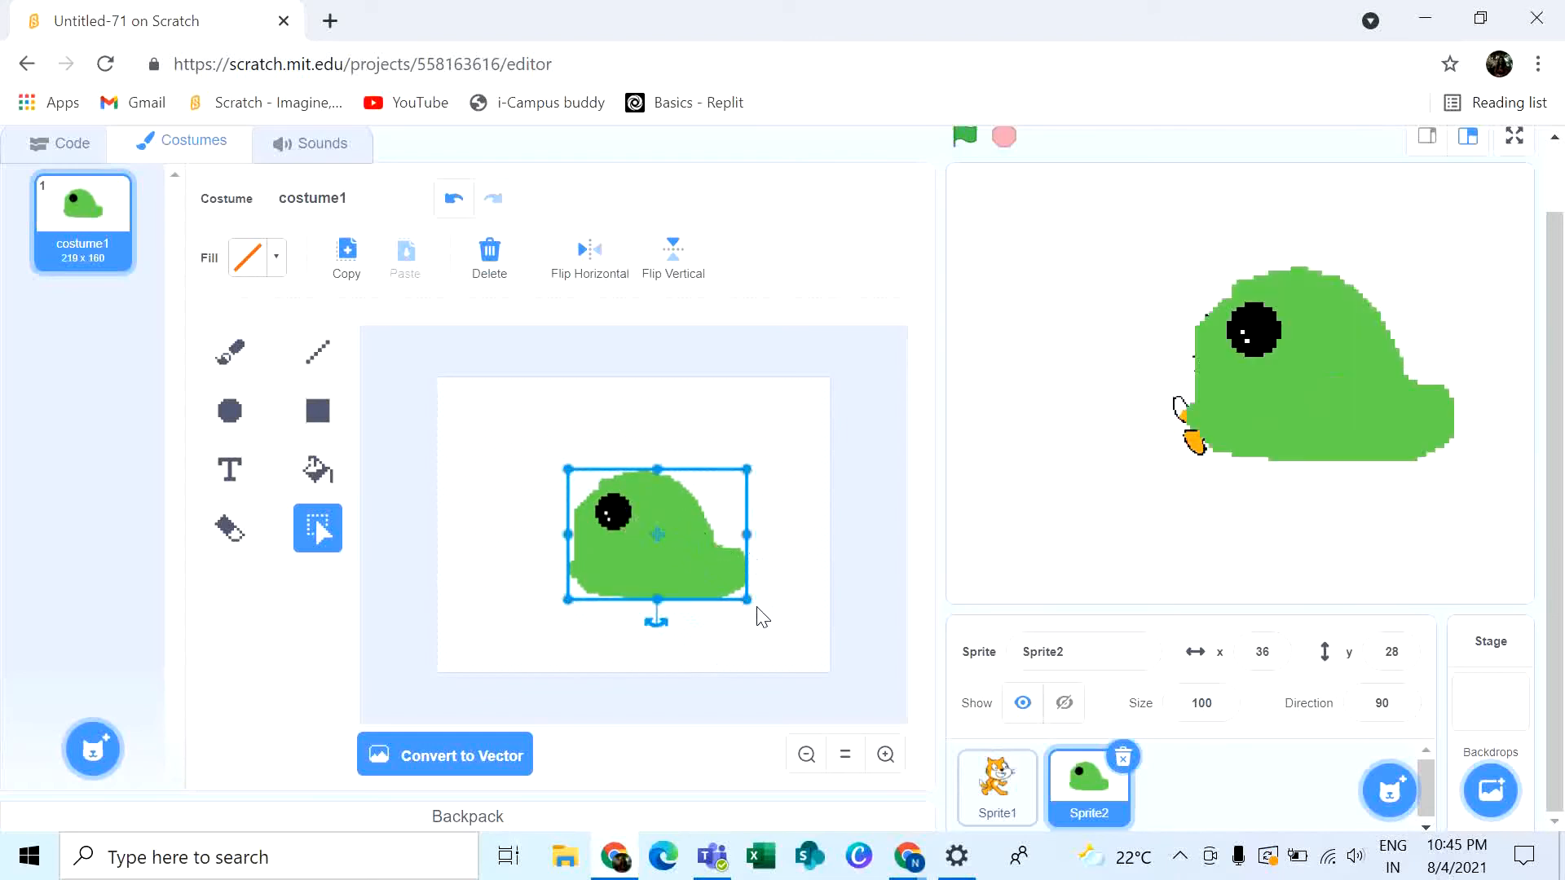
pyautogui.moveTo(717, 621)
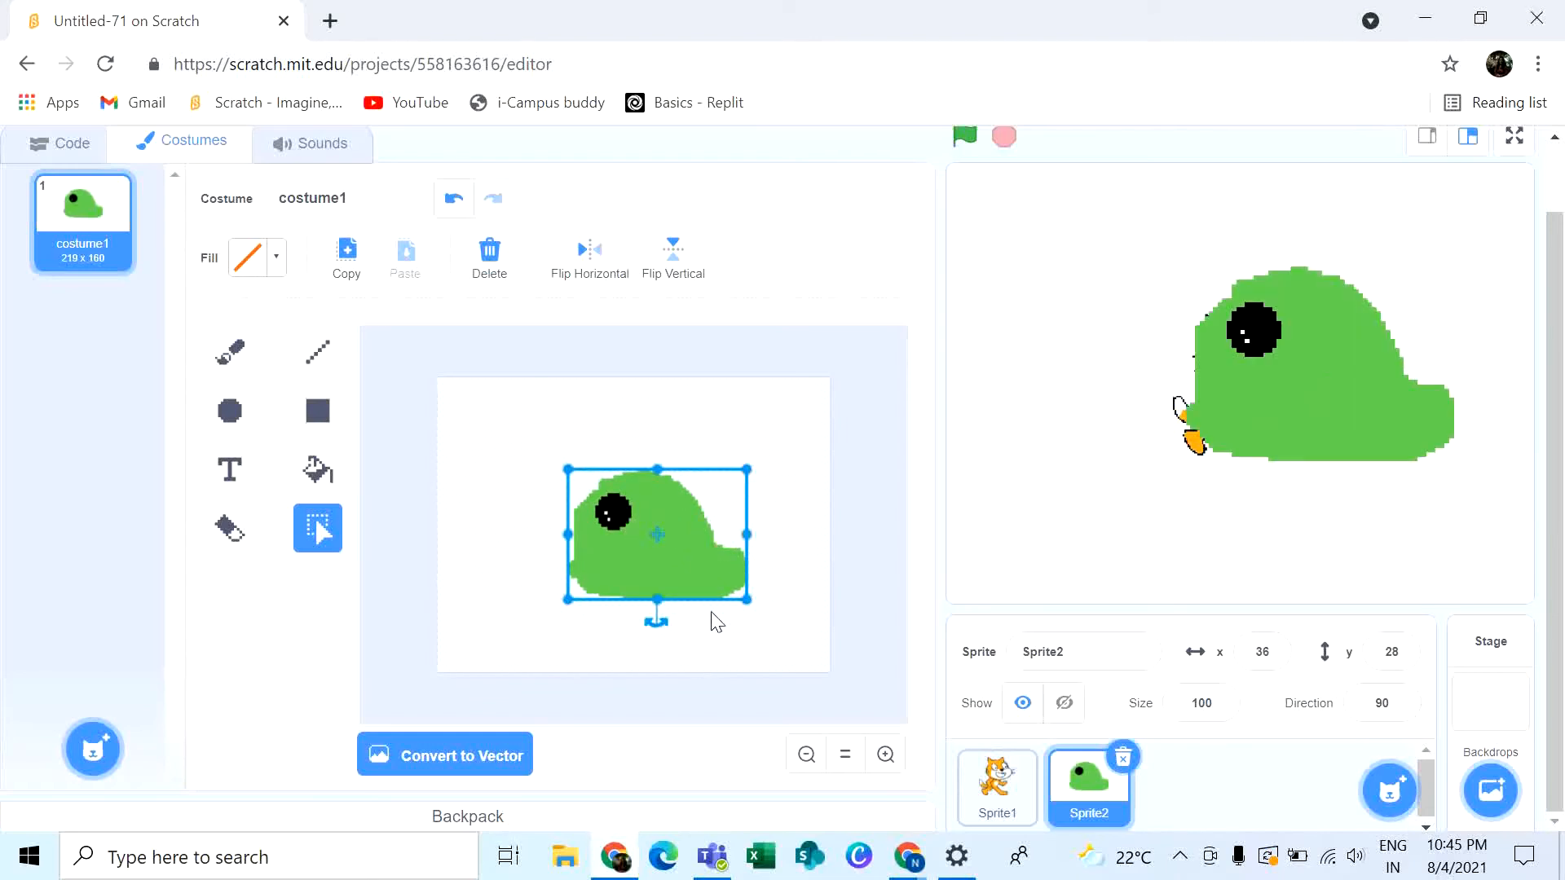
pyautogui.moveTo(651, 700)
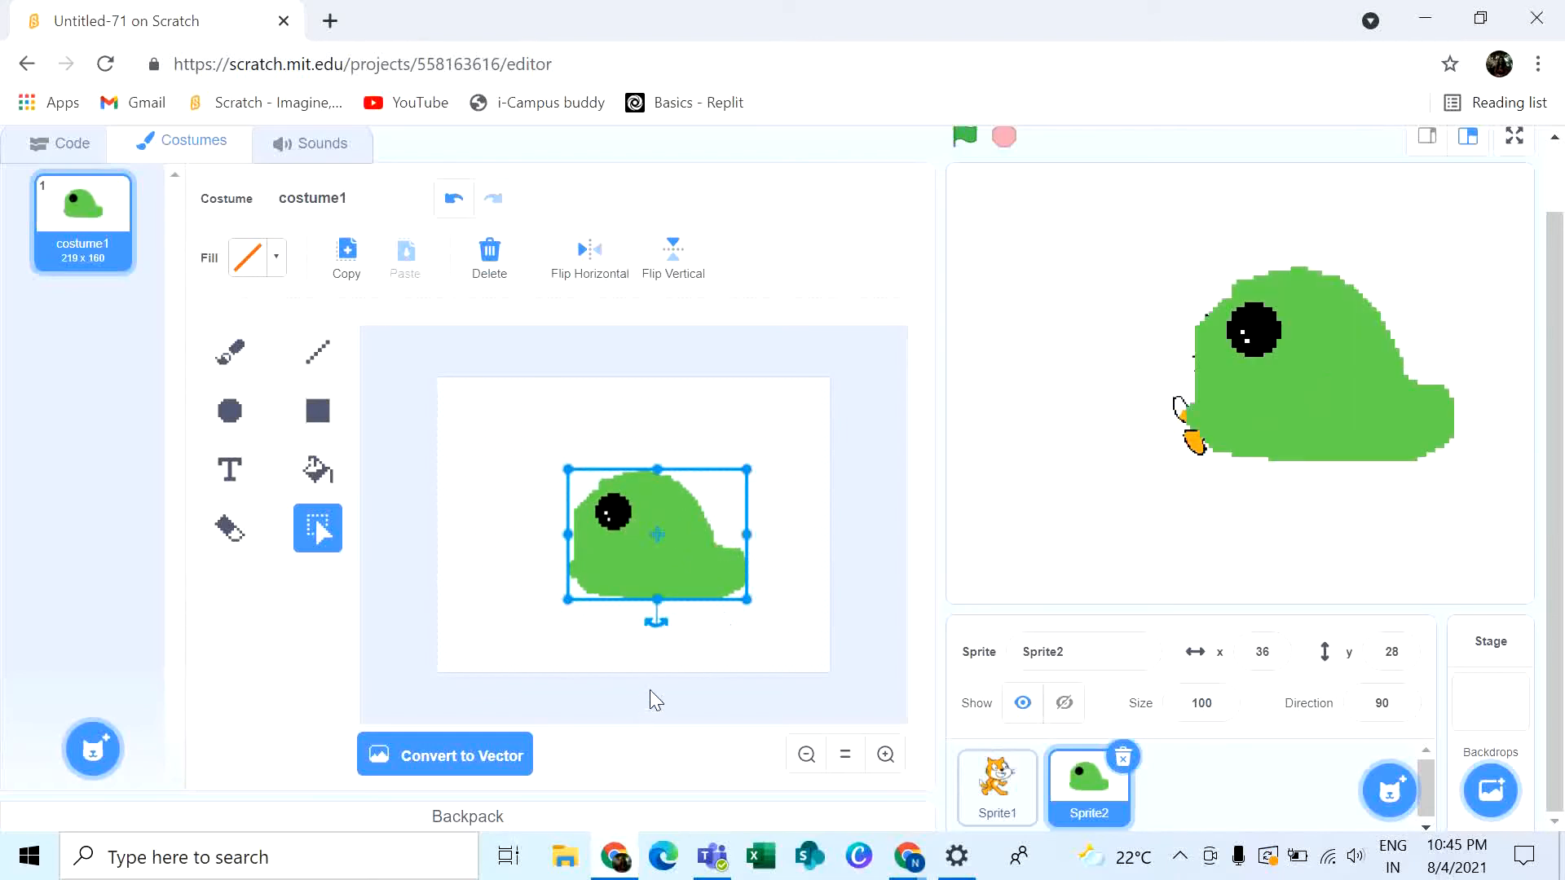
pyautogui.moveTo(699, 674)
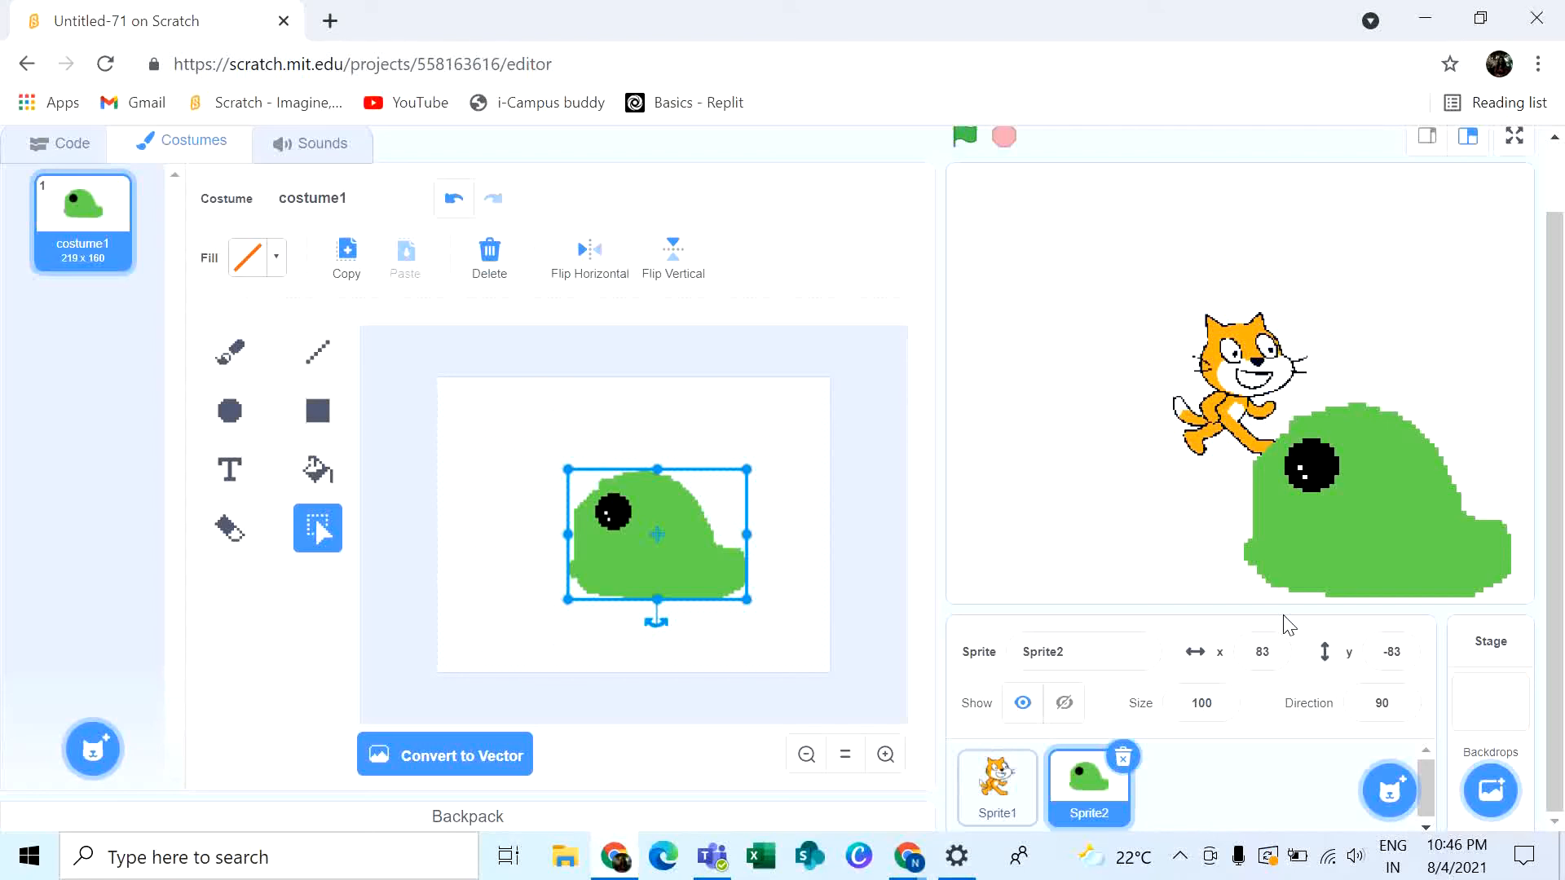
pyautogui.moveTo(1114, 421)
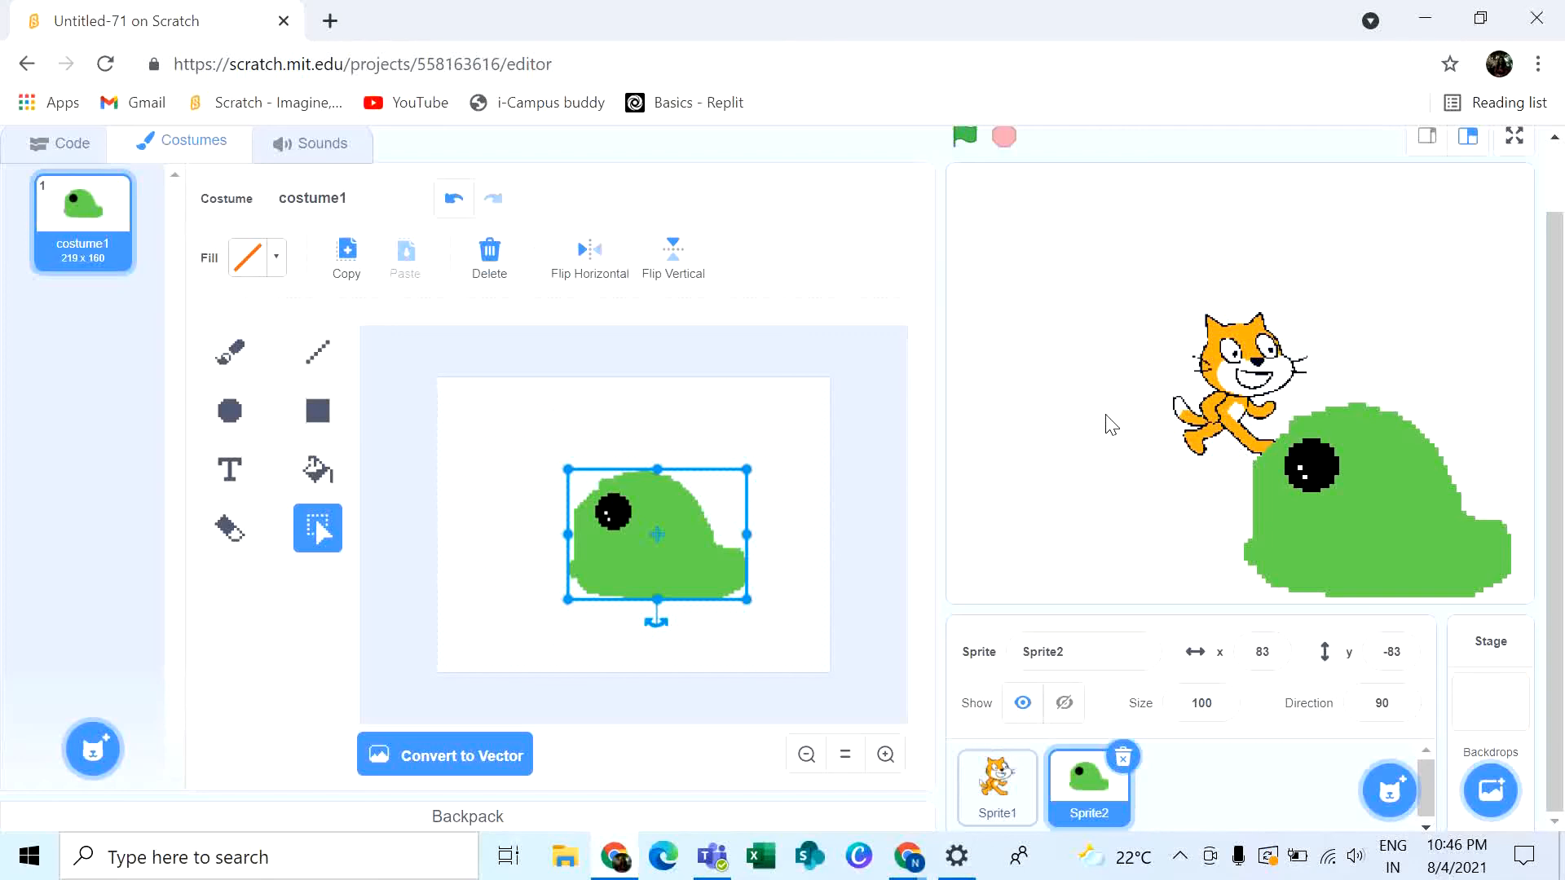
pyautogui.moveTo(1161, 468)
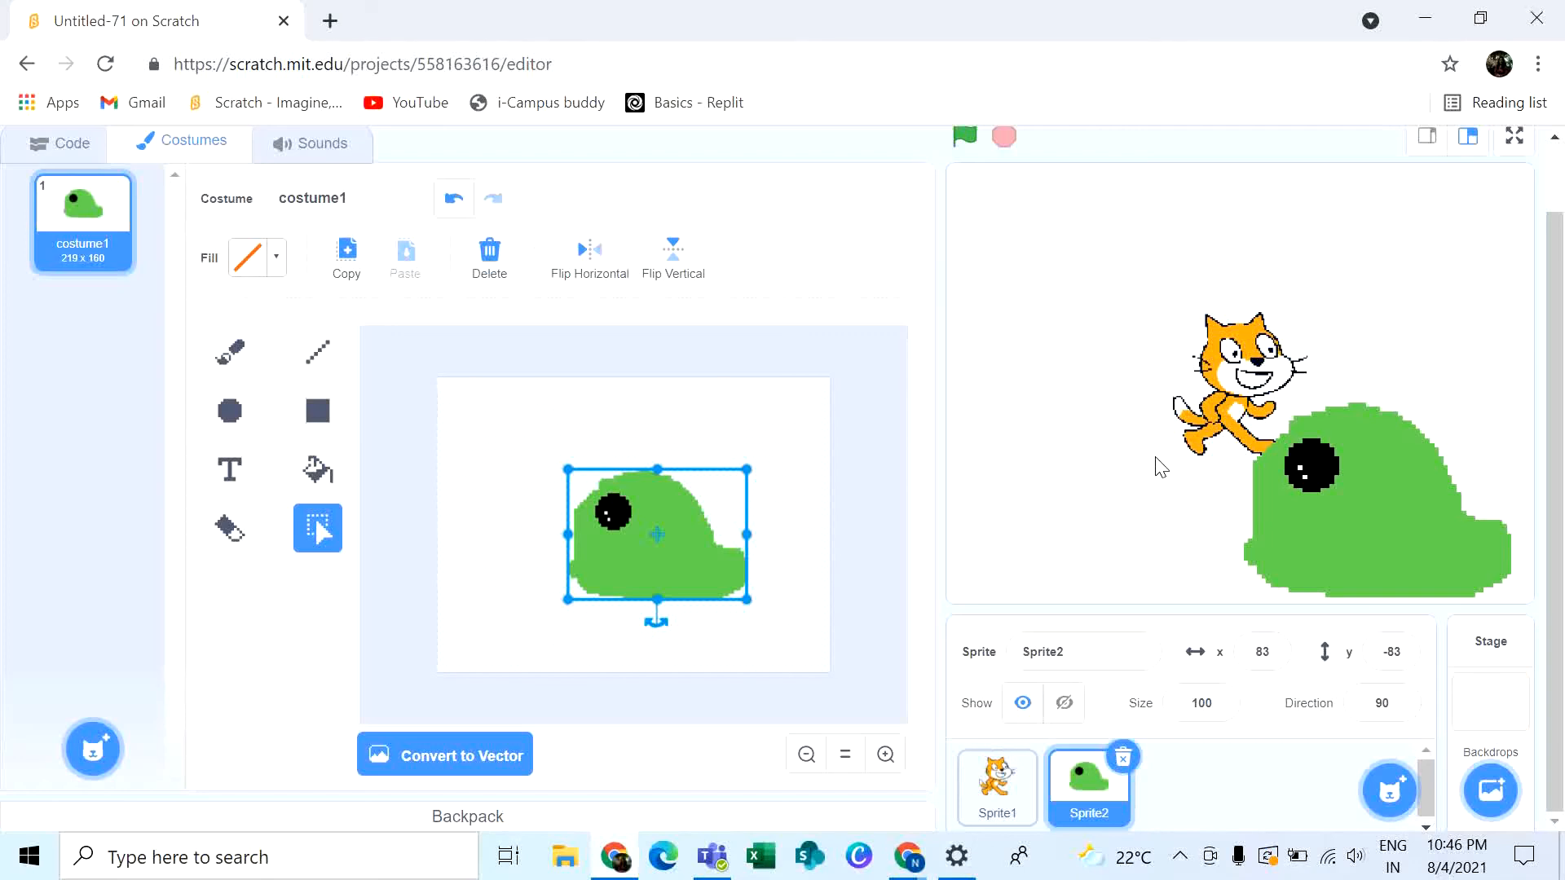